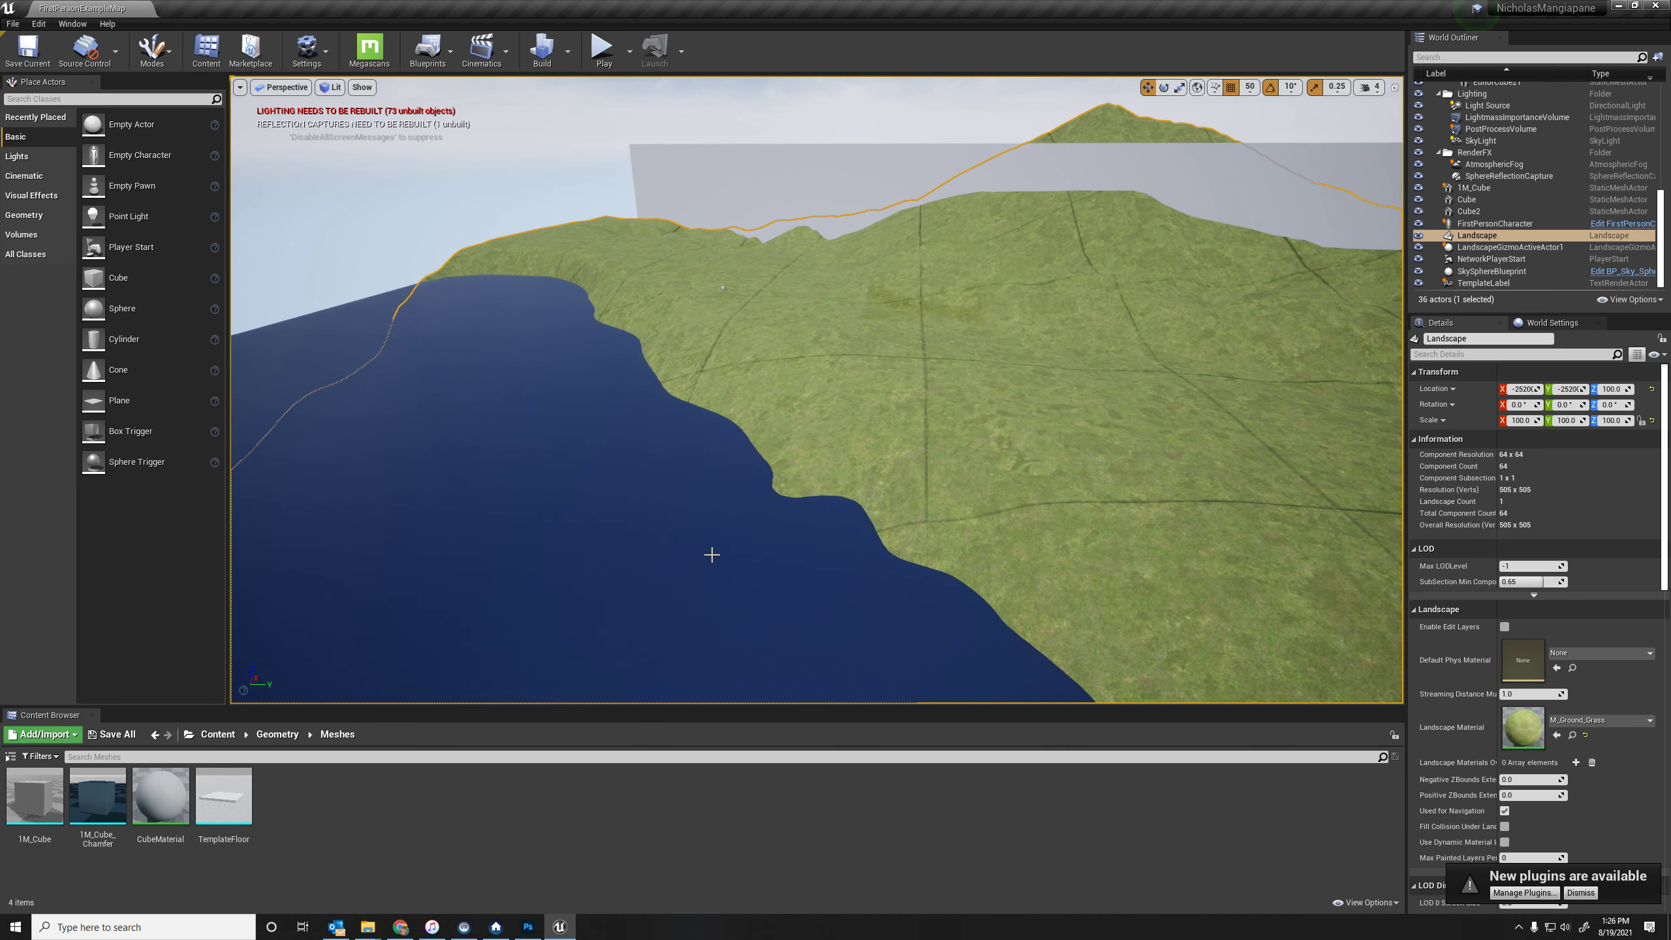
mouse_move(350, 599)
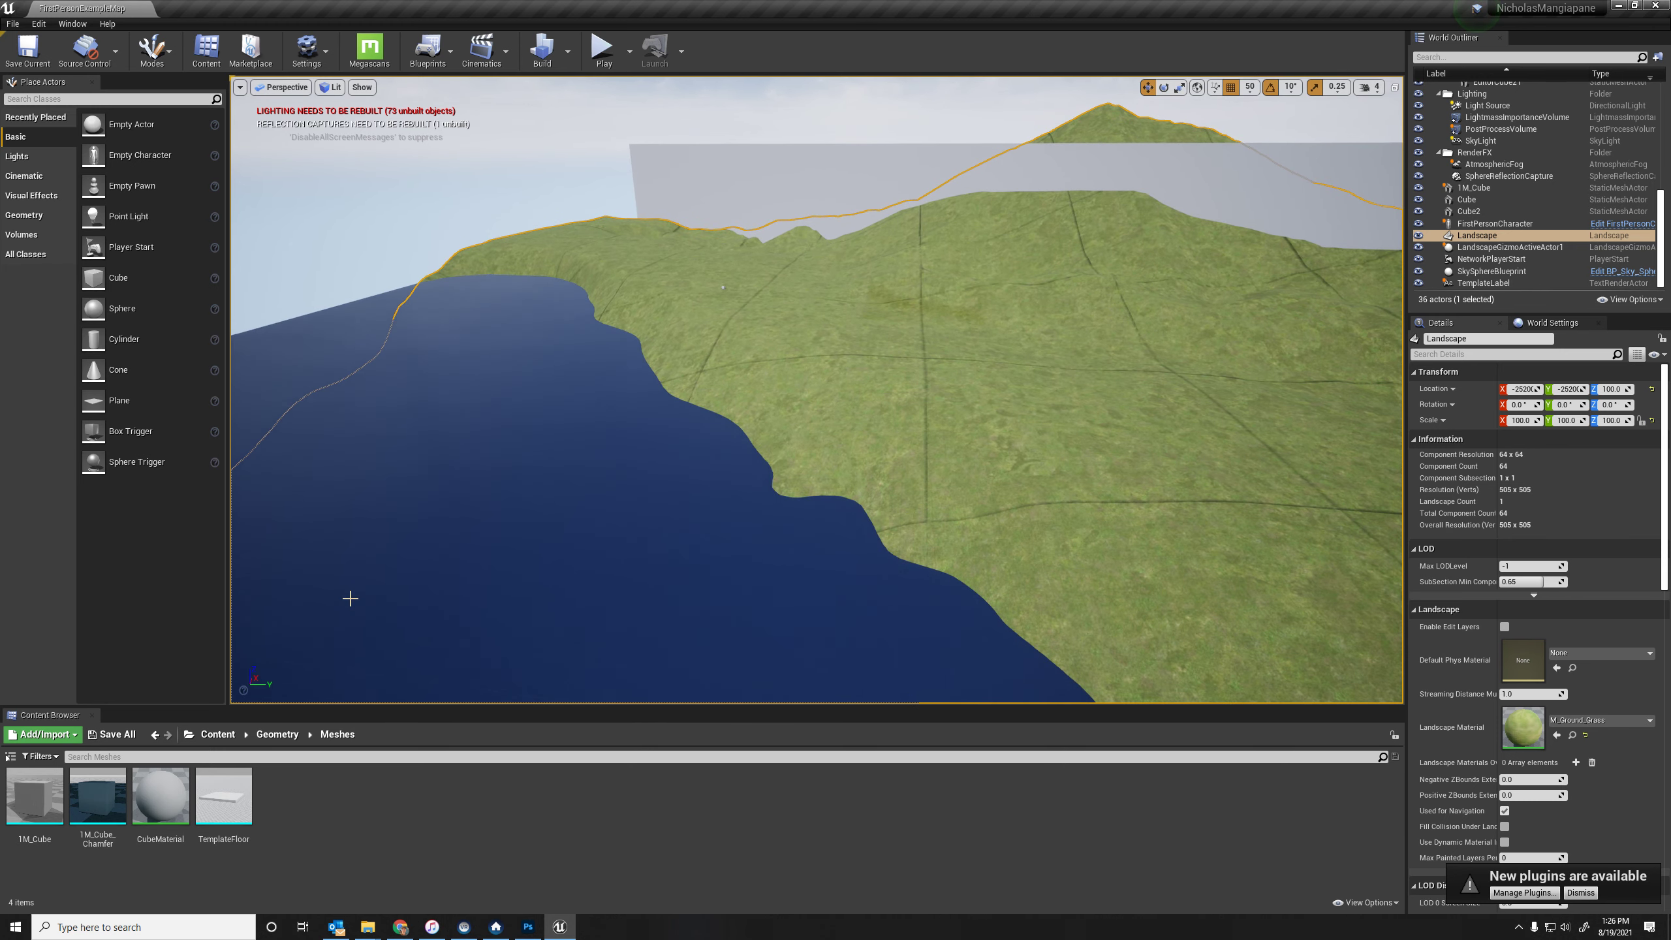
mouse_move(63, 717)
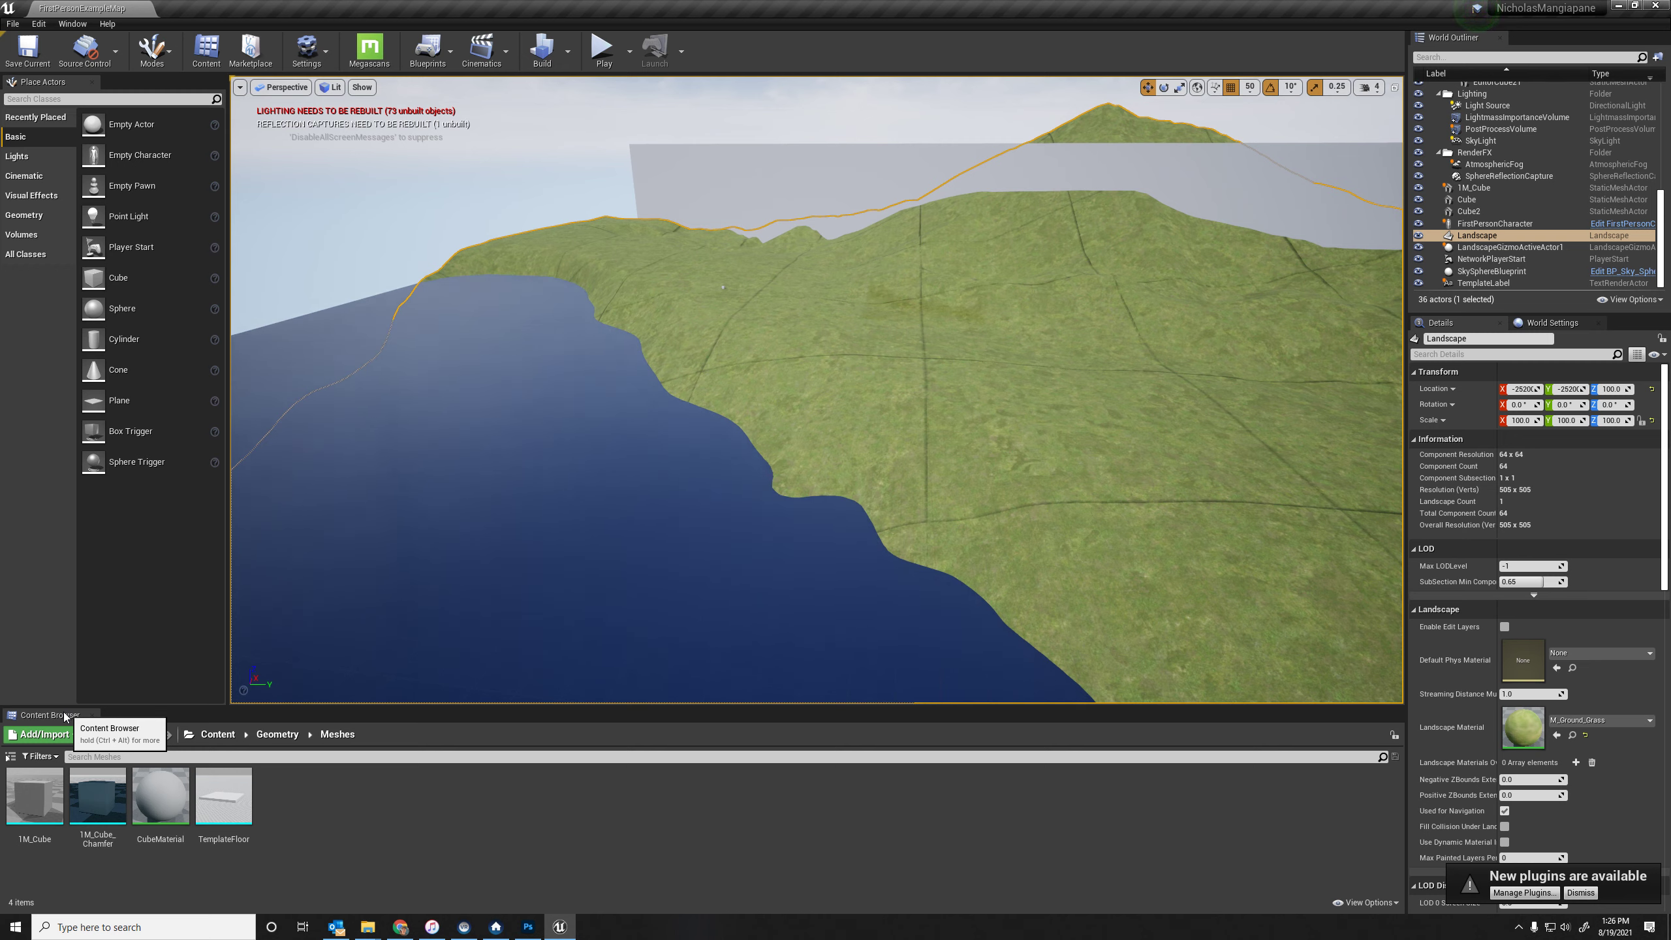
mouse_move(10, 757)
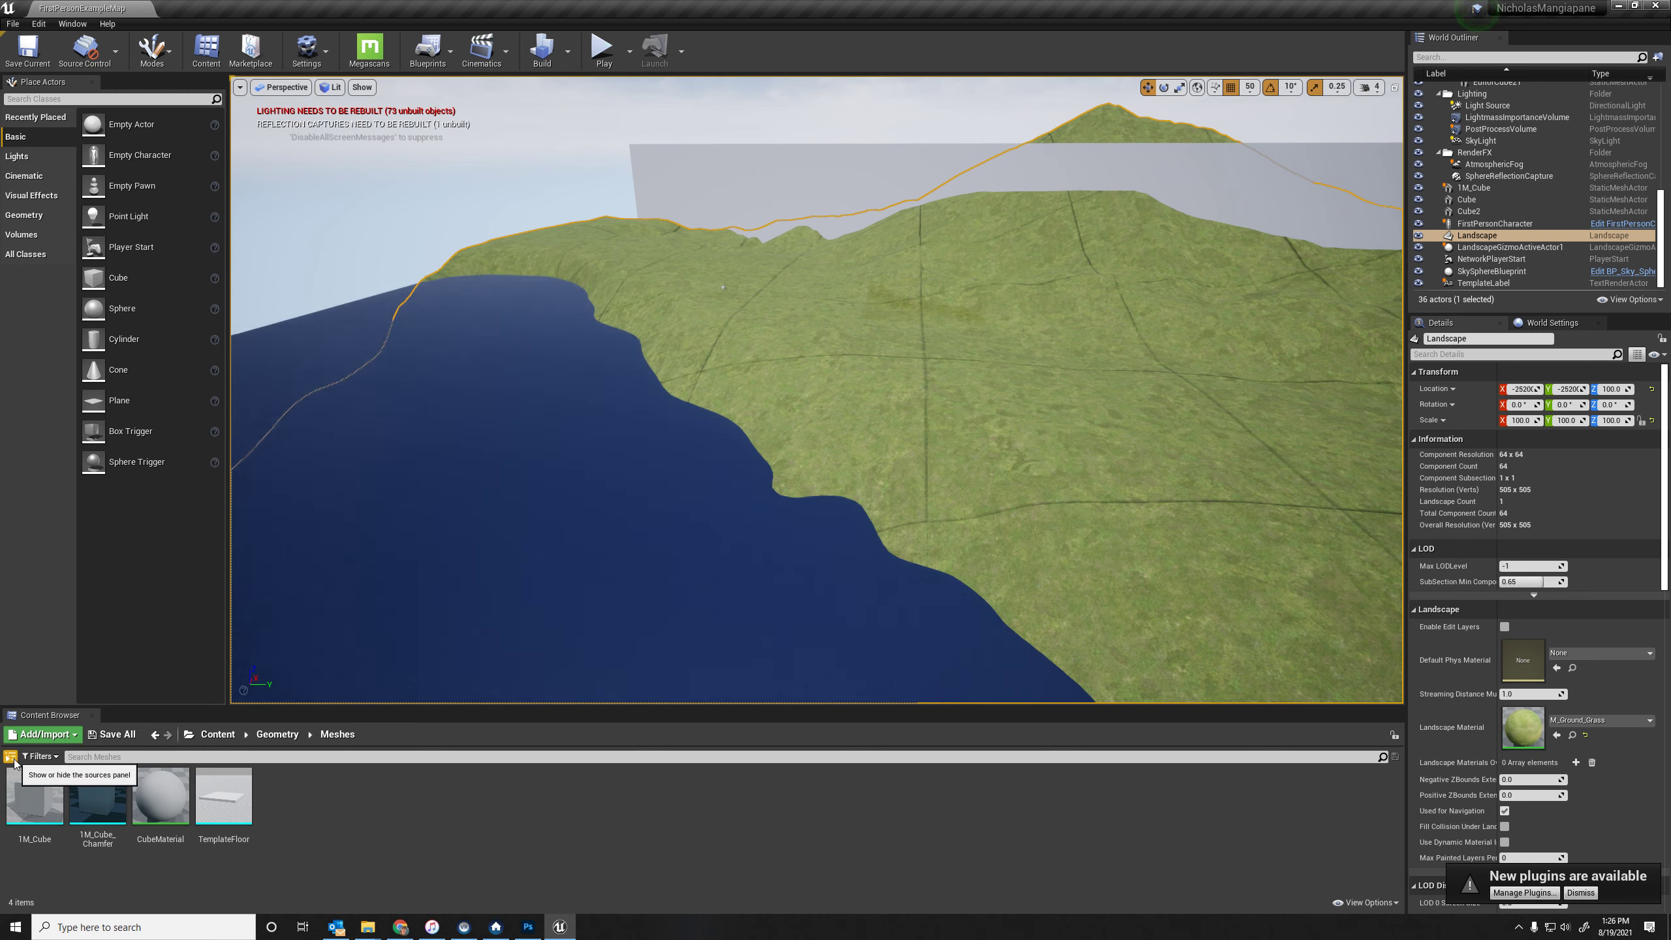
Step: Show the folder tree and browse the top-level Content folder
click(9, 756)
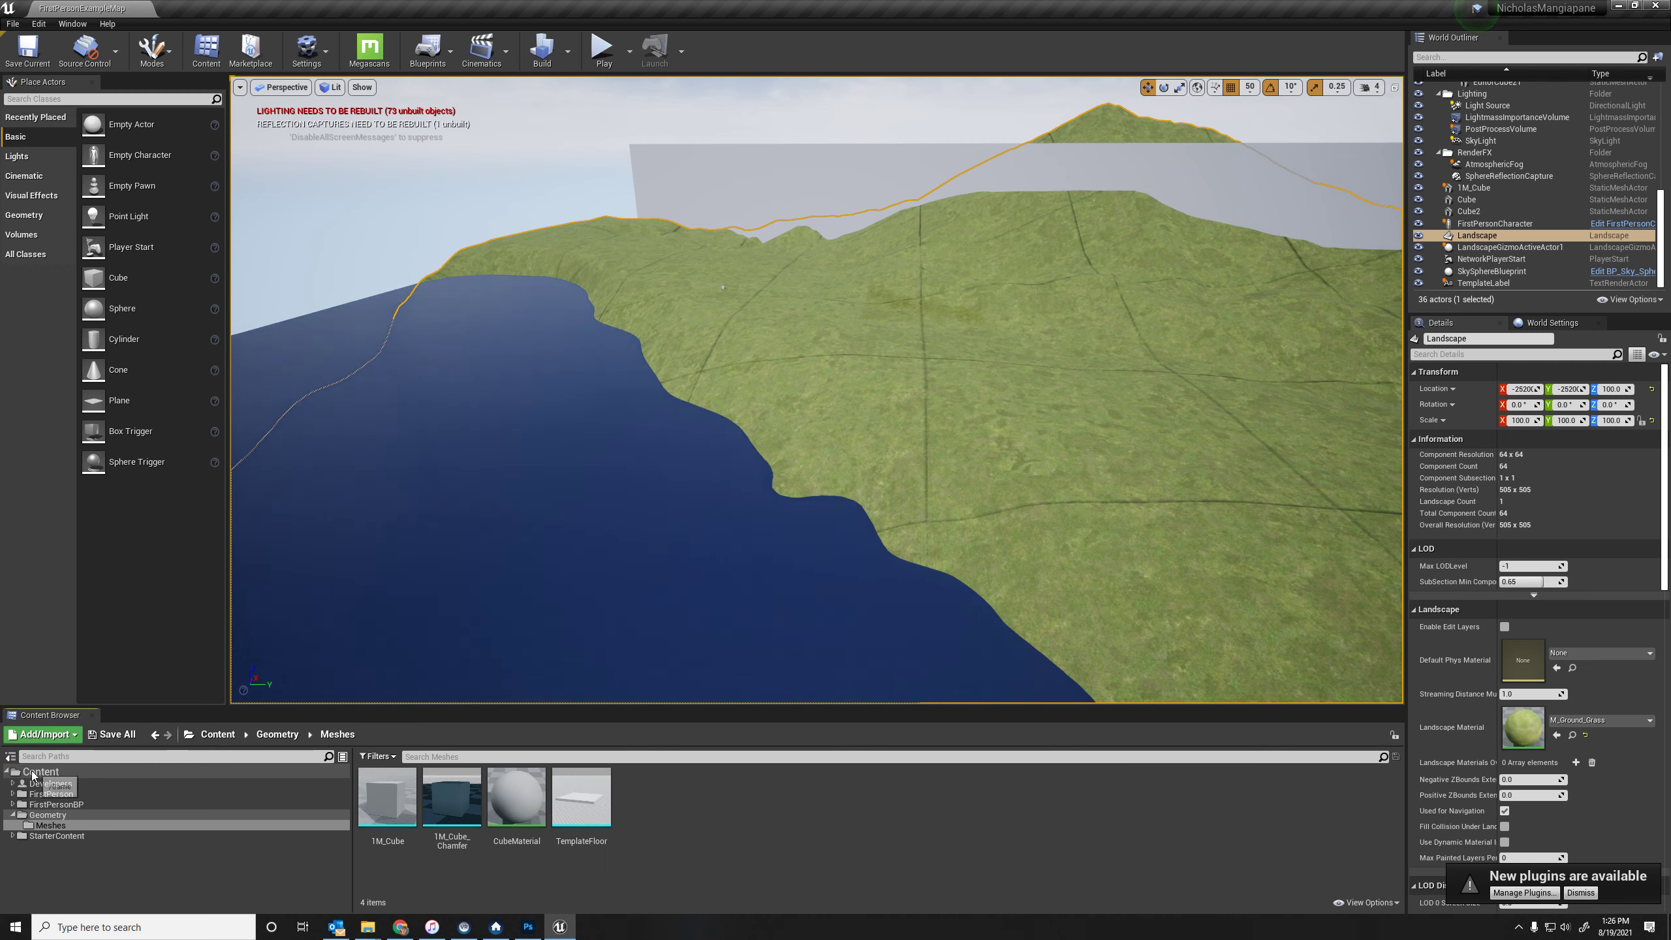
click(41, 772)
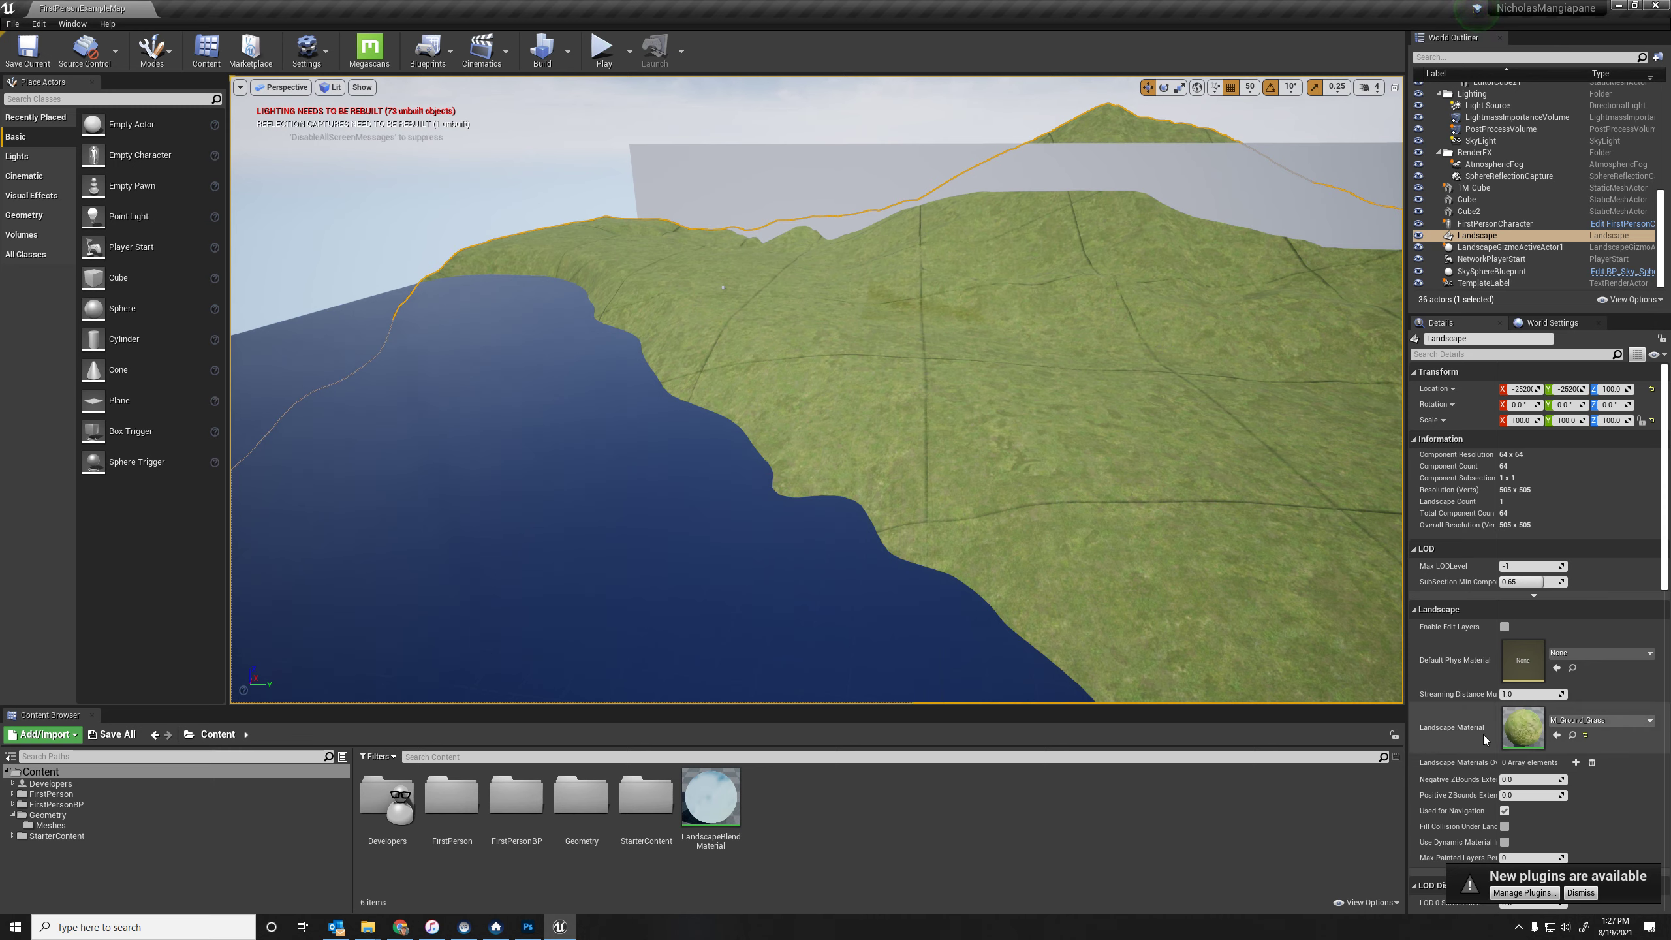
mouse_move(726, 806)
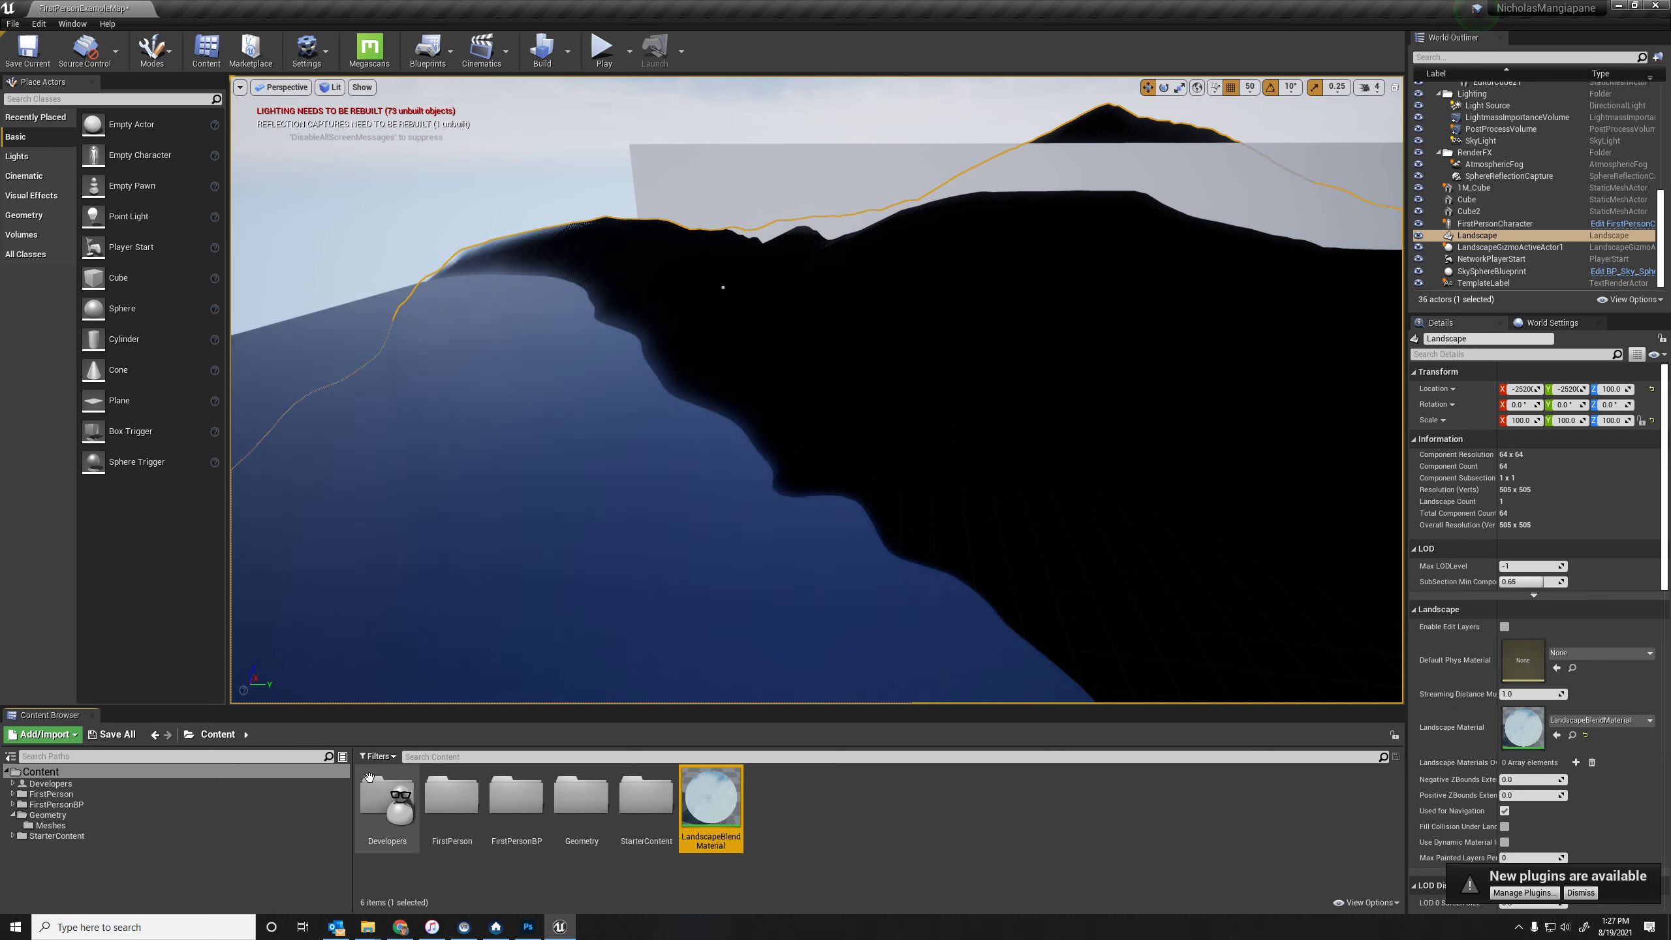
Step: Filter the Content Browser to show only Material assets
click(377, 756)
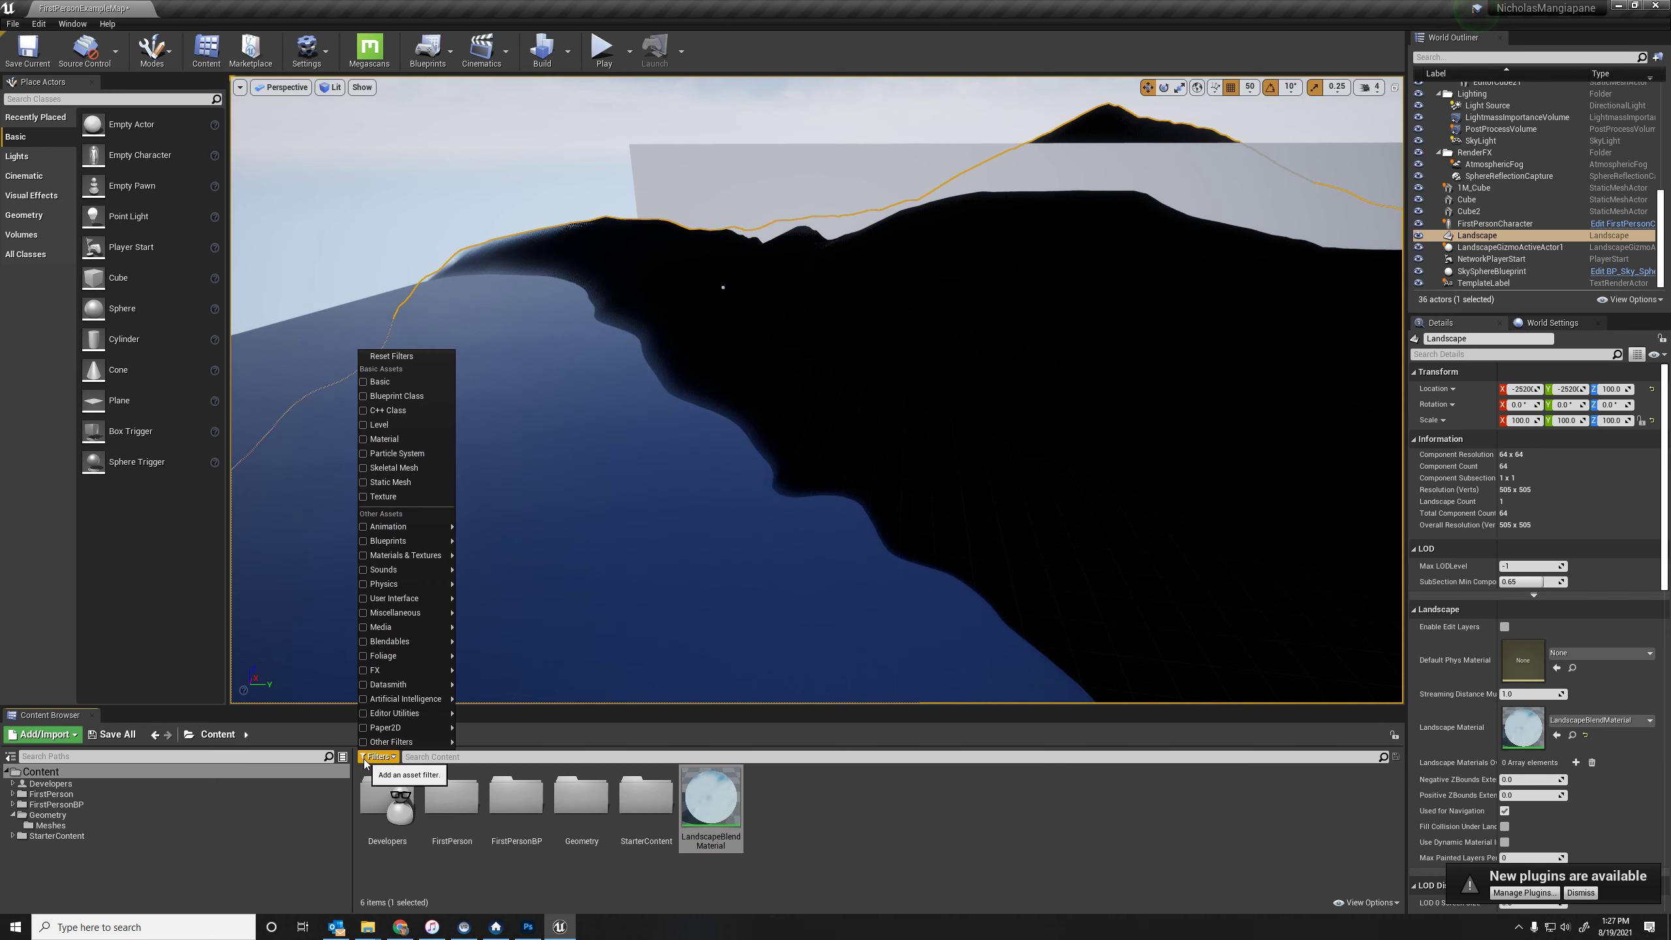
mouse_move(406, 428)
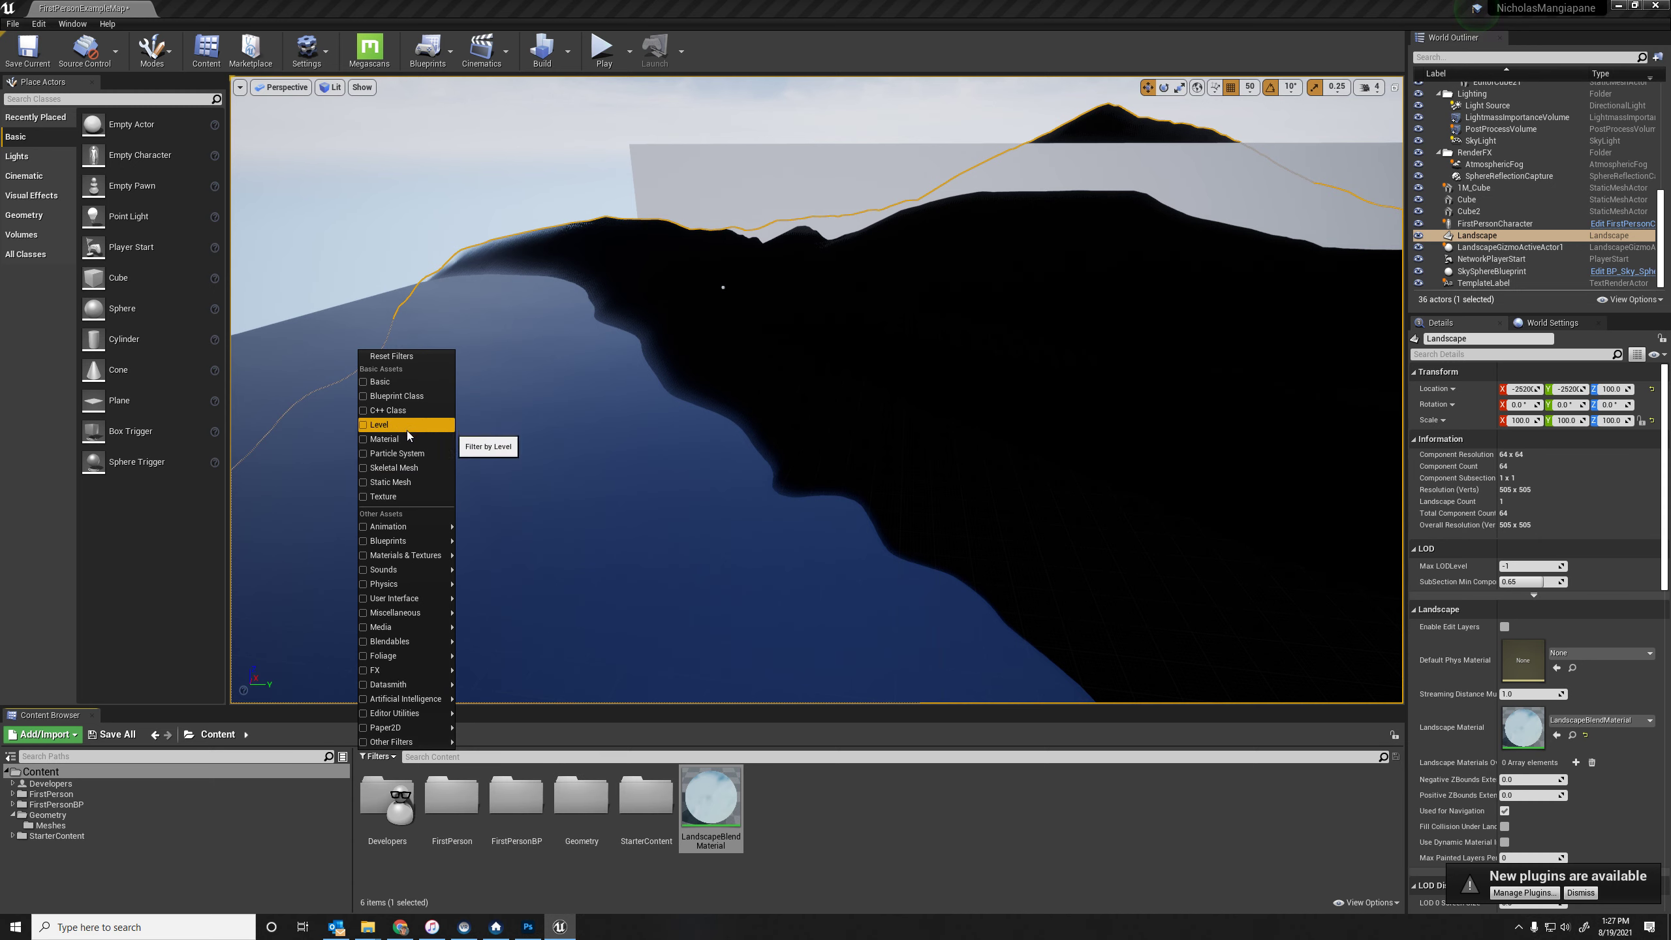
click(384, 438)
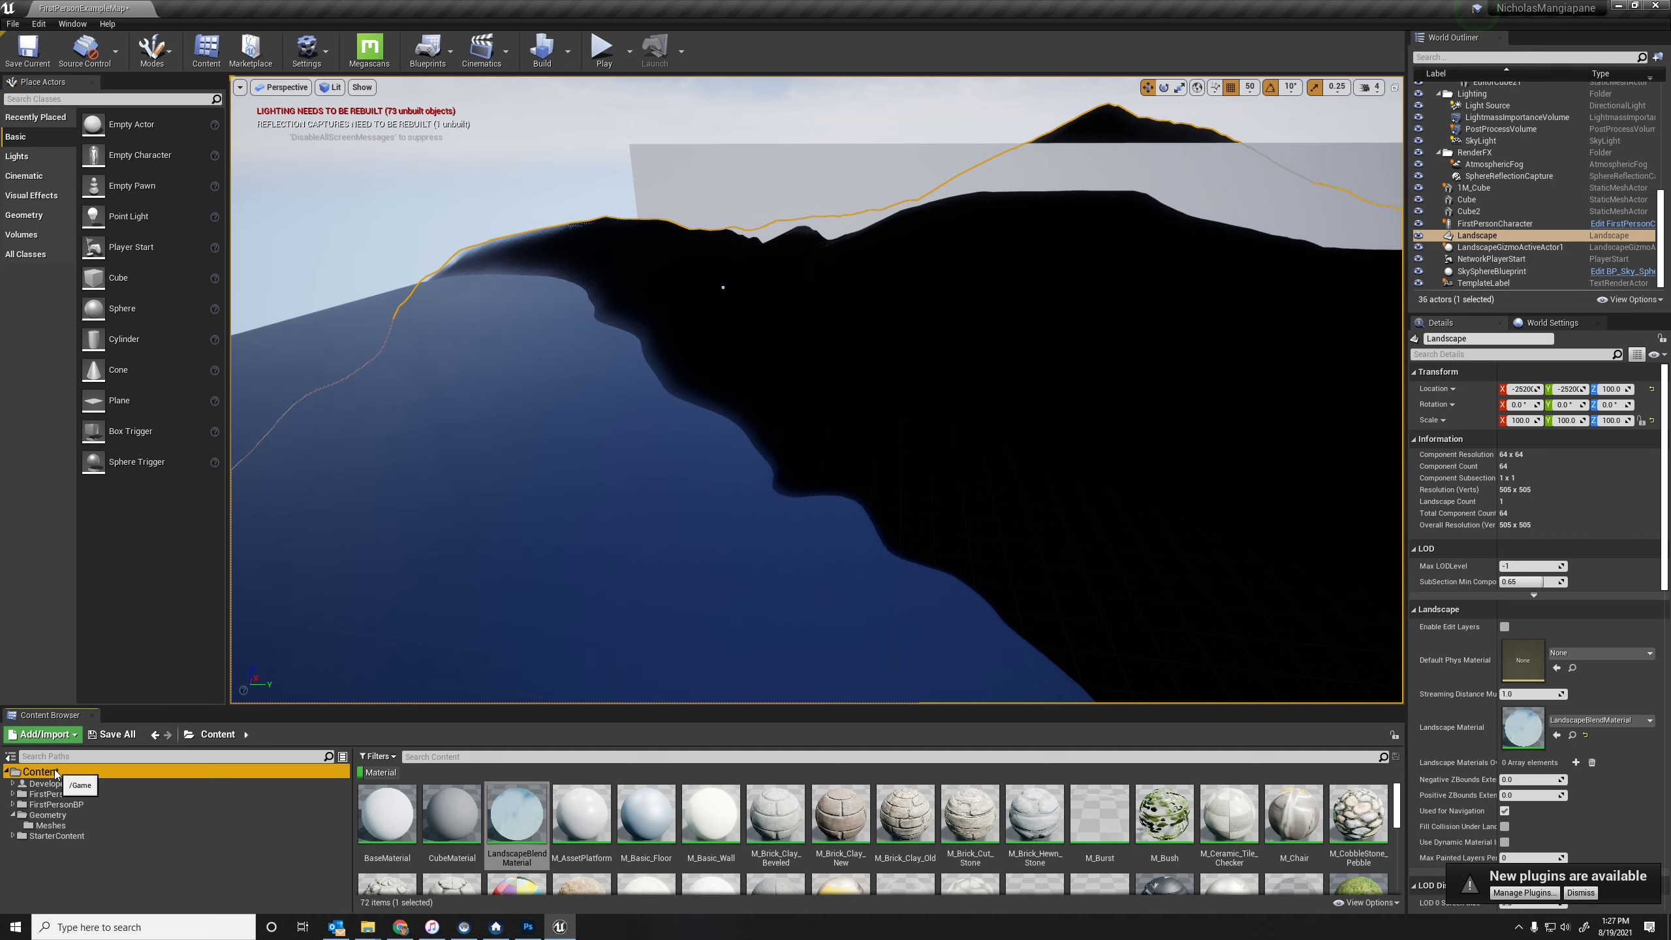
mouse_move(534, 817)
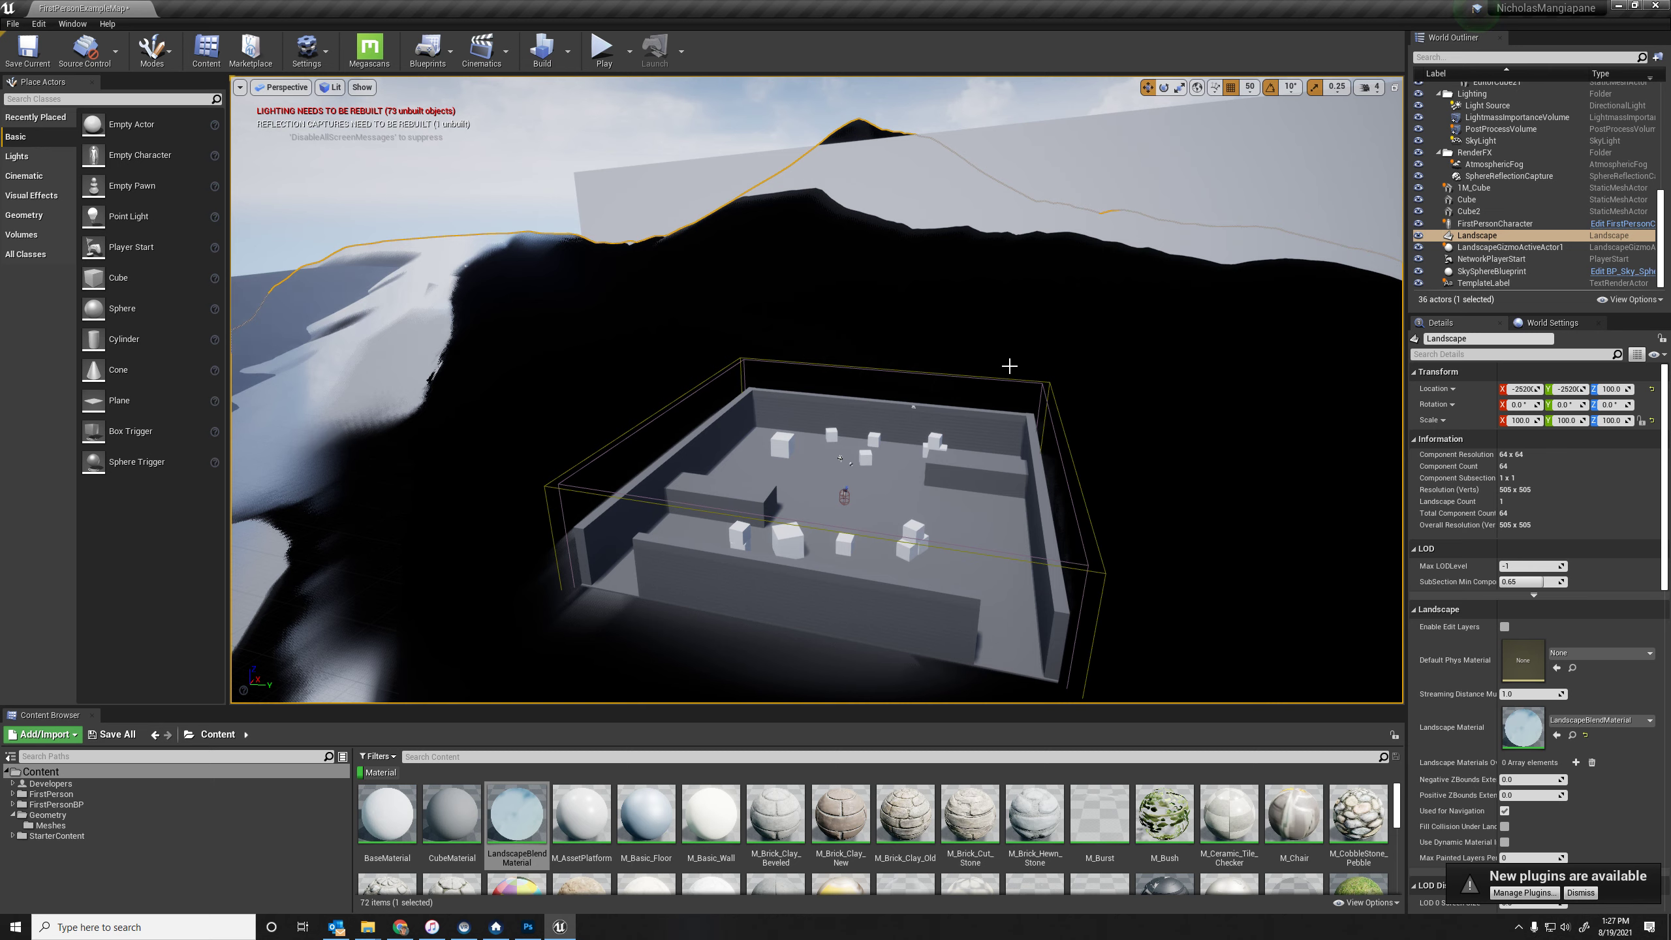
mouse_move(847, 347)
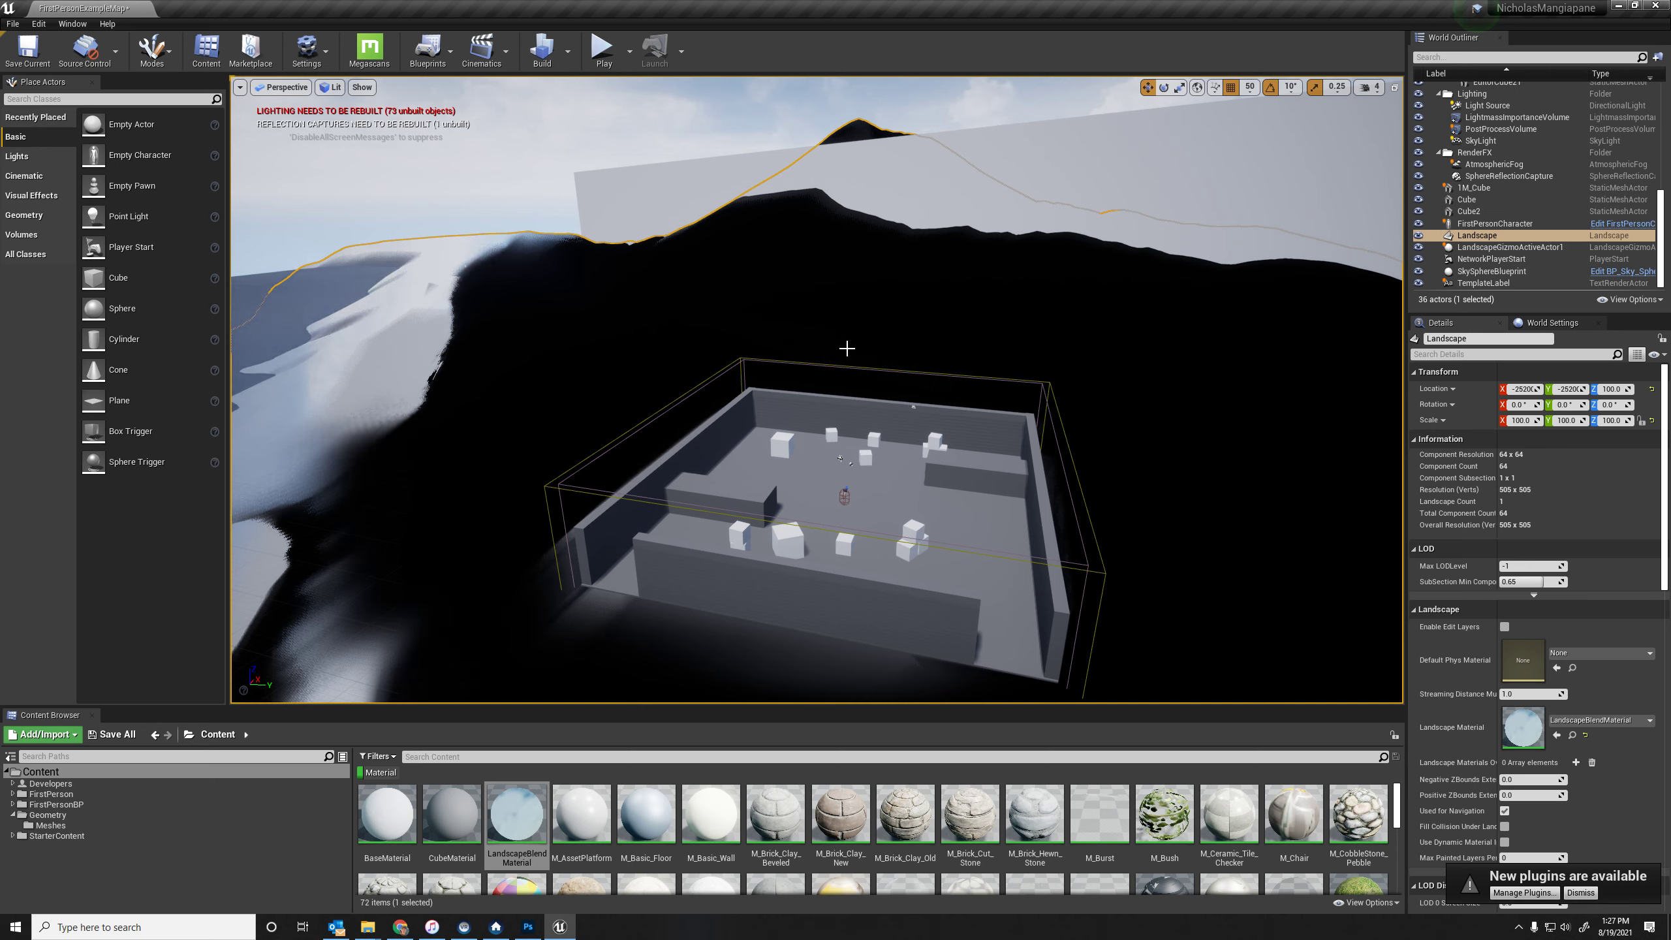
mouse_move(150, 55)
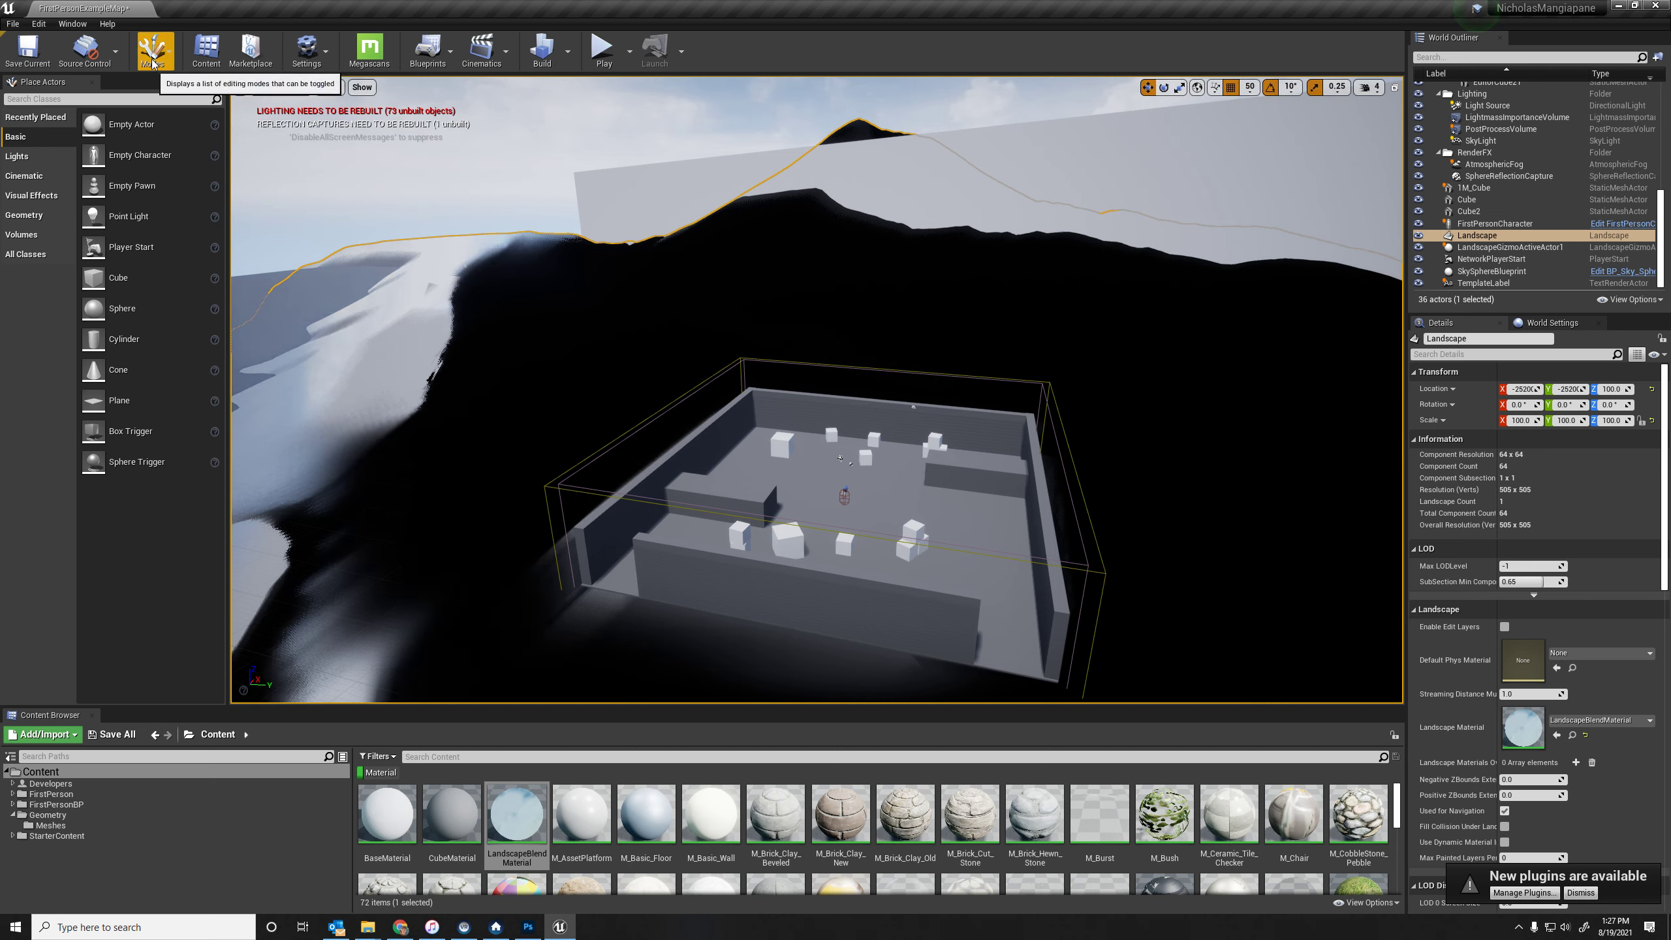
Step: Switch the editor to Landscape mode and its Paint tools
click(151, 51)
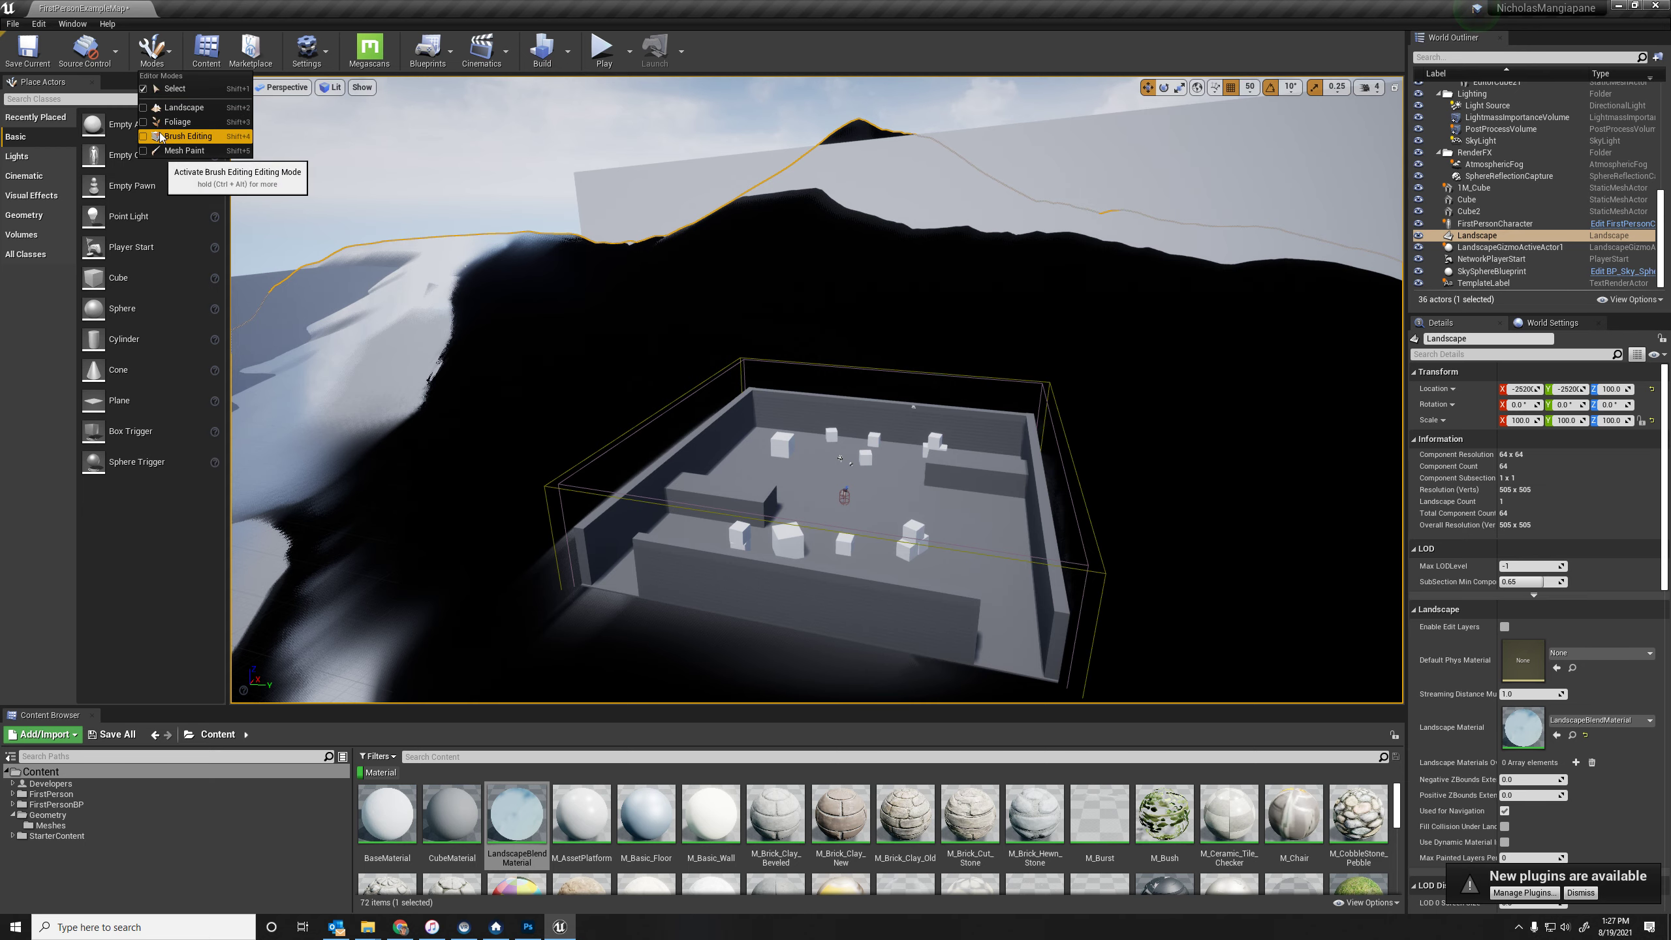
click(186, 136)
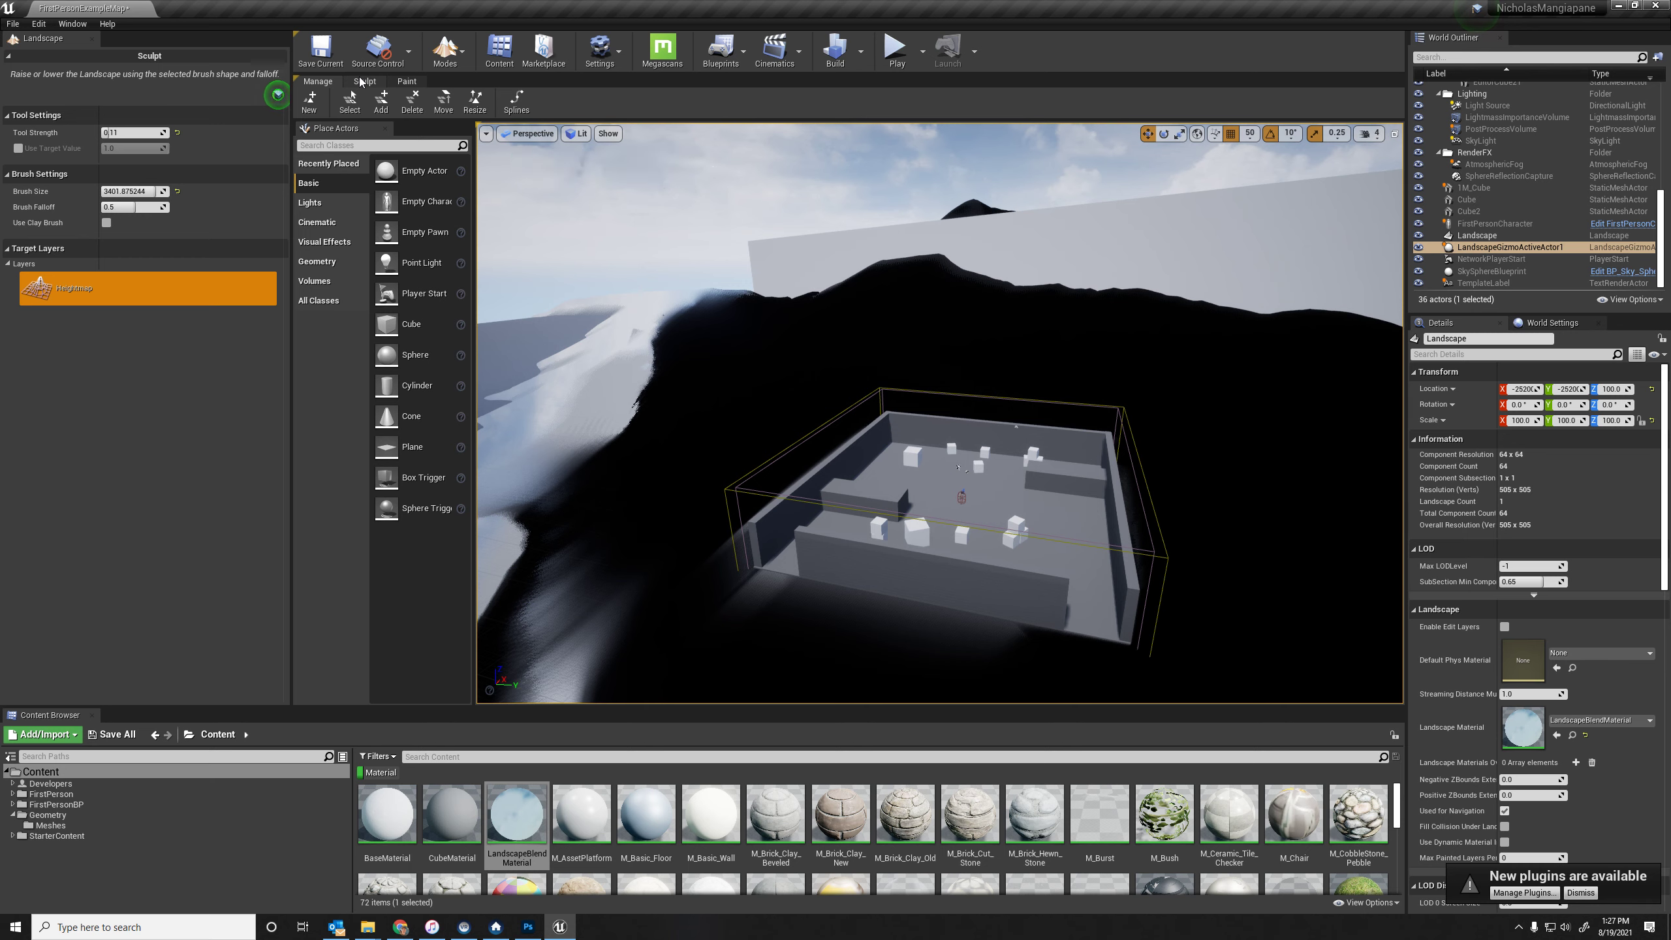
click(408, 81)
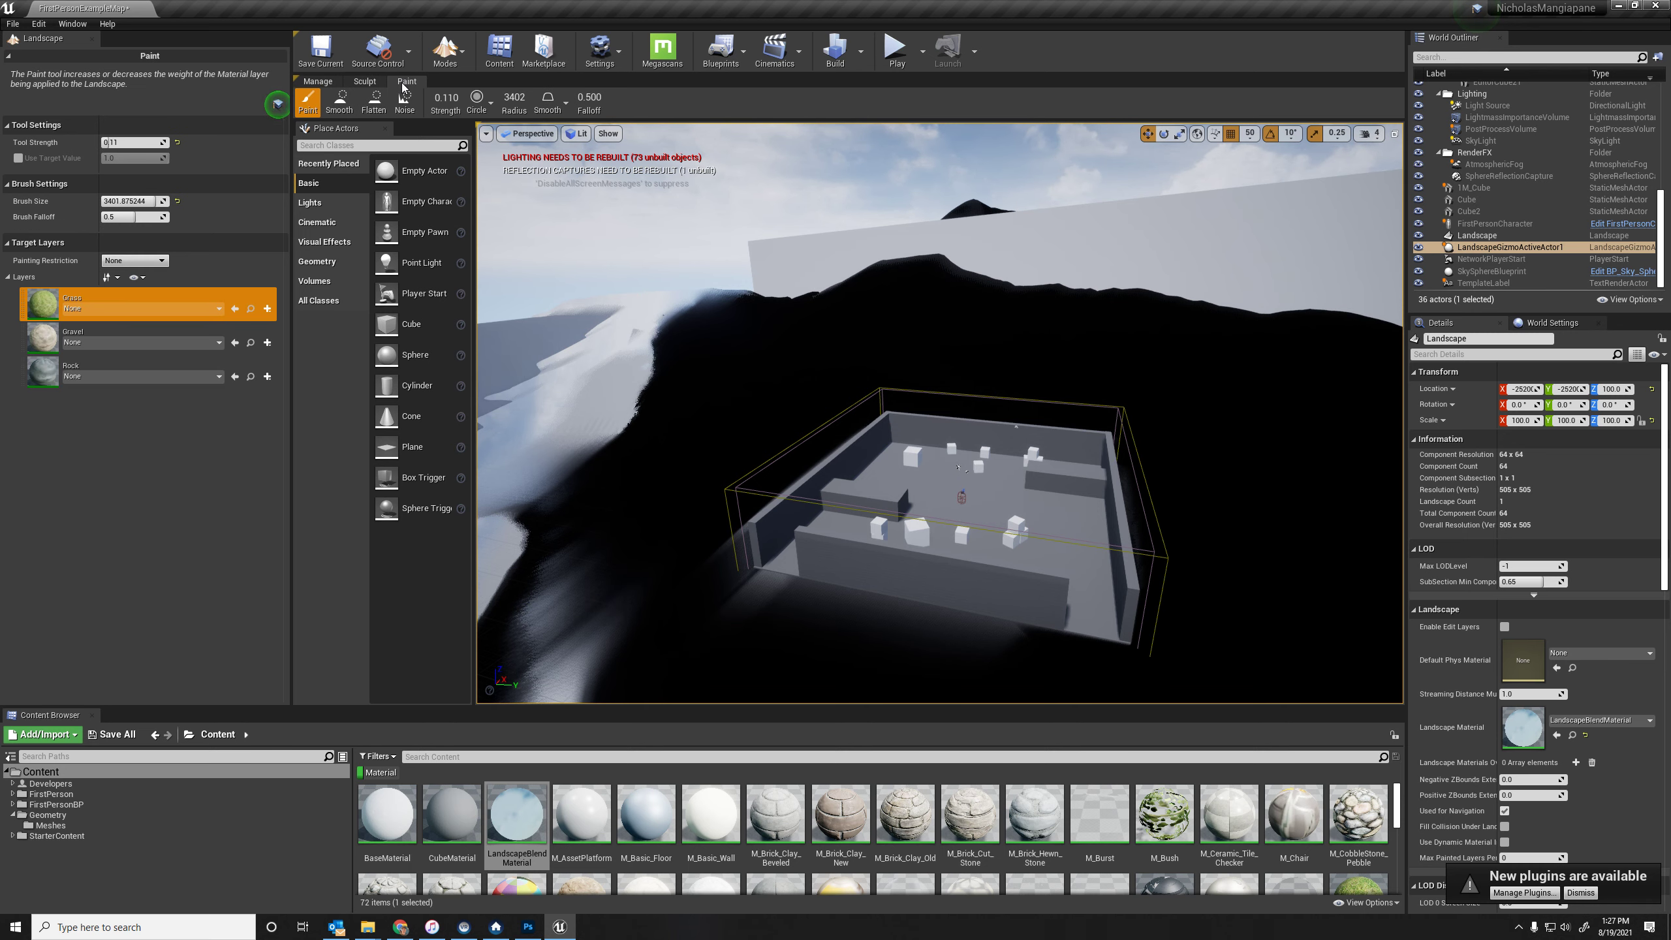
mouse_move(191, 484)
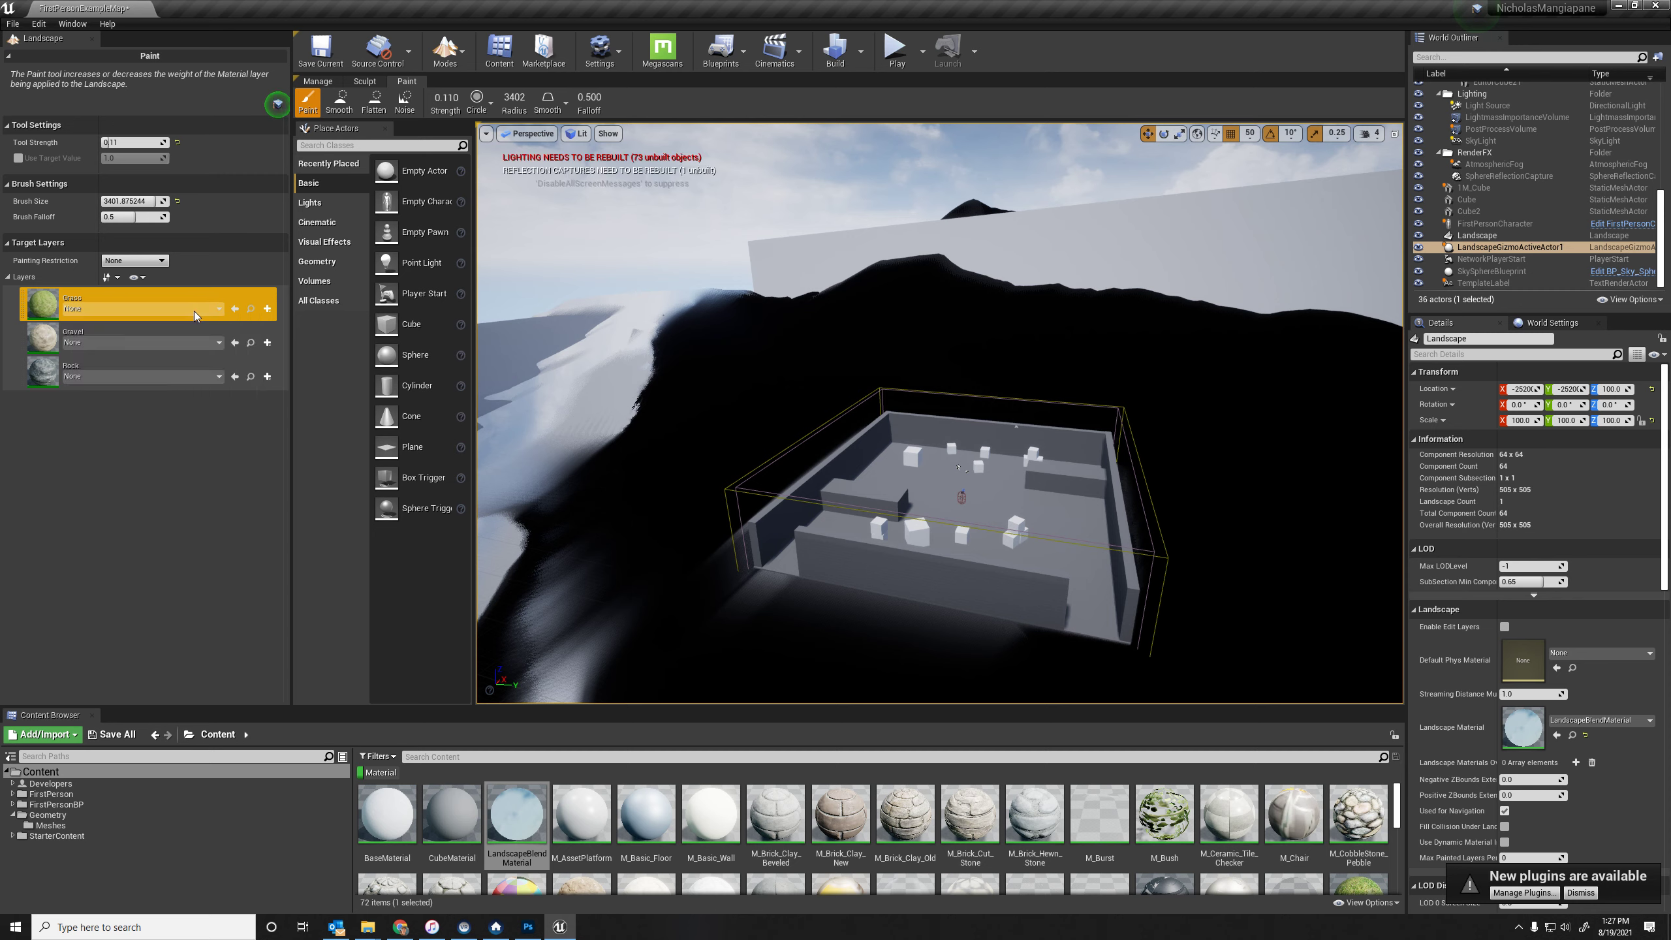
mouse_move(266, 308)
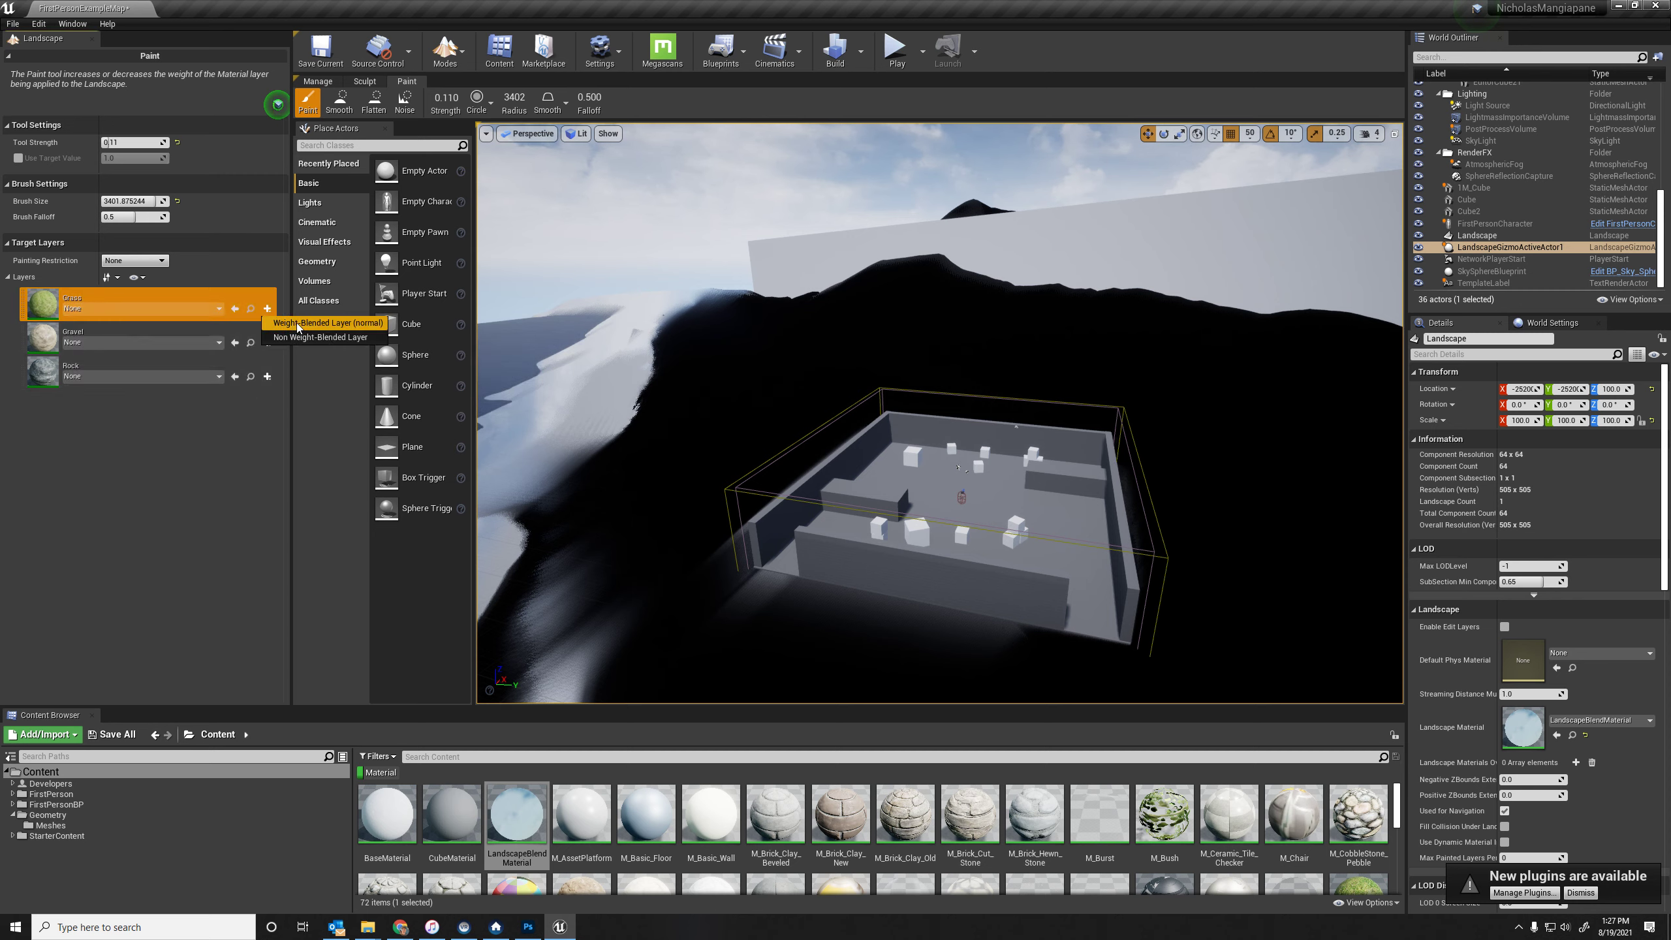
Step: Create and save weight-blended layer info for the Grass, Gravel and Rock layers
click(324, 324)
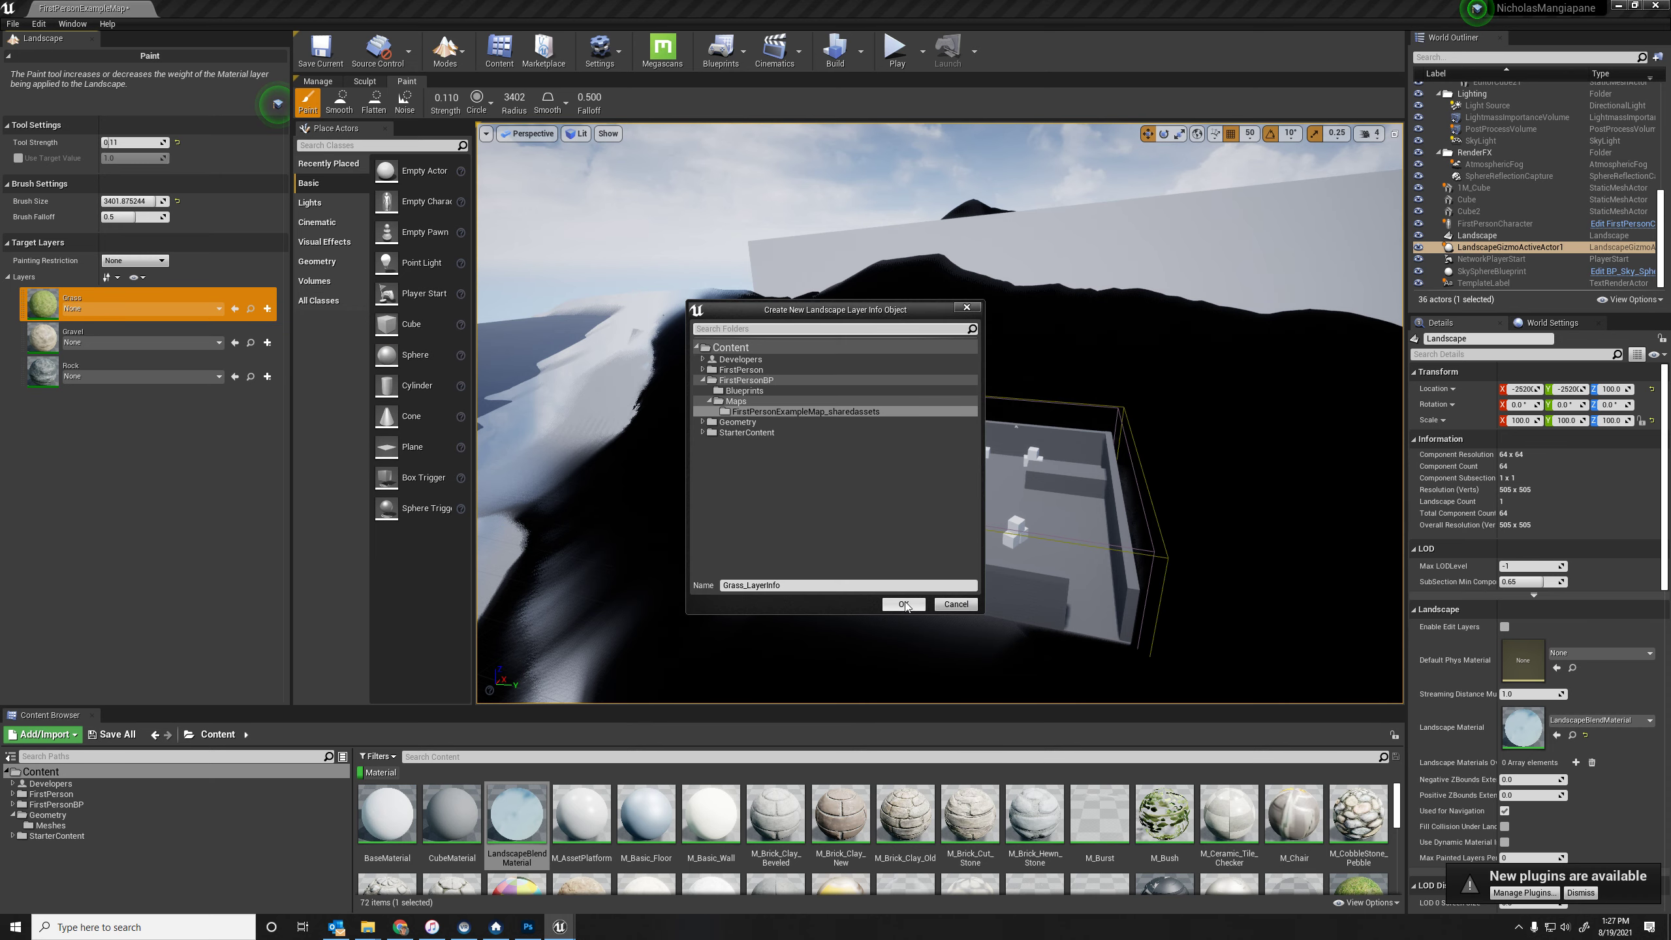
click(903, 605)
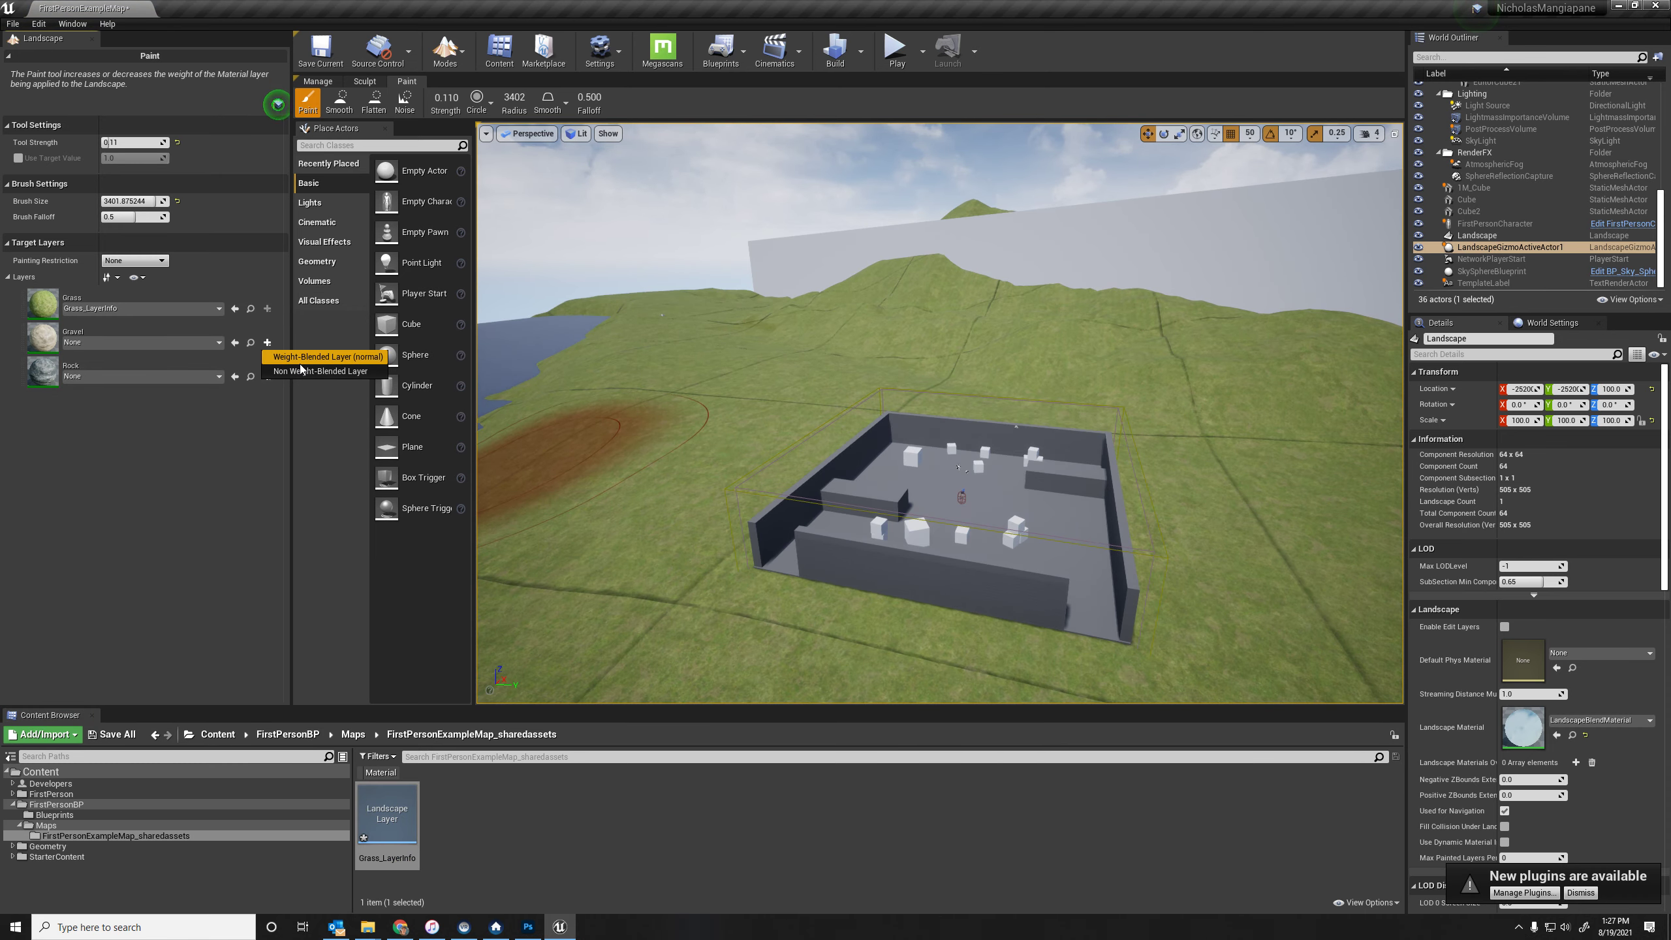
click(323, 356)
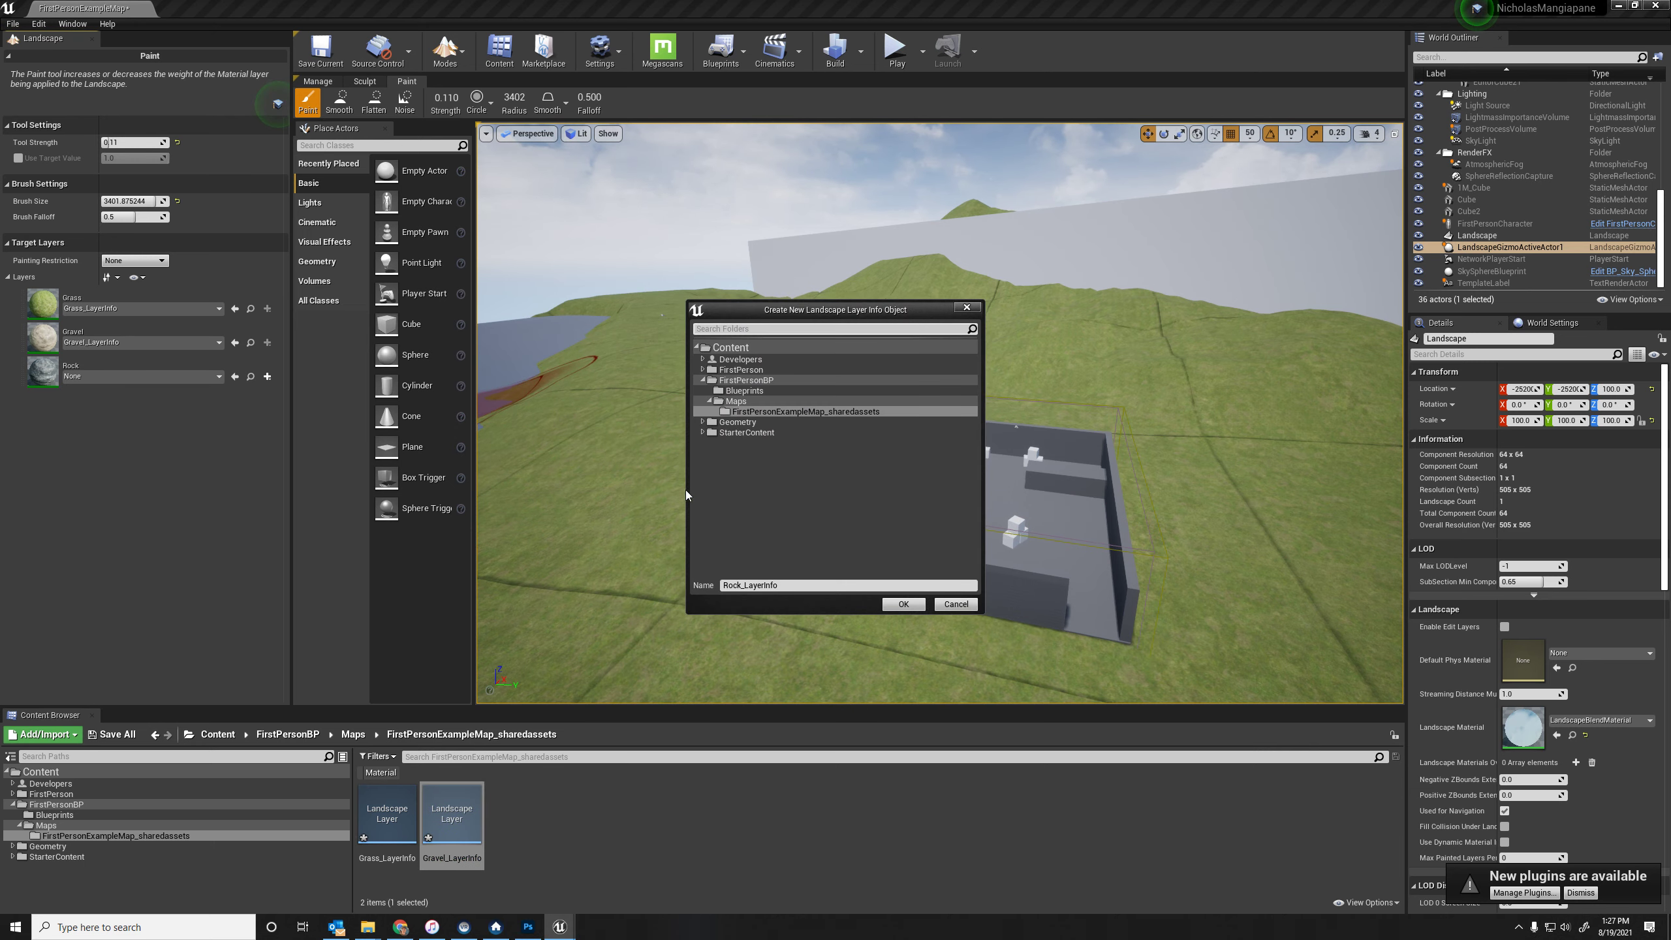
click(903, 605)
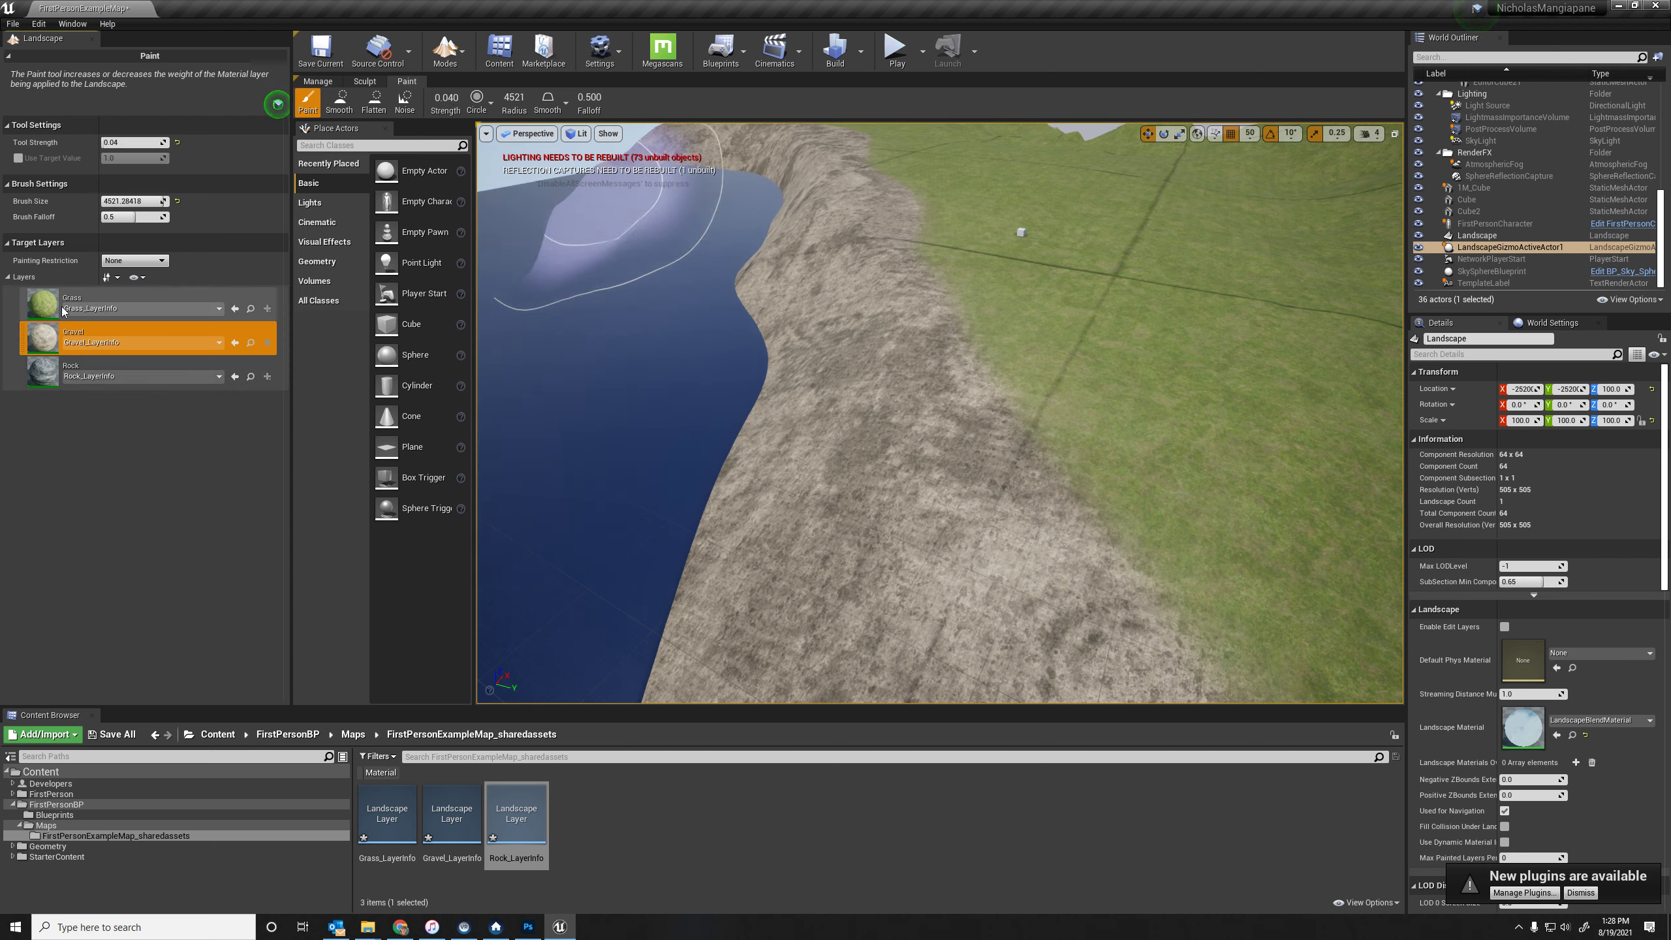
Step: Make Grass the target layer for painting
click(72, 299)
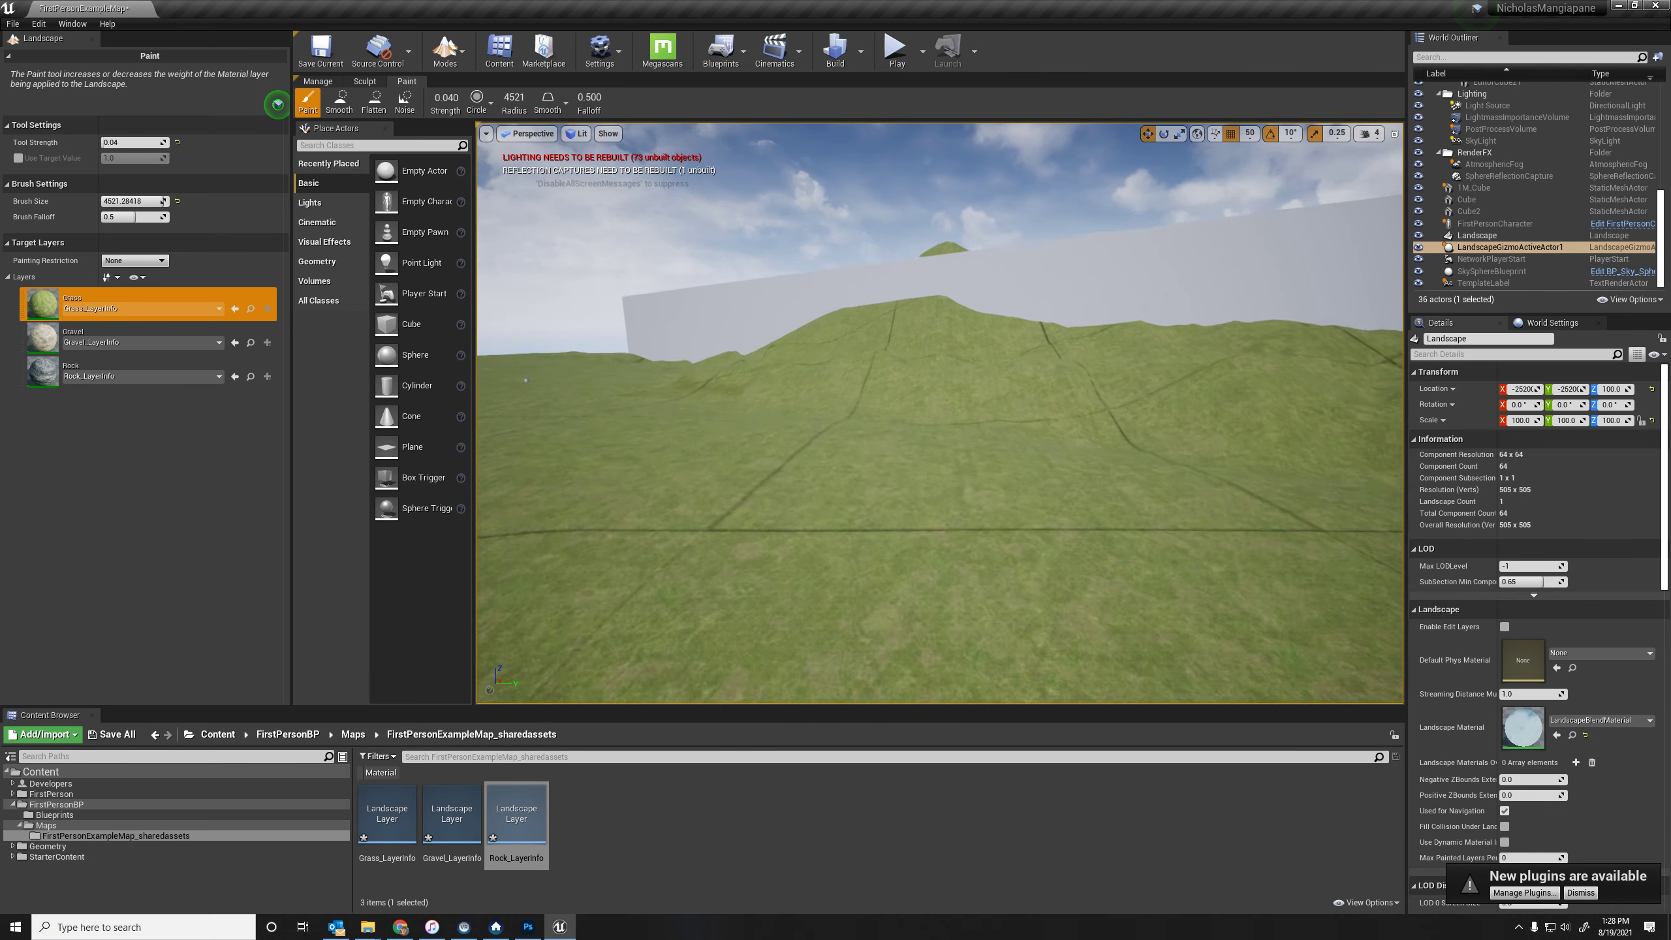
Step: Paint rock texture over the hillsides with the Rock layer
click(72, 371)
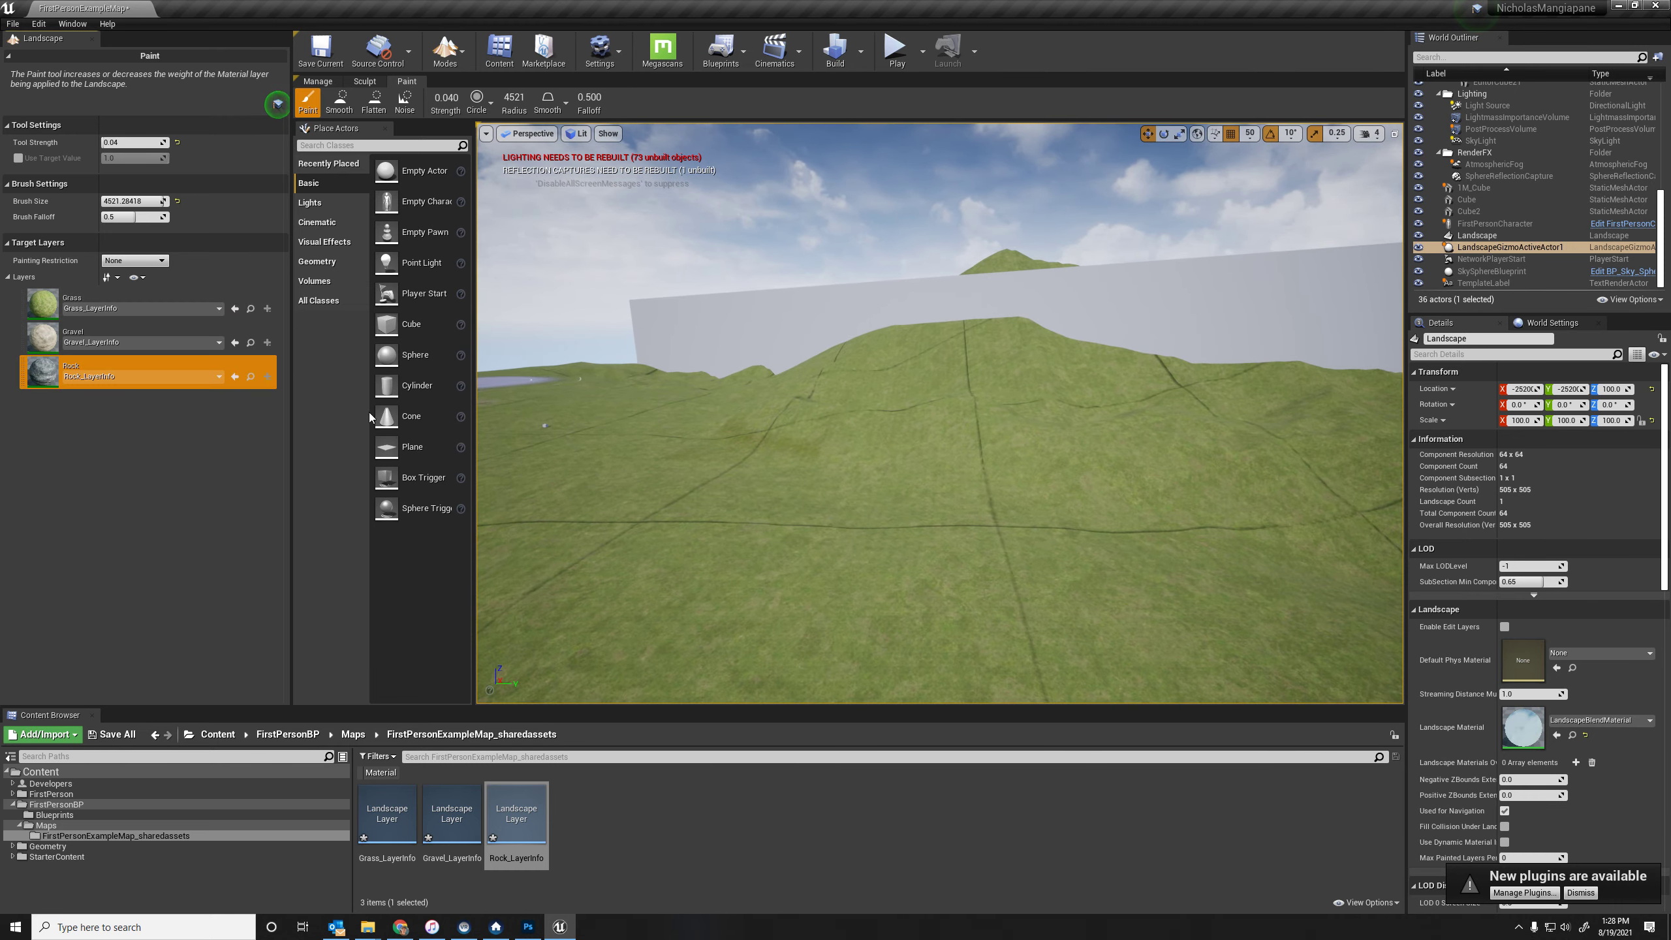
click(908, 368)
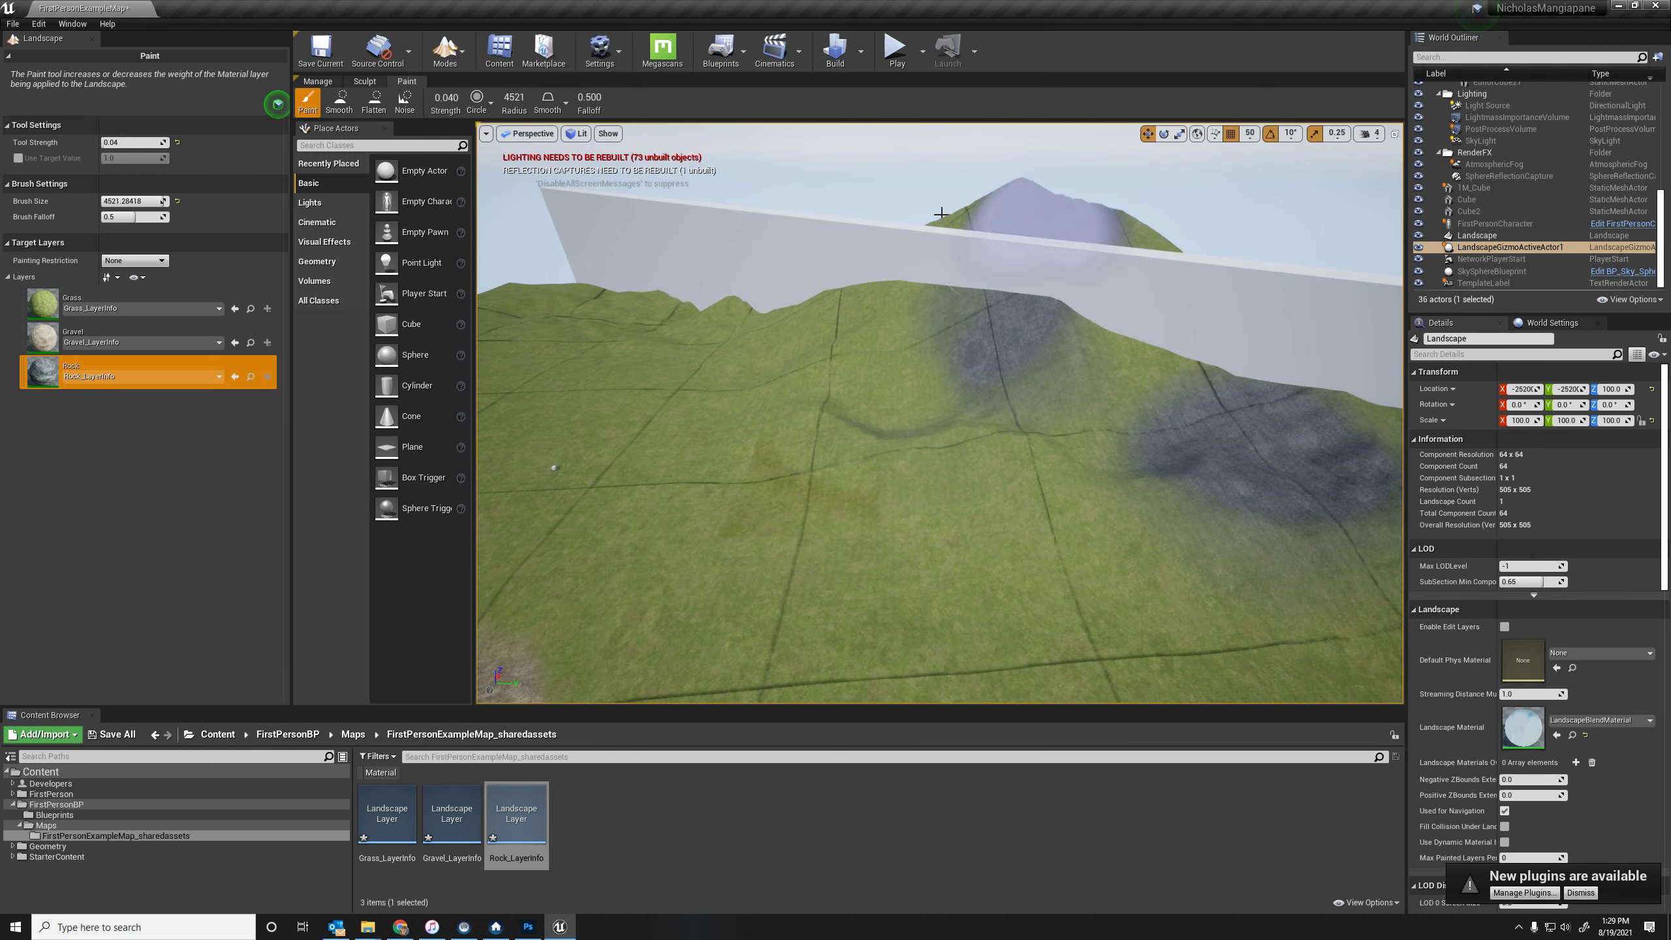
click(961, 374)
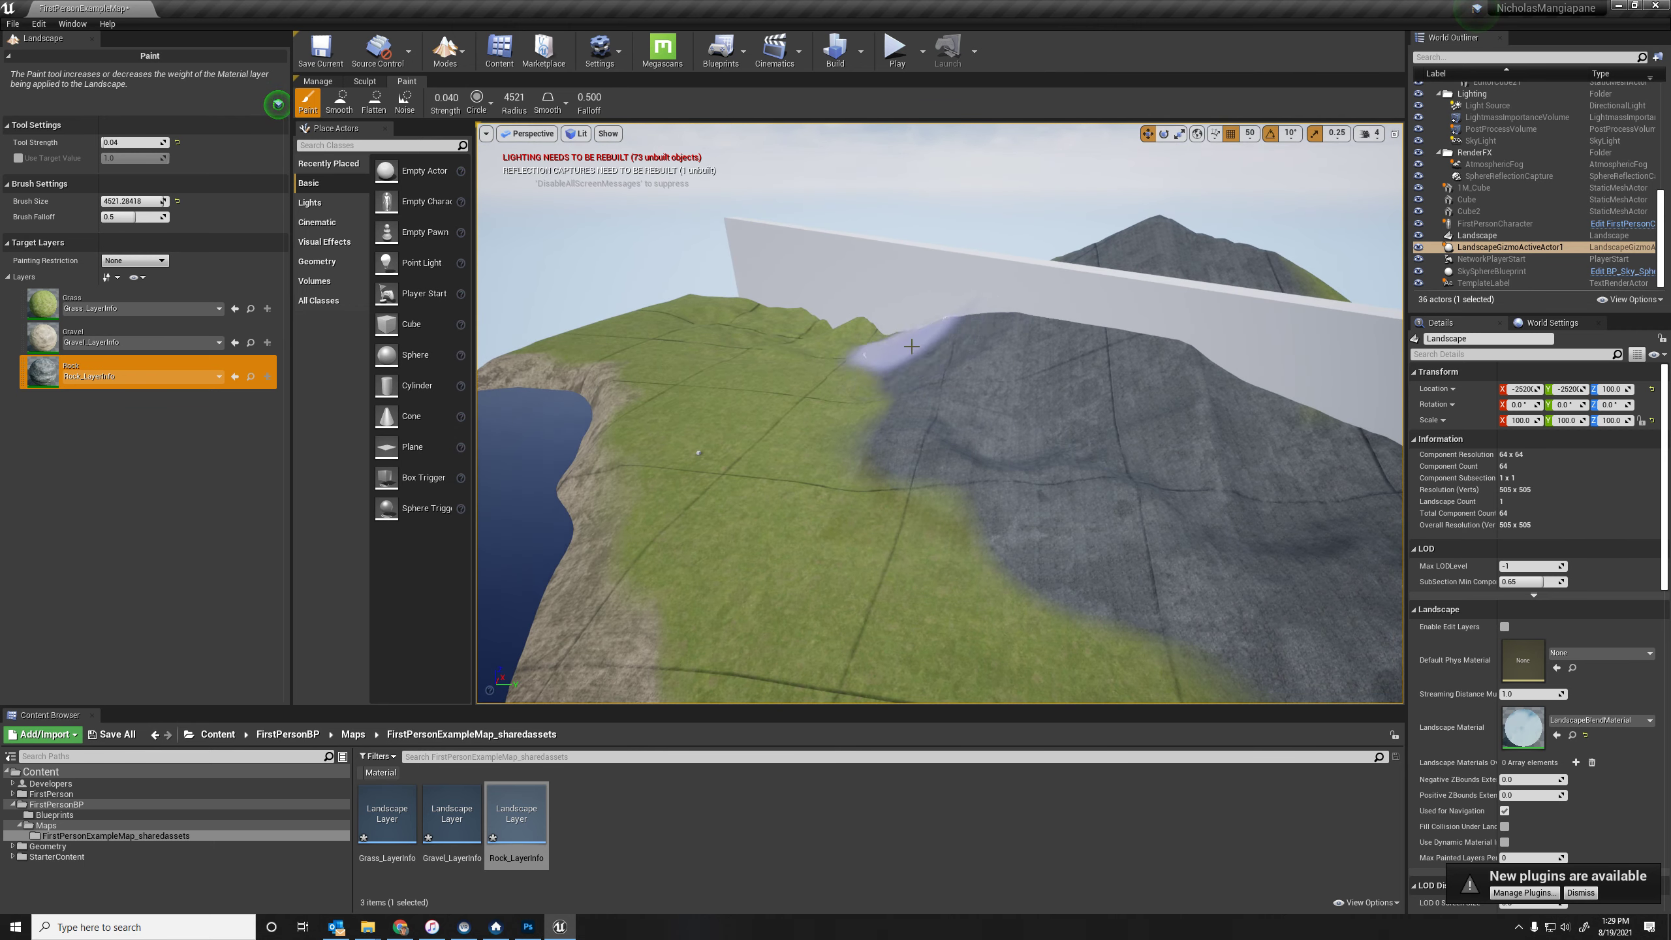
Step: Blend a gravel patch into the rocky slope, then return to the Grass layer
click(91, 337)
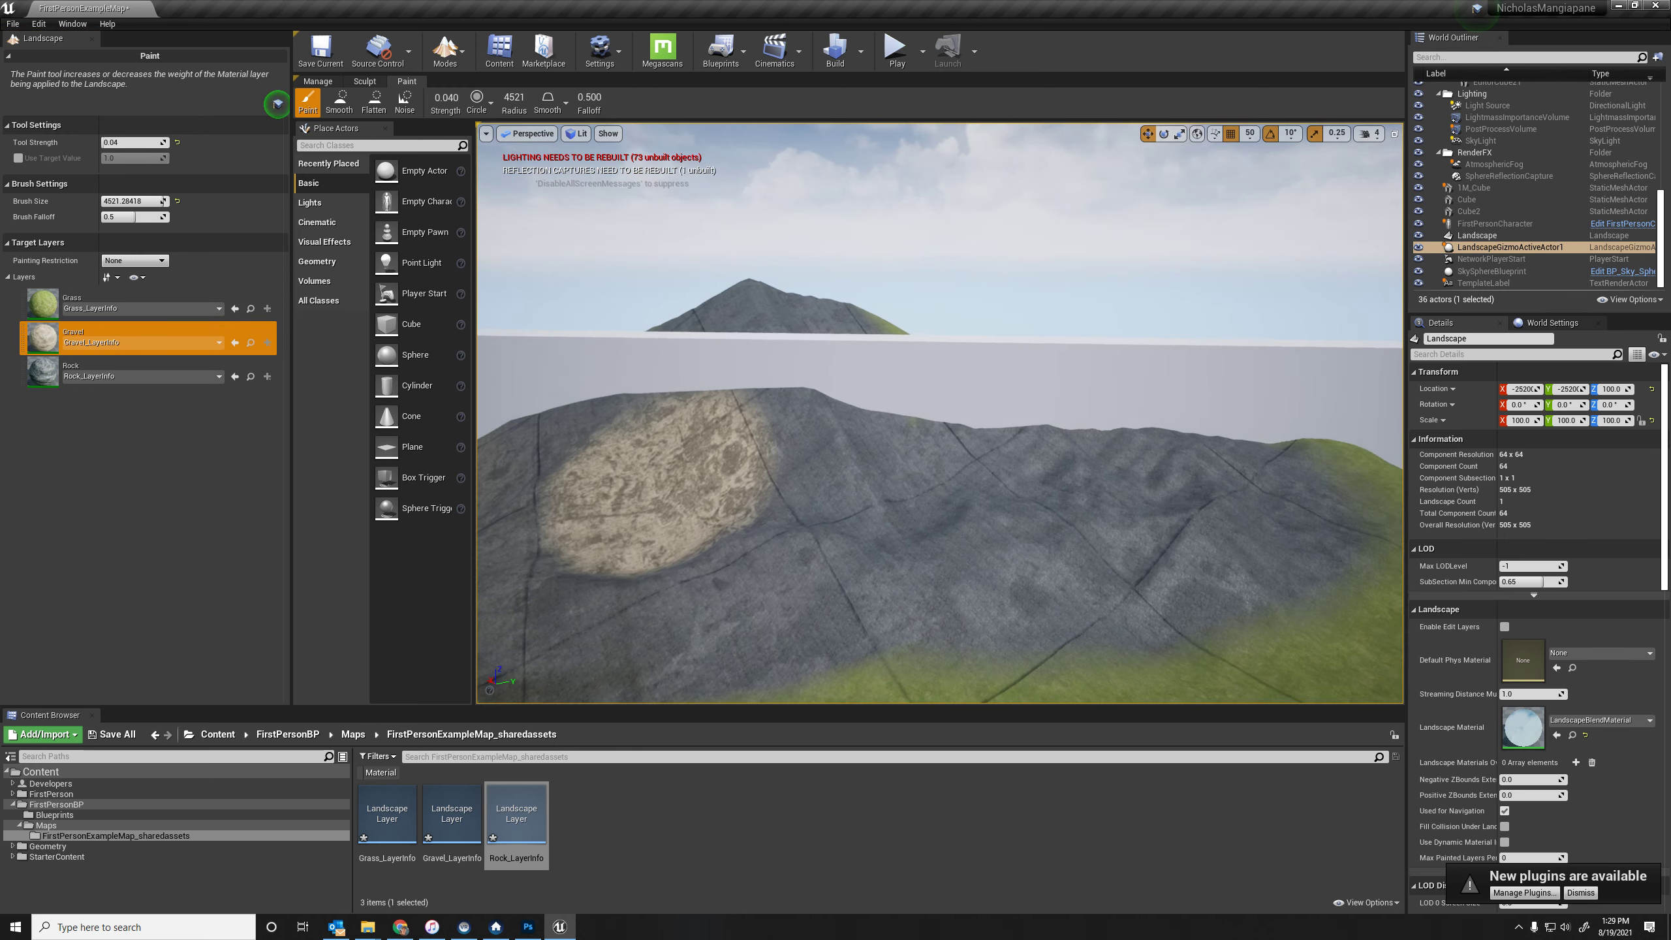
click(960, 535)
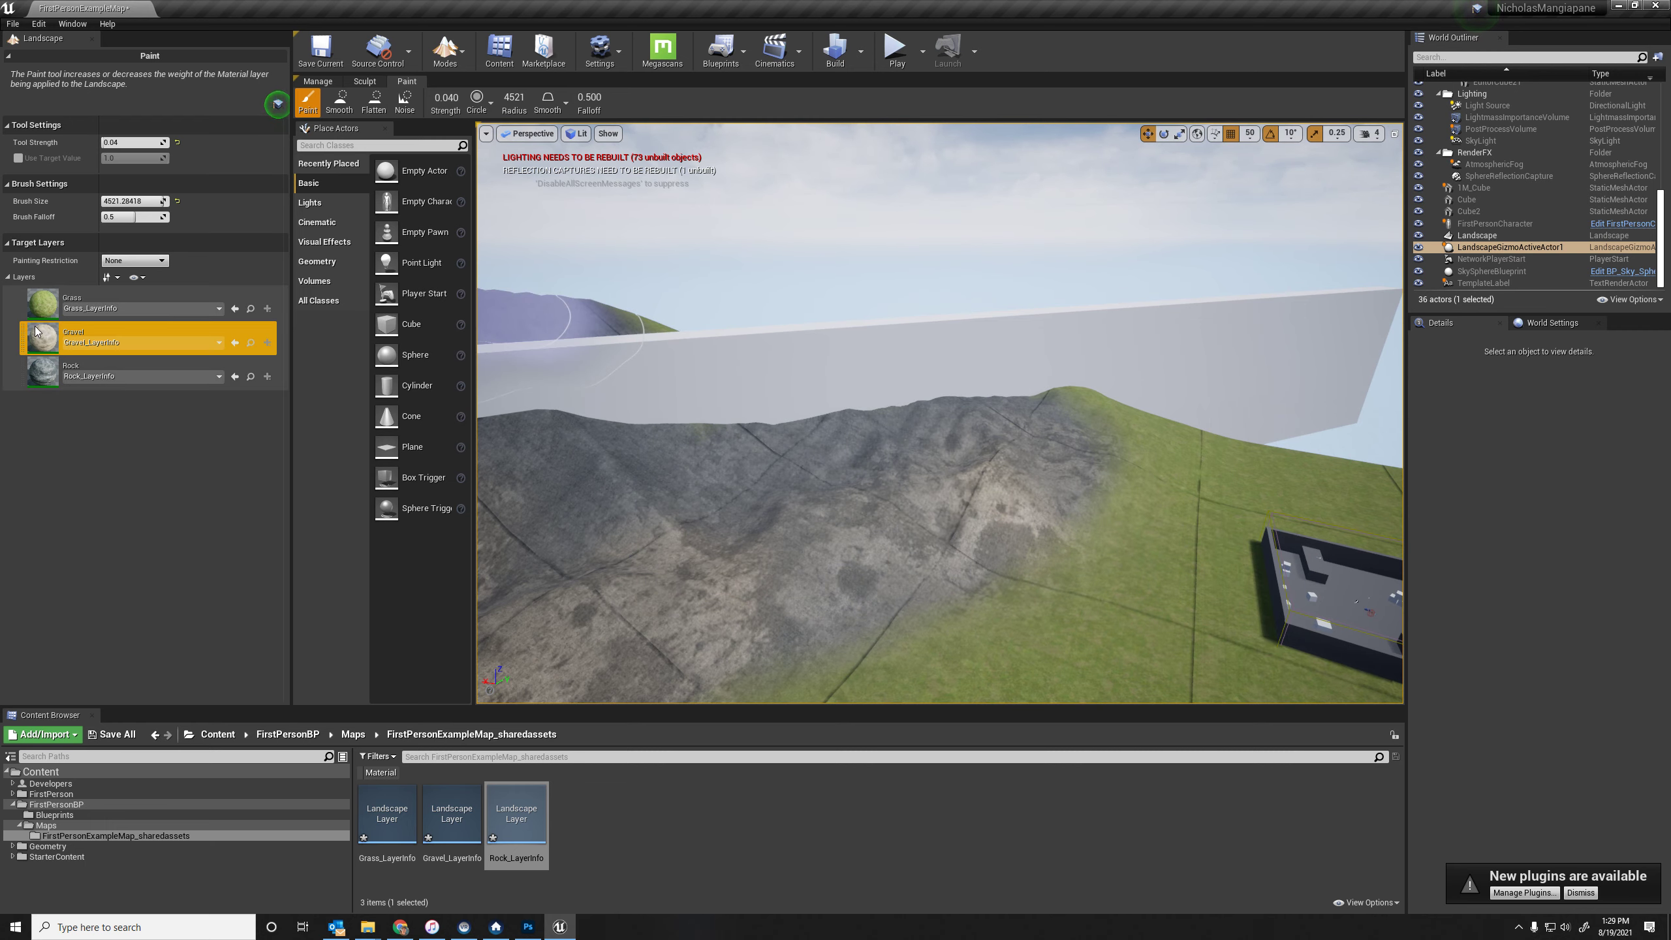
click(72, 302)
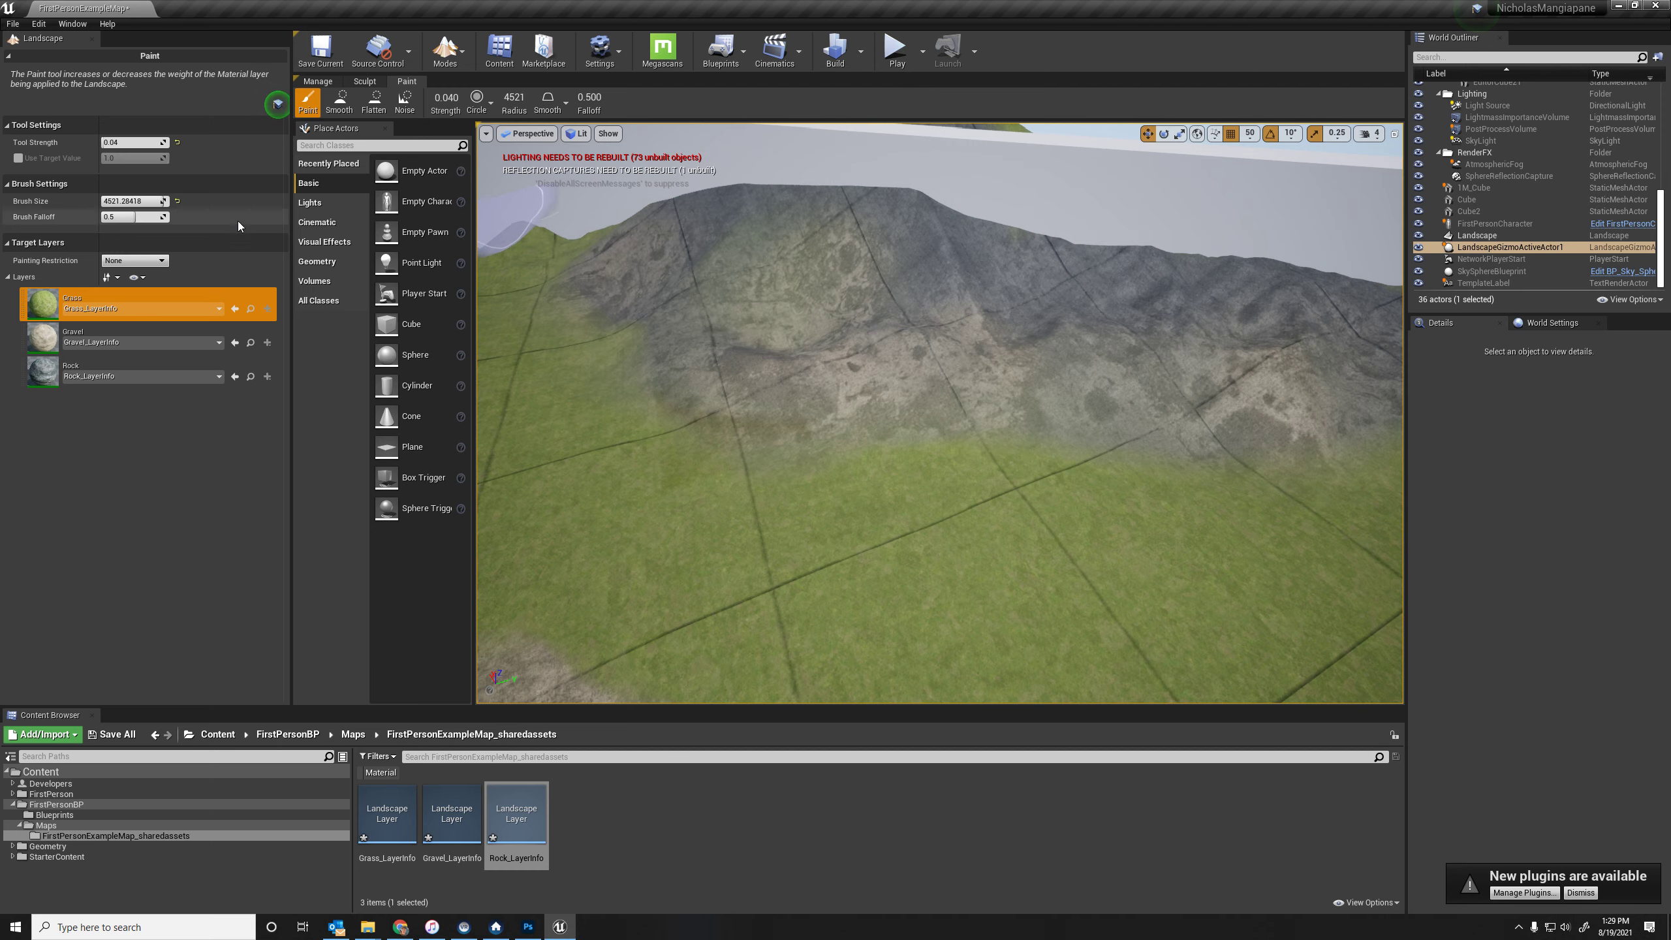
Step: Make Rock the target layer to cover the upper mountain slope
click(89, 371)
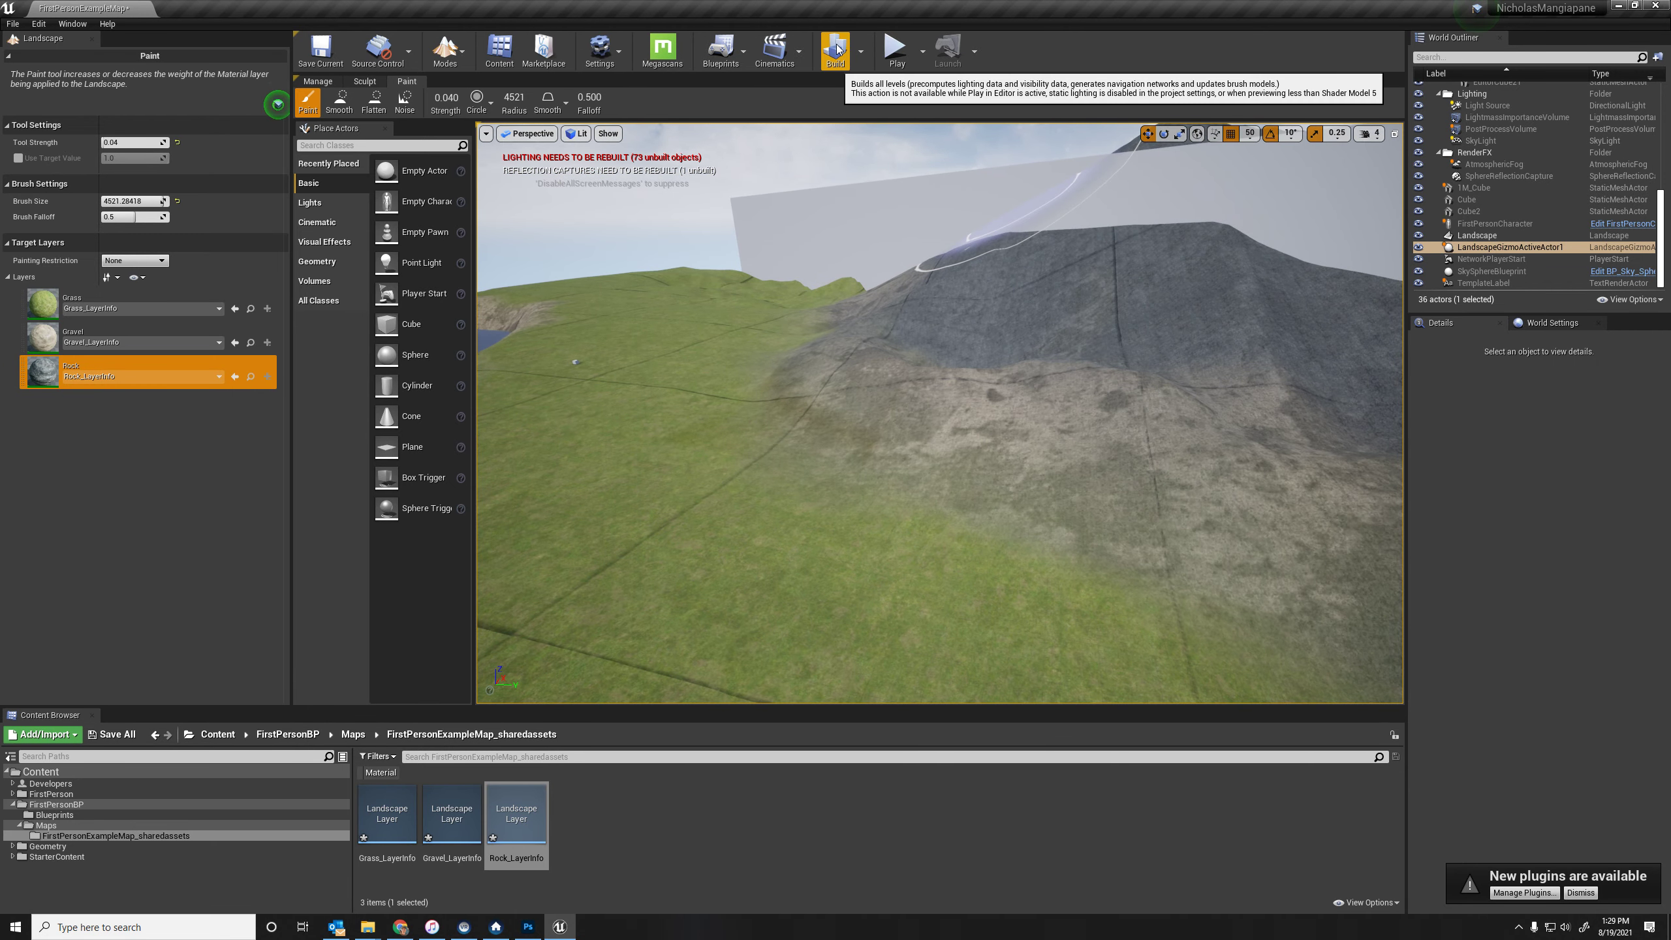
Step: Build the level's lighting
click(835, 47)
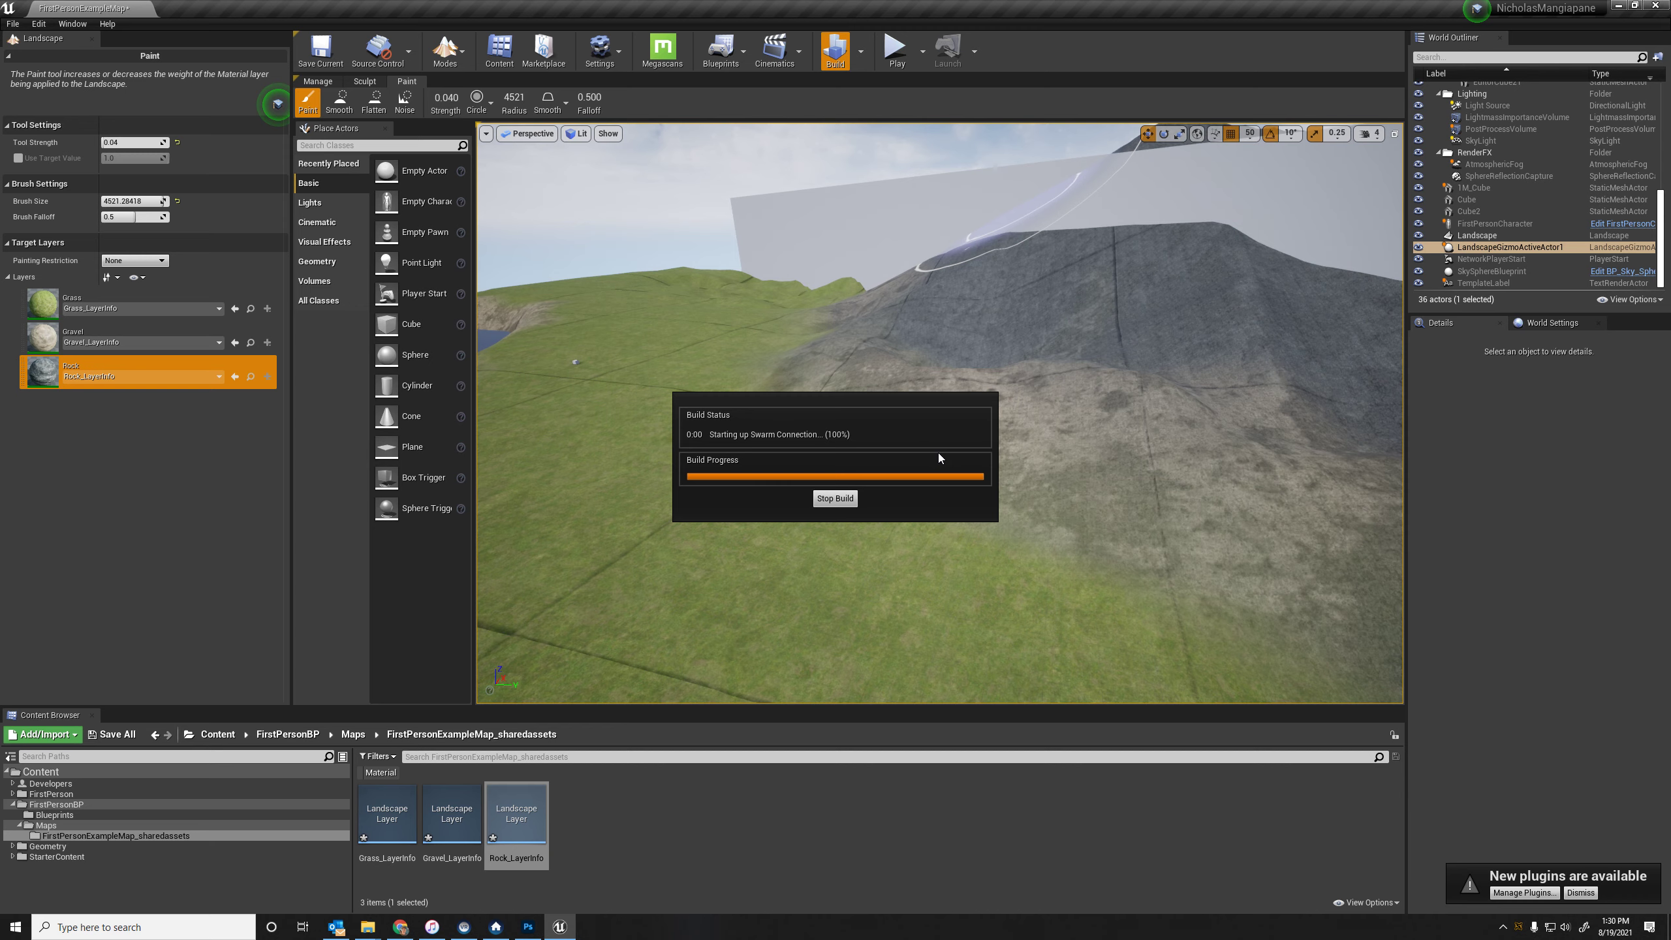
mouse_move(906, 438)
text(0.18)
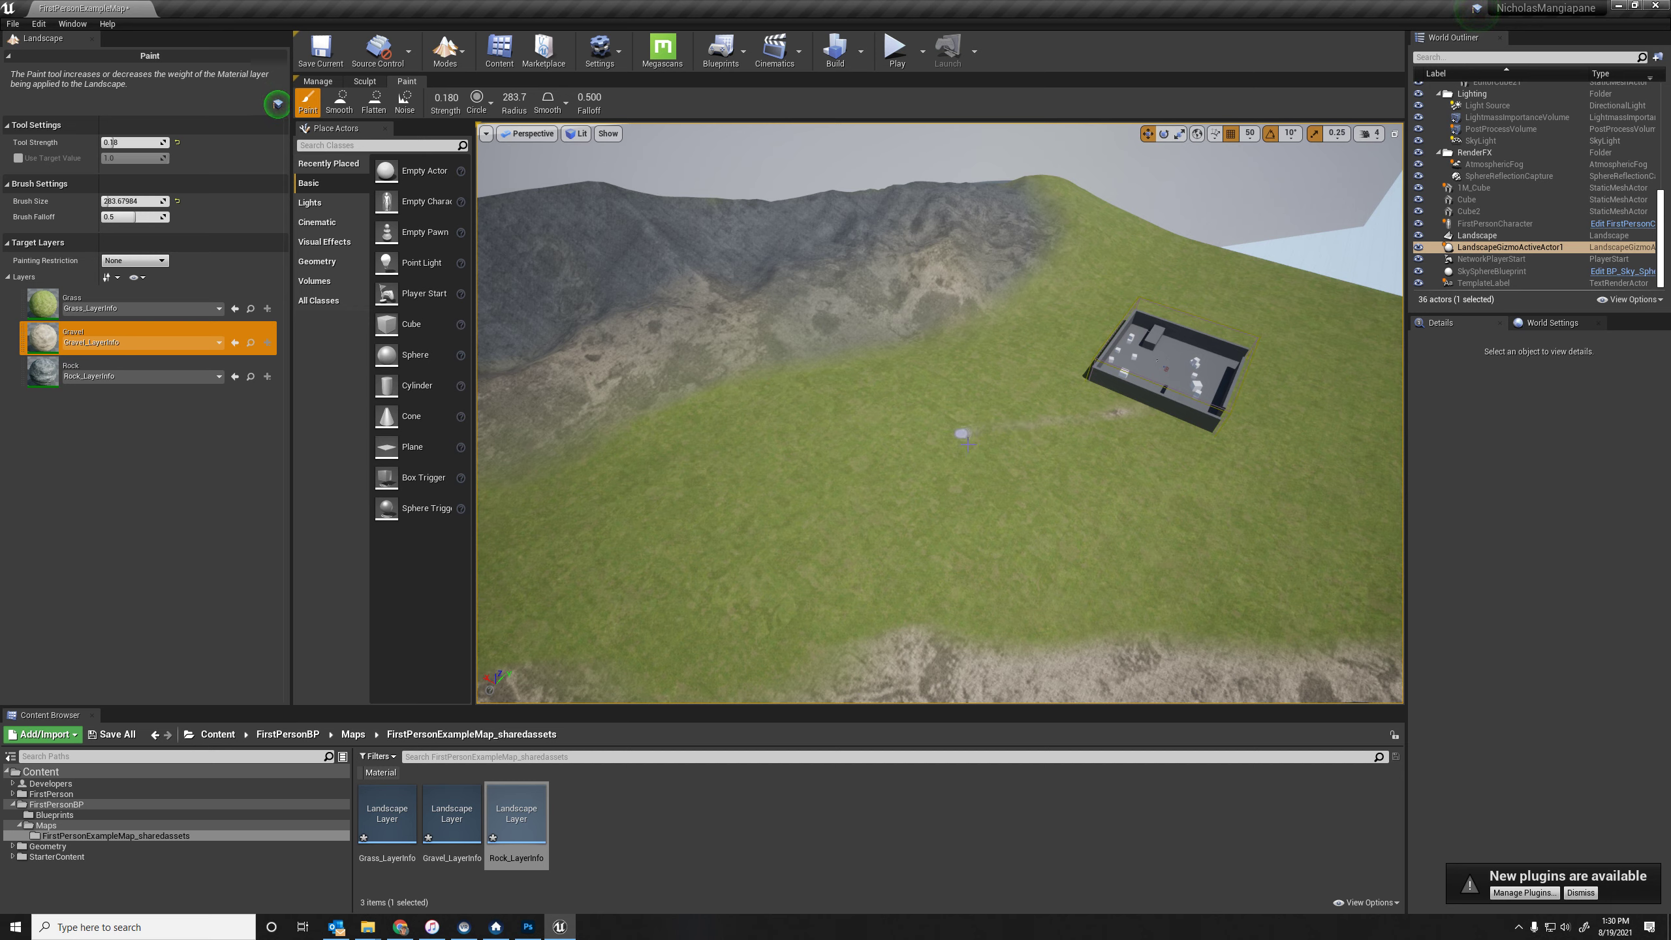
Step: Brush a narrow winding gravel trail across the grassy hillside
drag(959, 437, 660, 533)
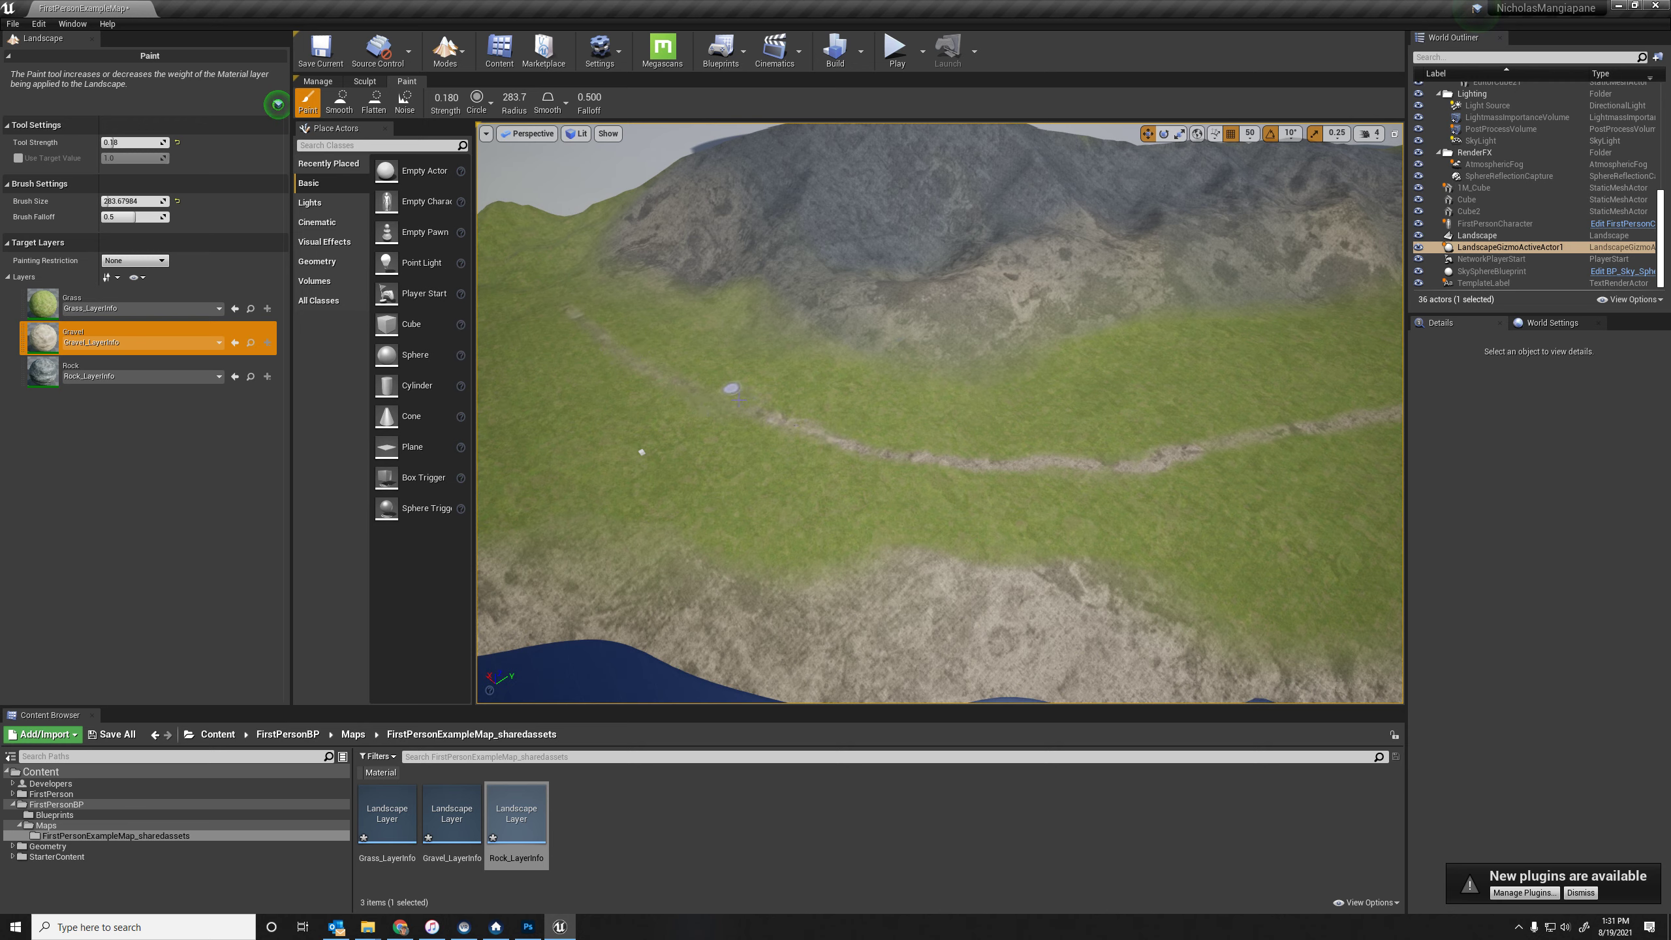
click(697, 406)
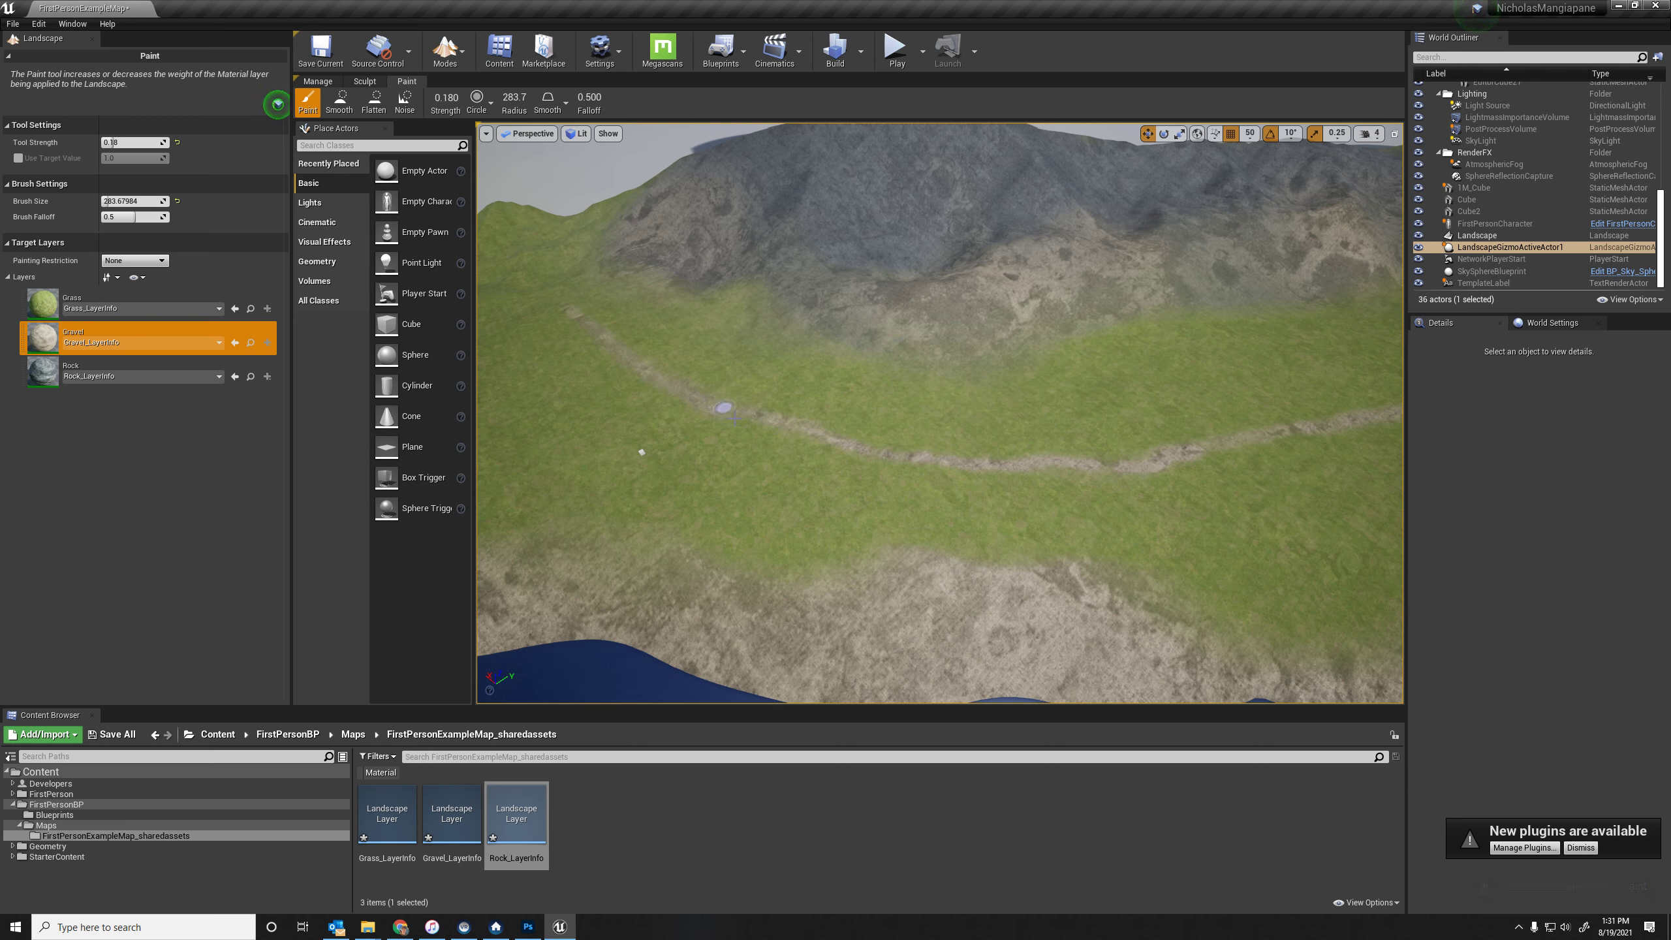
mouse_move(1193, 461)
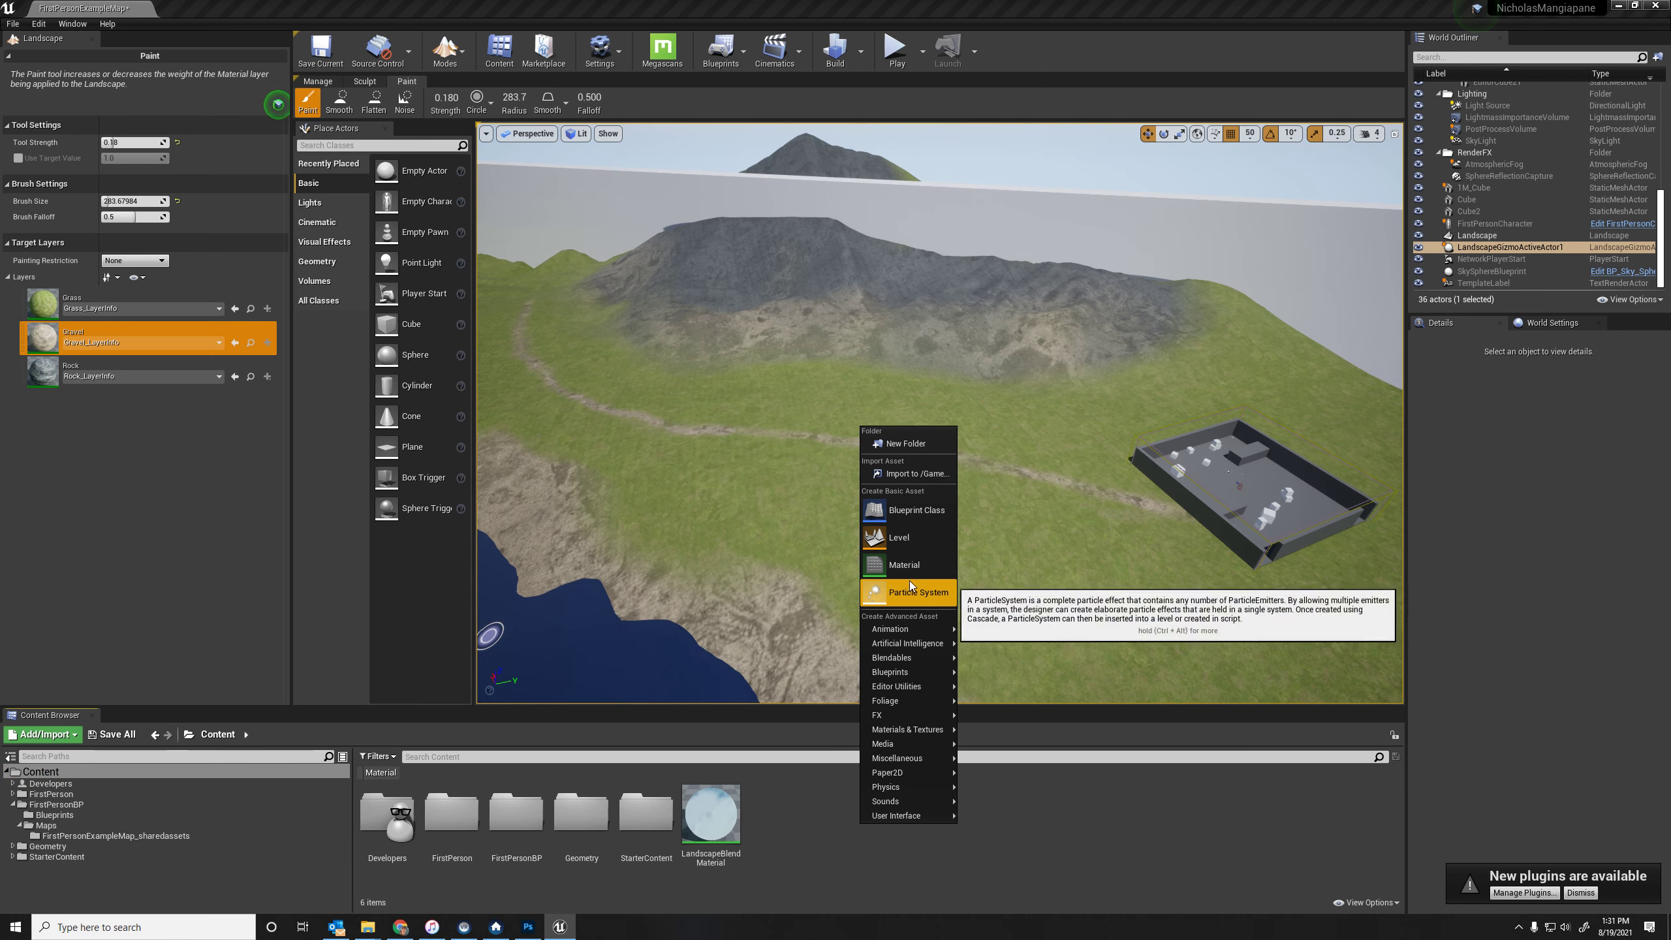
Step: Create NewMaterial in Content and bring it into the Material Editor
click(903, 564)
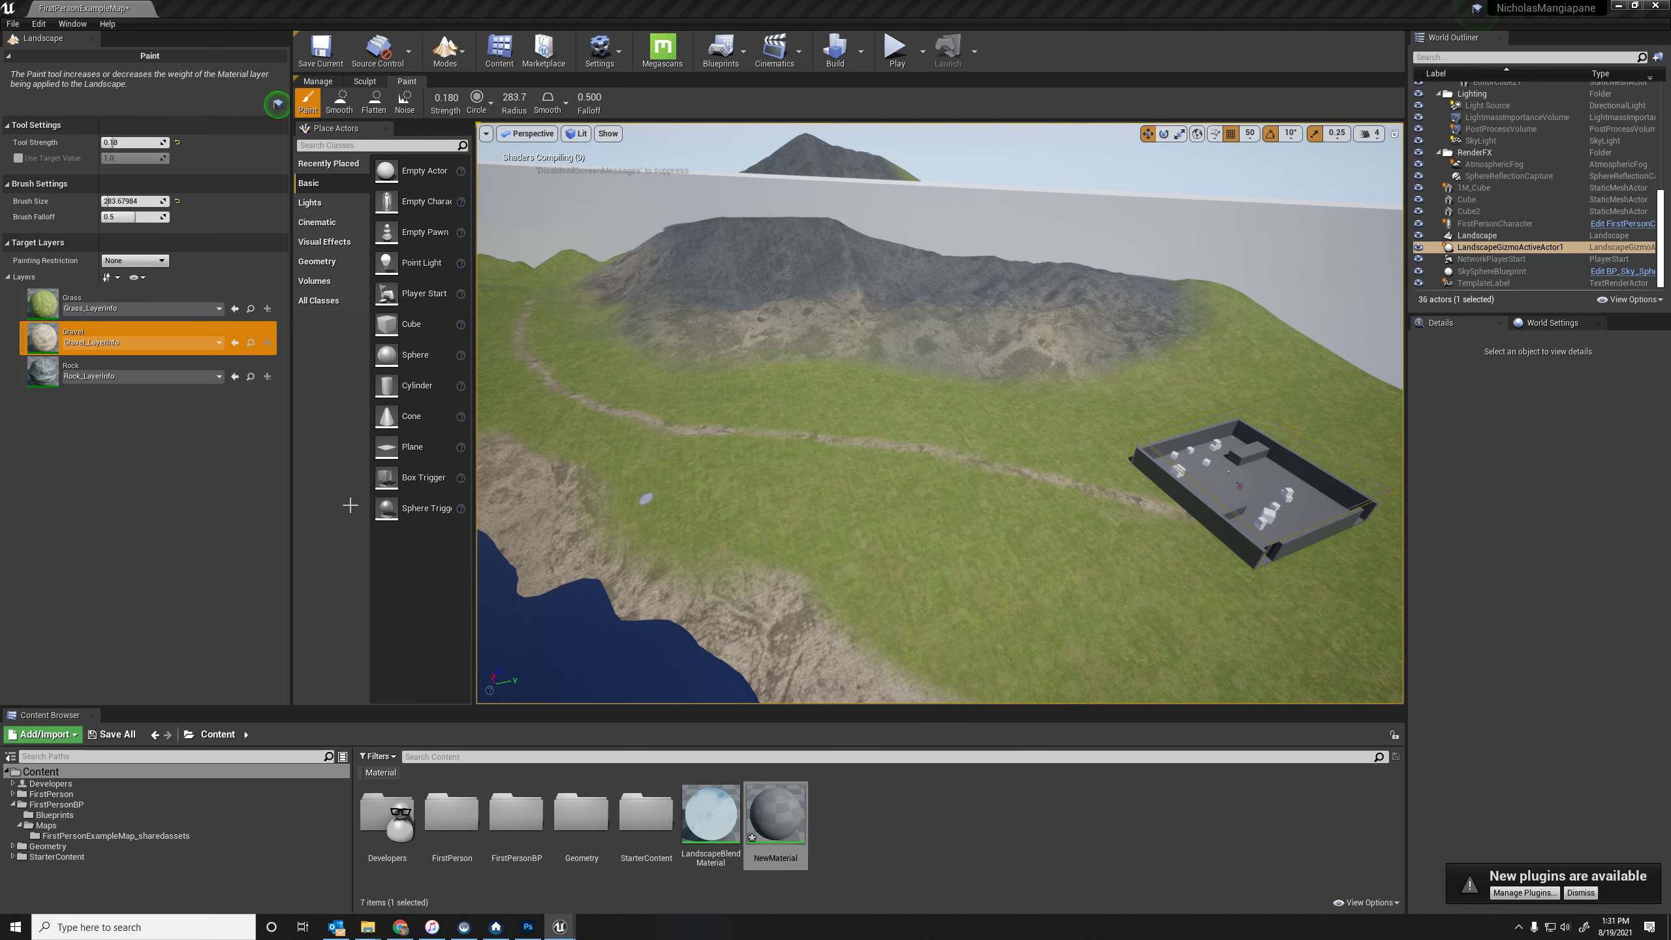
double_click(775, 813)
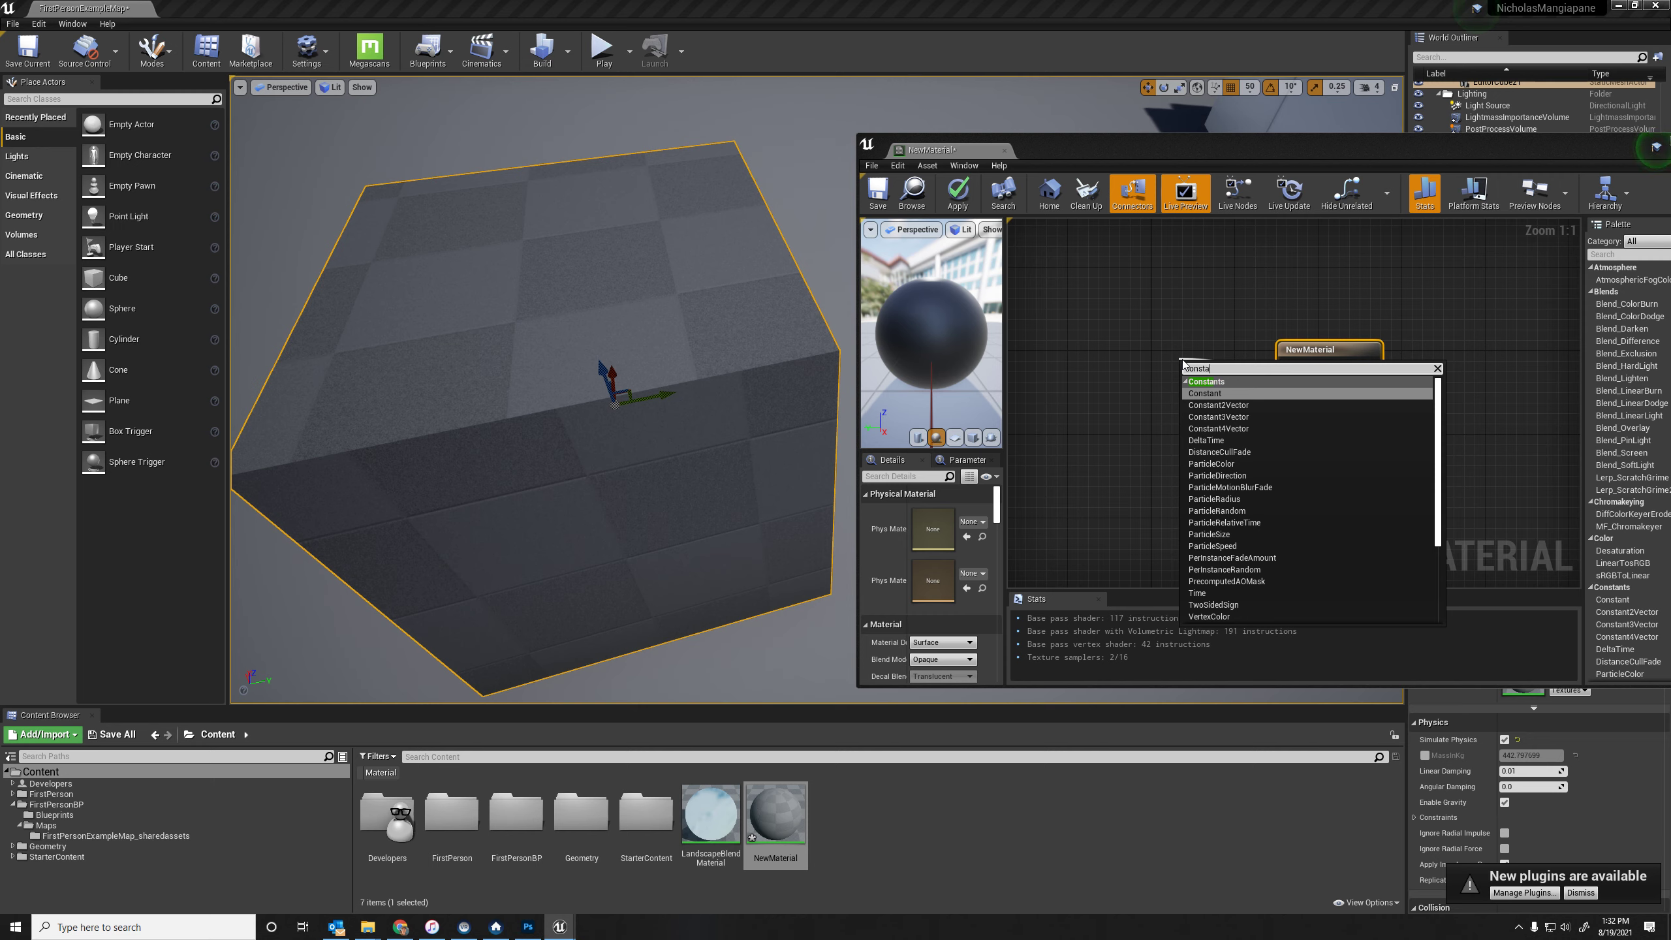
Step: Add a Constant3Vector base colour and set it to a light teal in the Color Picker
text(Constant 3)
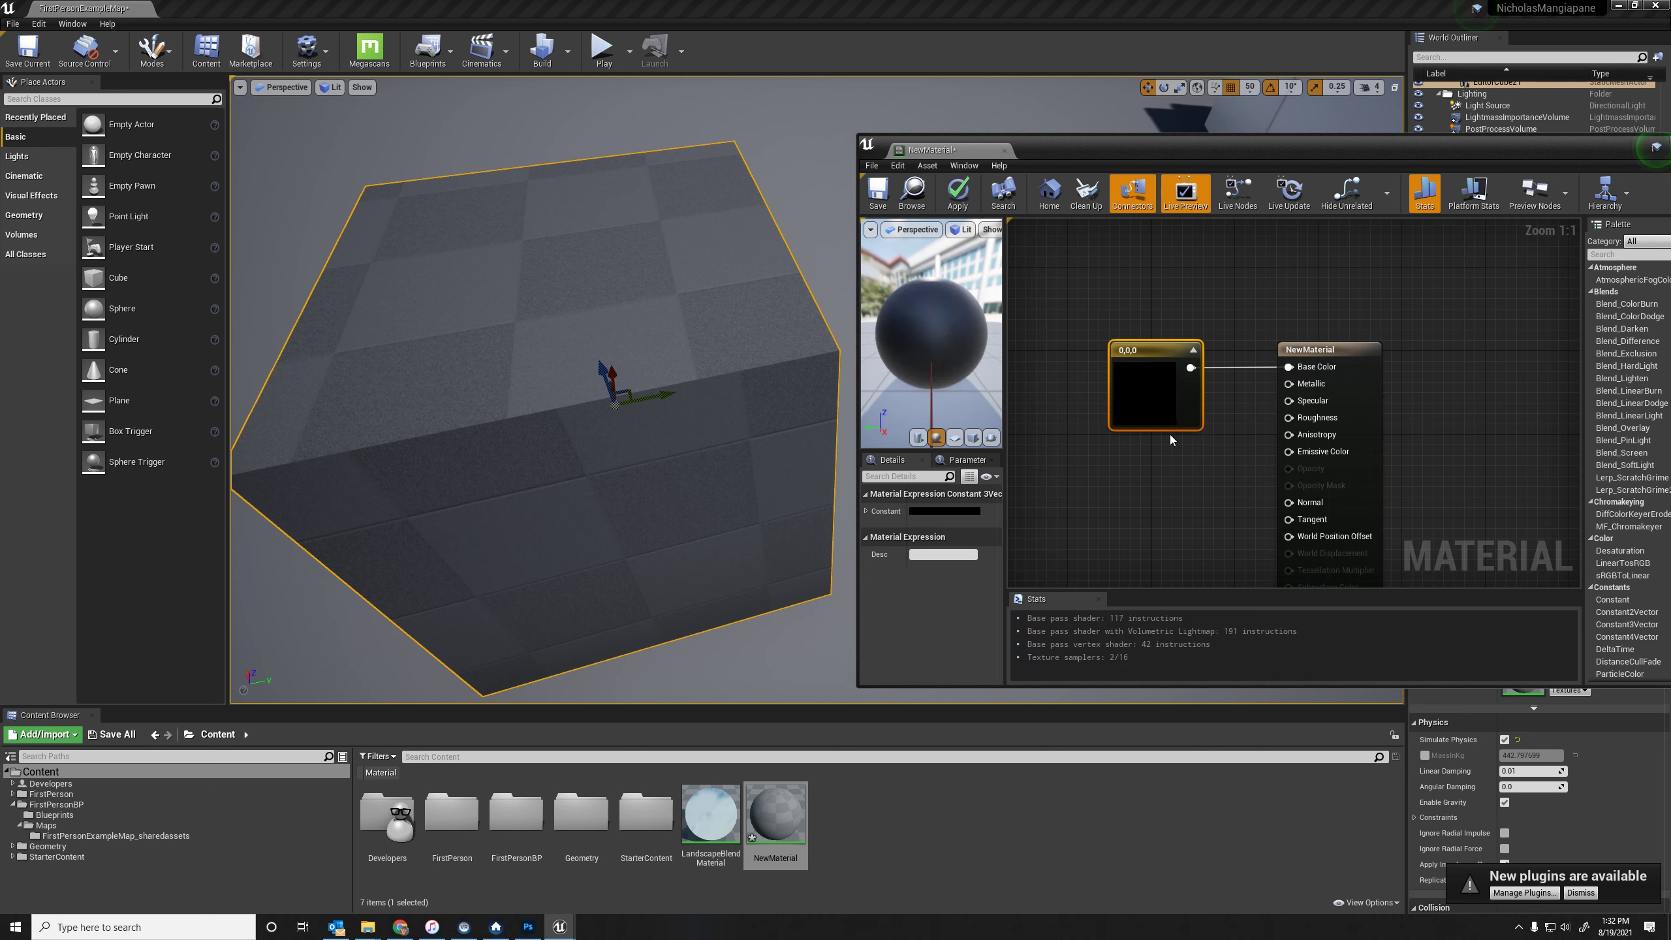
mouse_move(1136, 401)
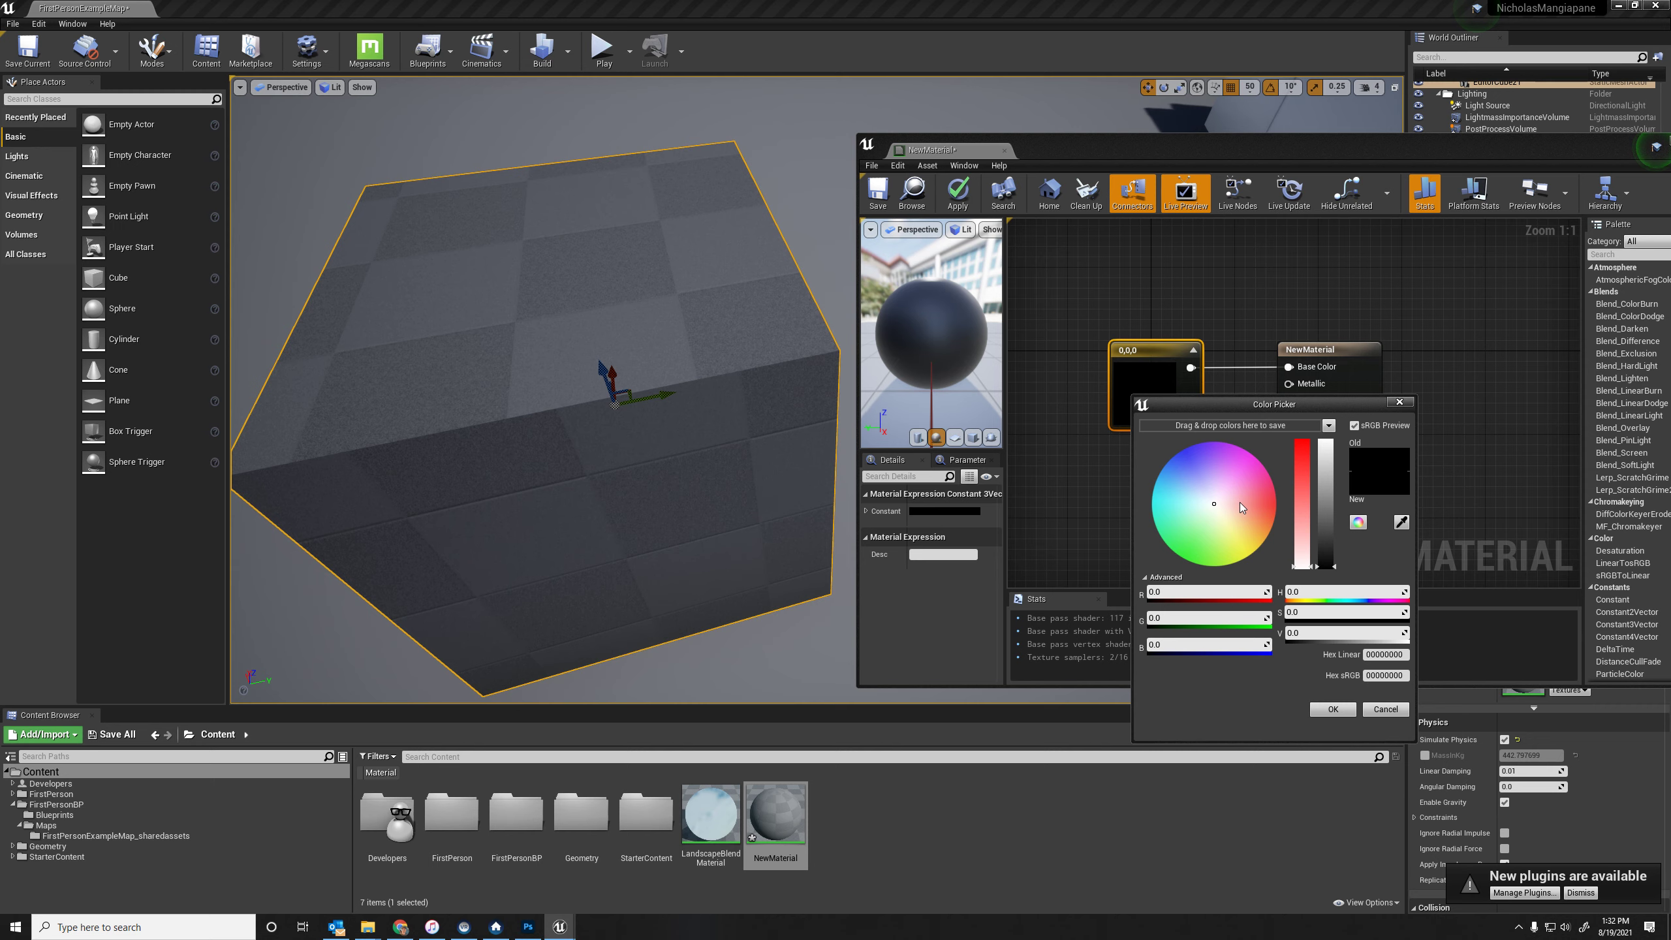
click(1227, 519)
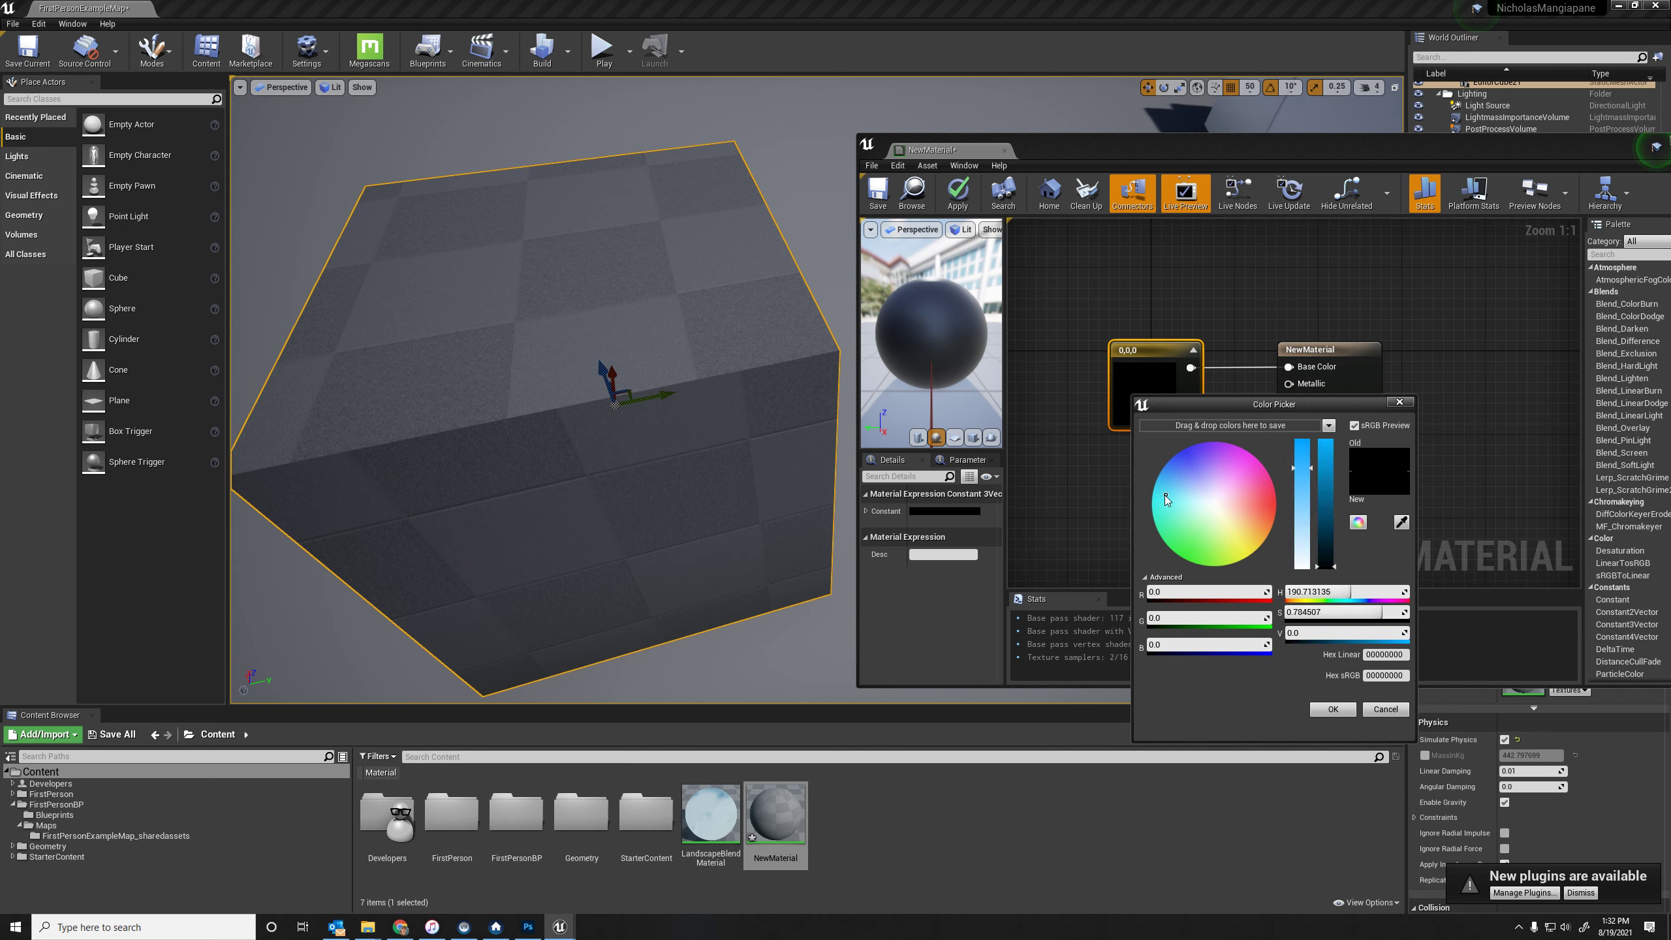
click(1177, 499)
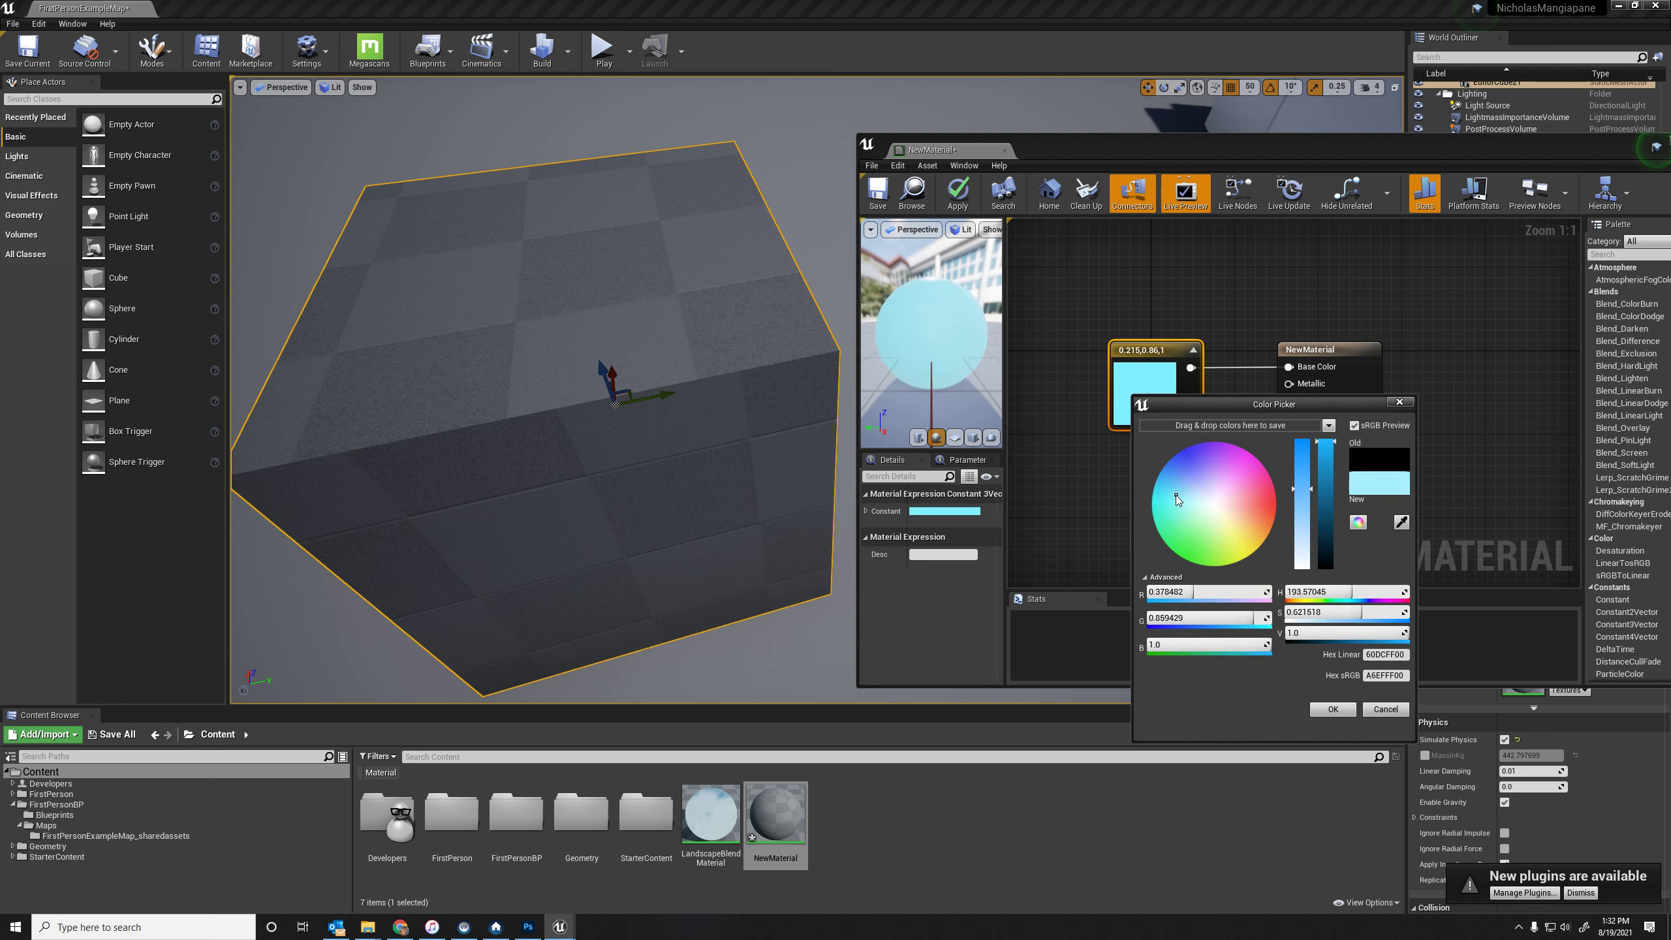
click(1166, 504)
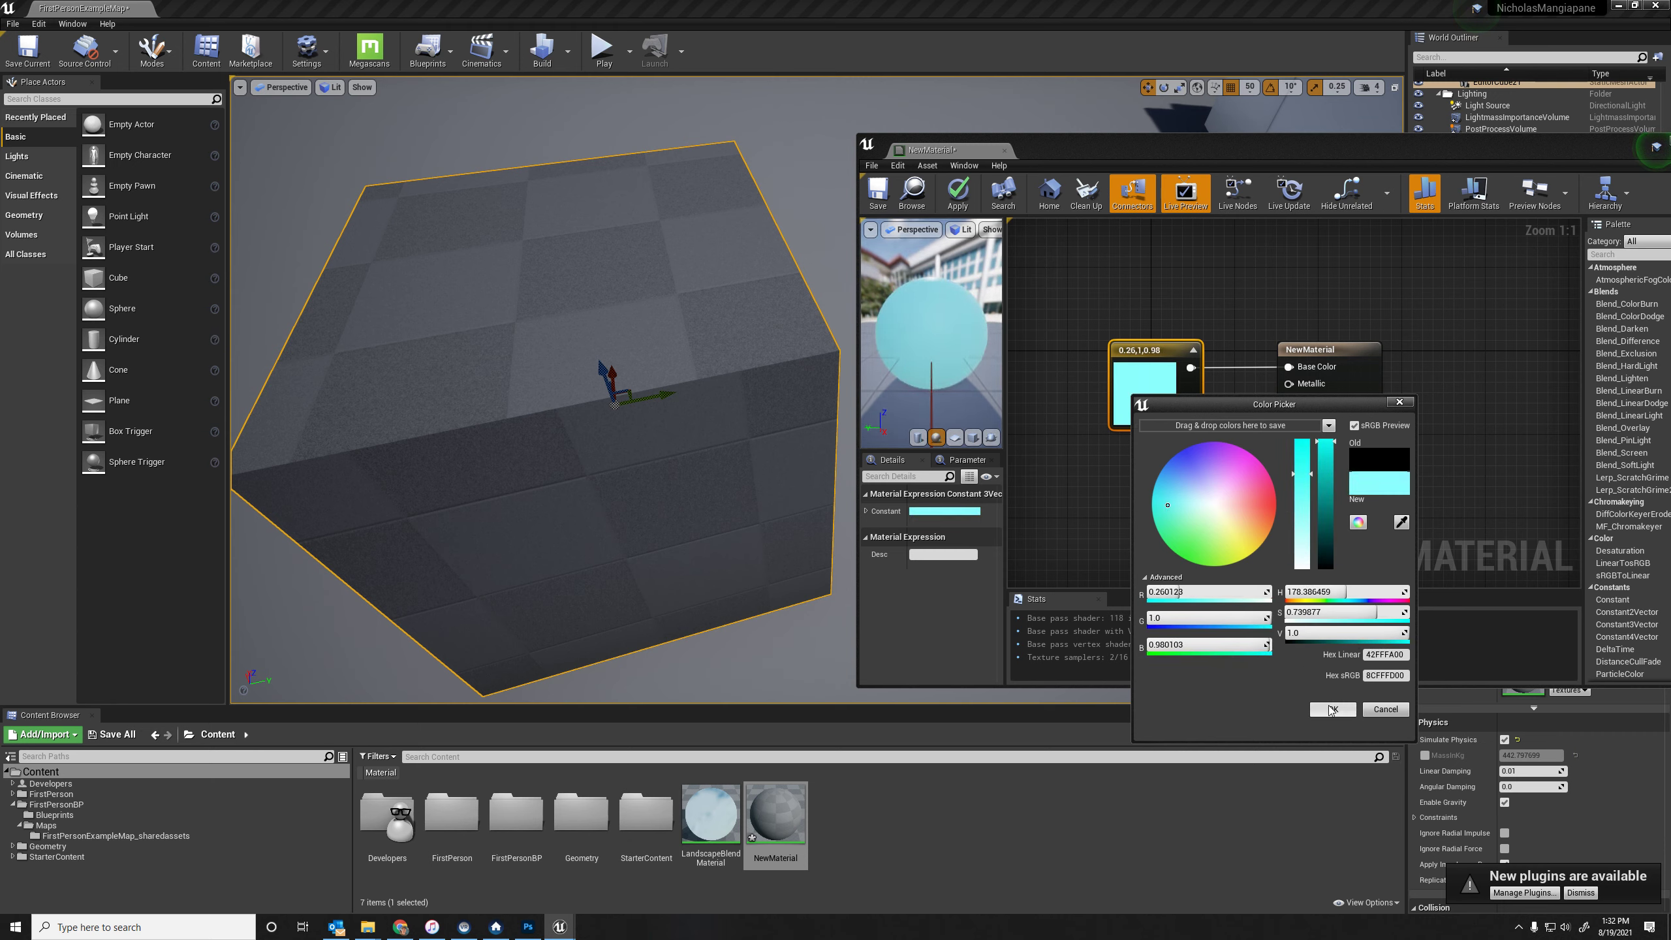
click(1332, 709)
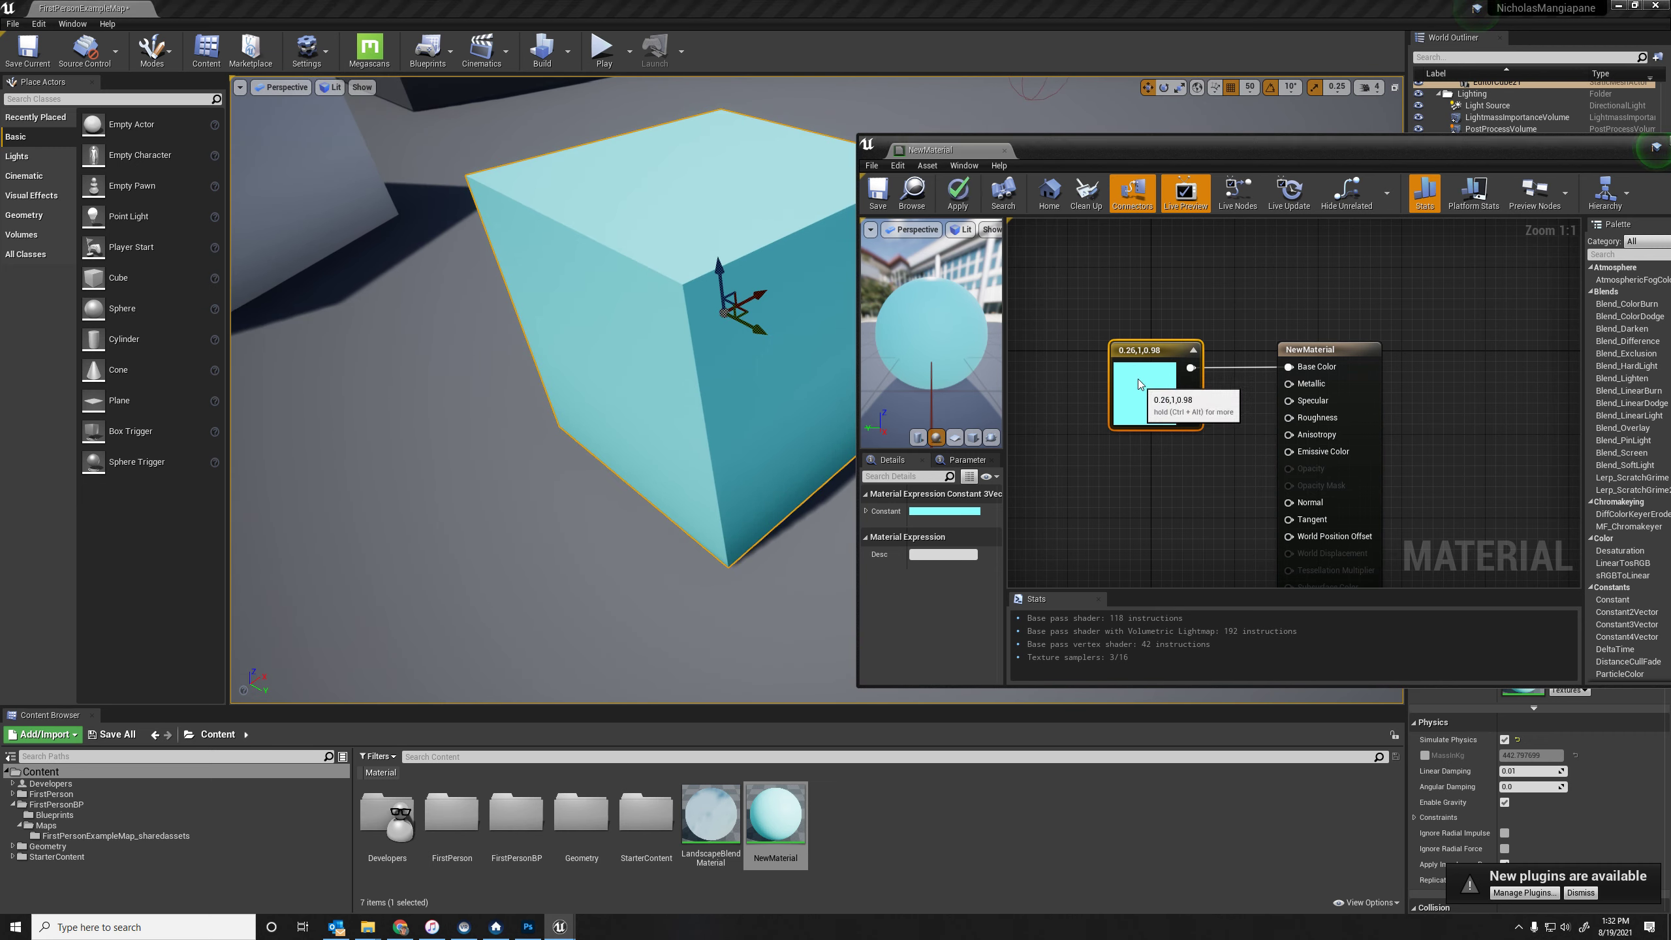
Step: Add a scalar Constant feeding Roughness and apply the material changes to the cyan cube
drag(1191, 367, 1151, 433)
text(cons)
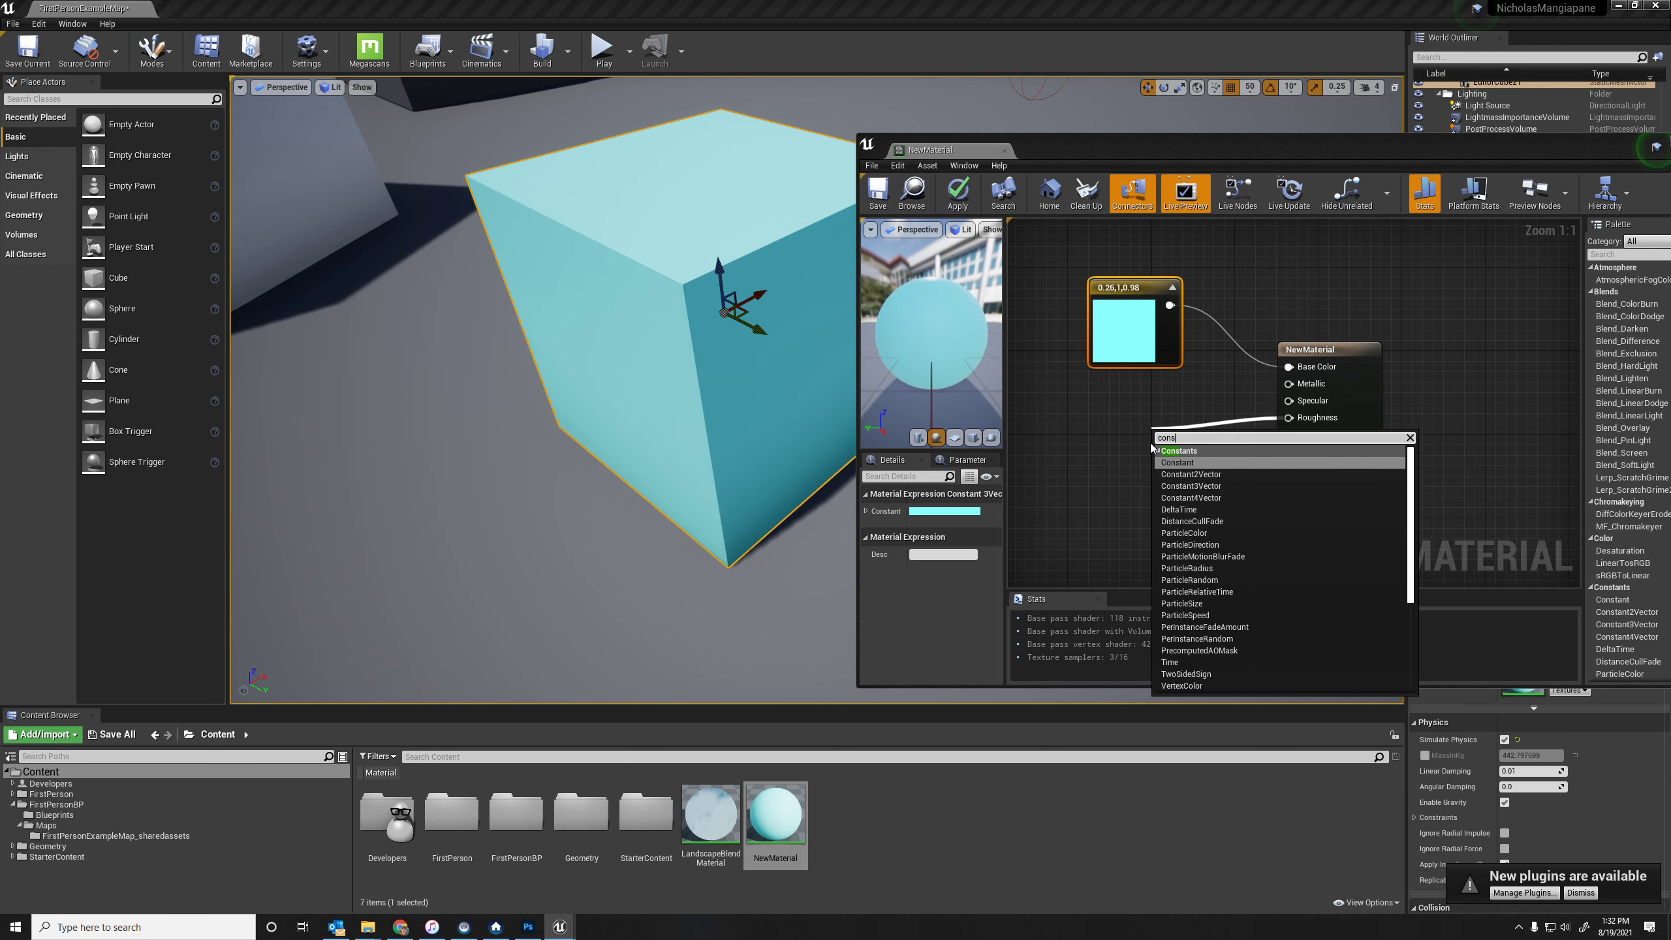
click(1176, 462)
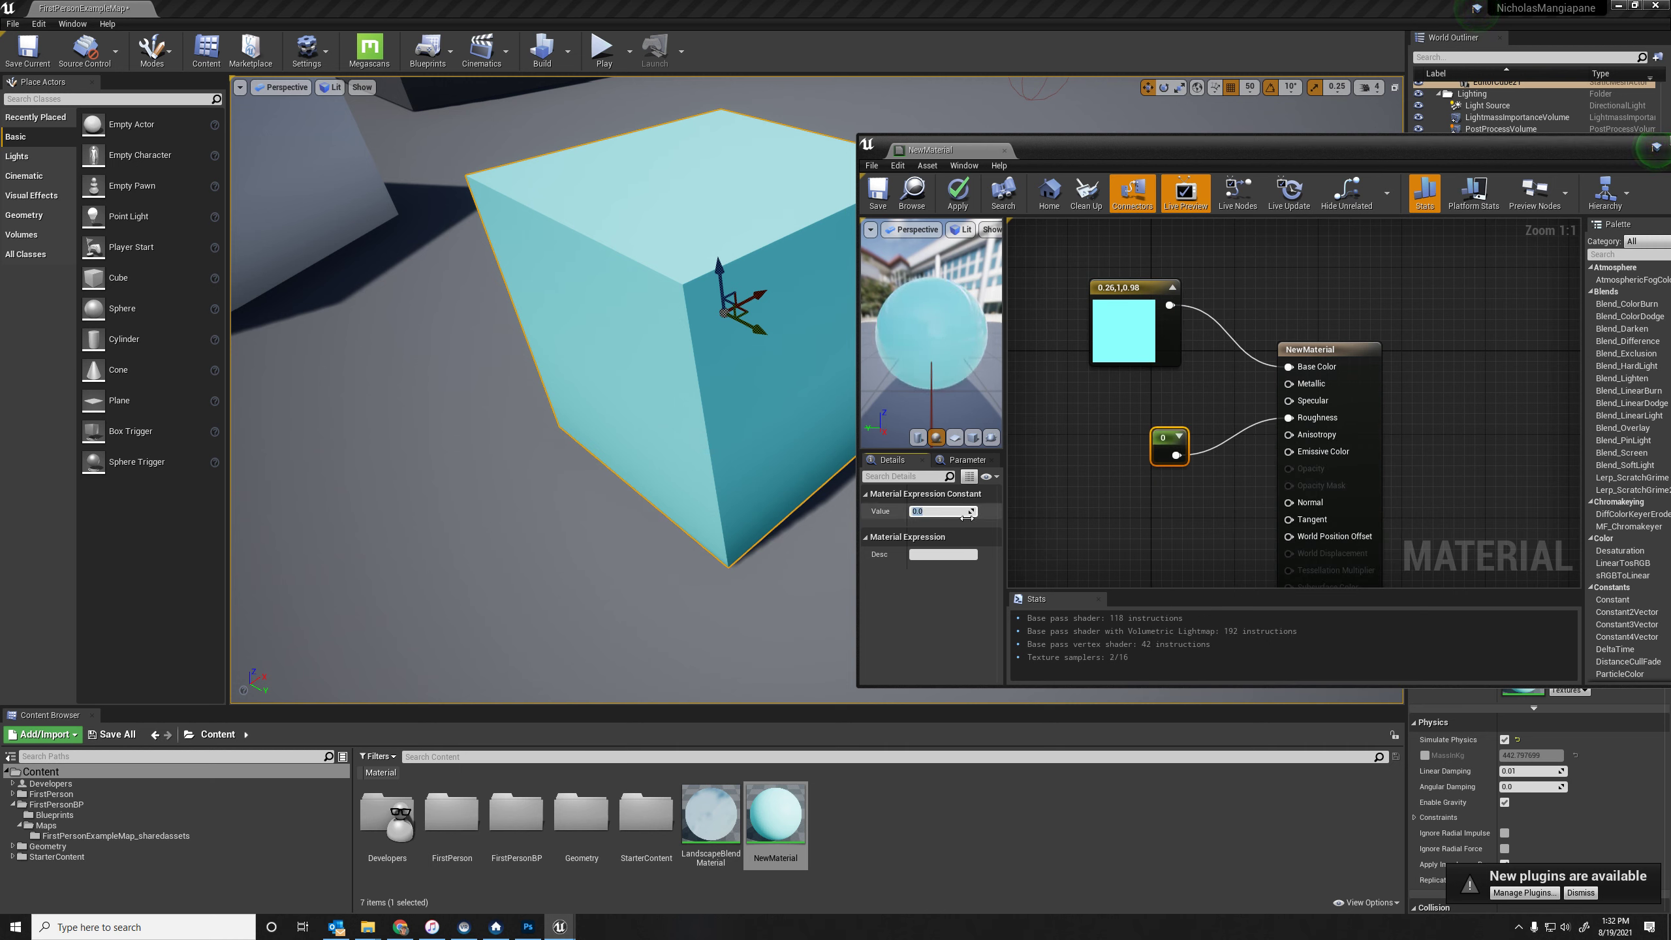
text(1.0)
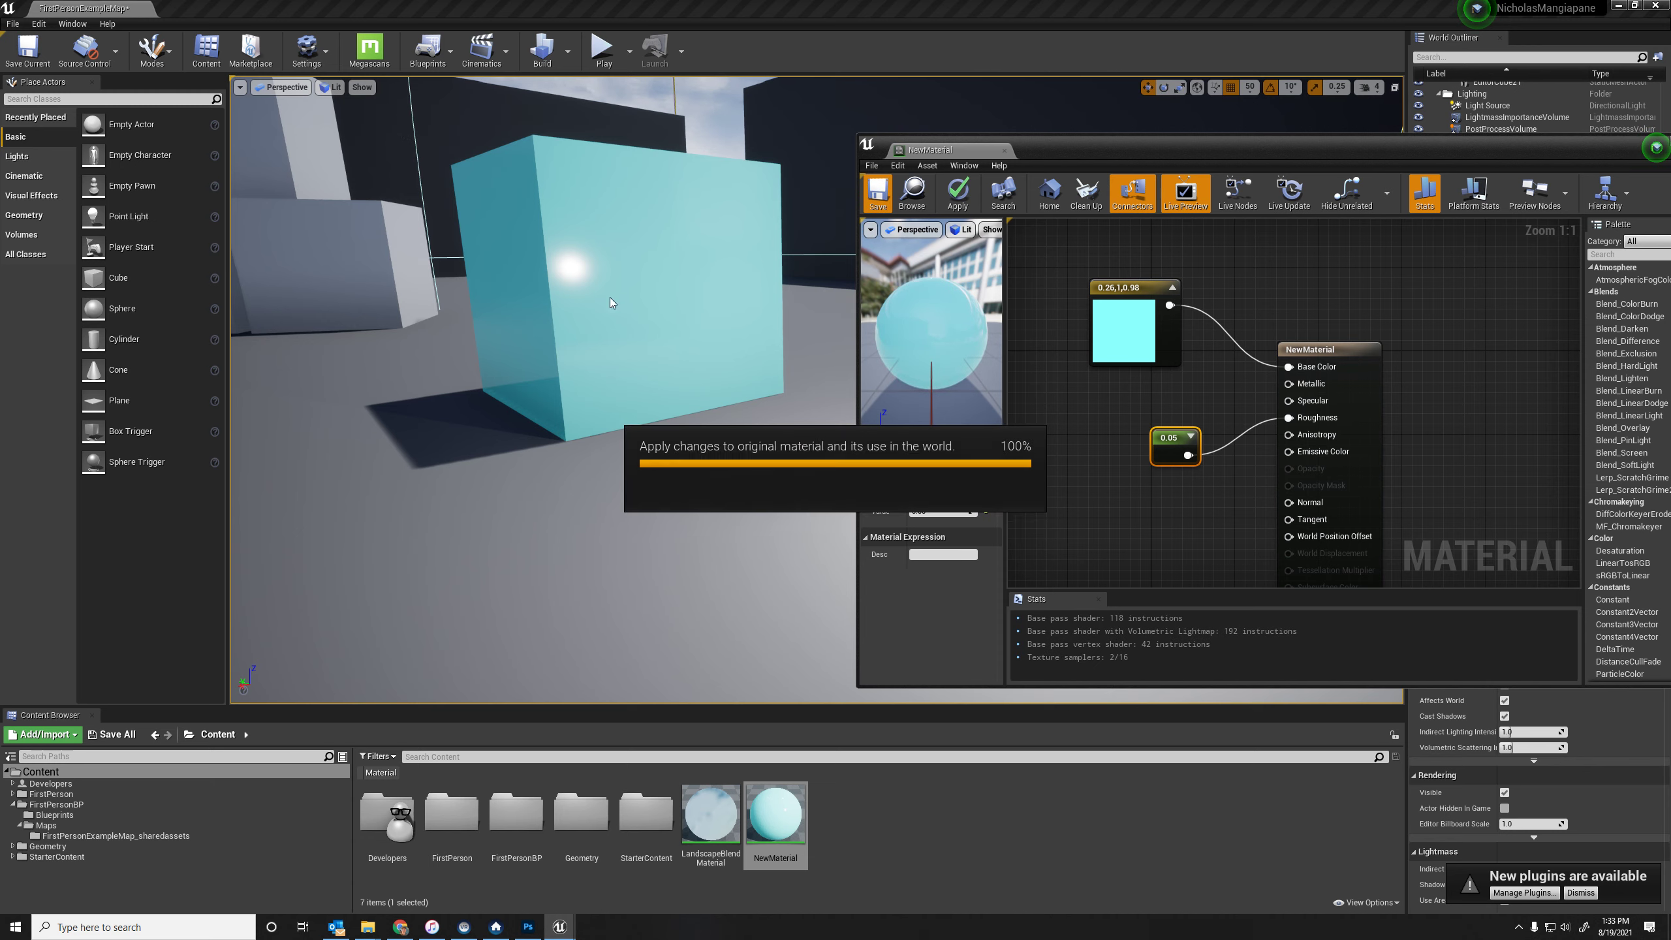
click(958, 193)
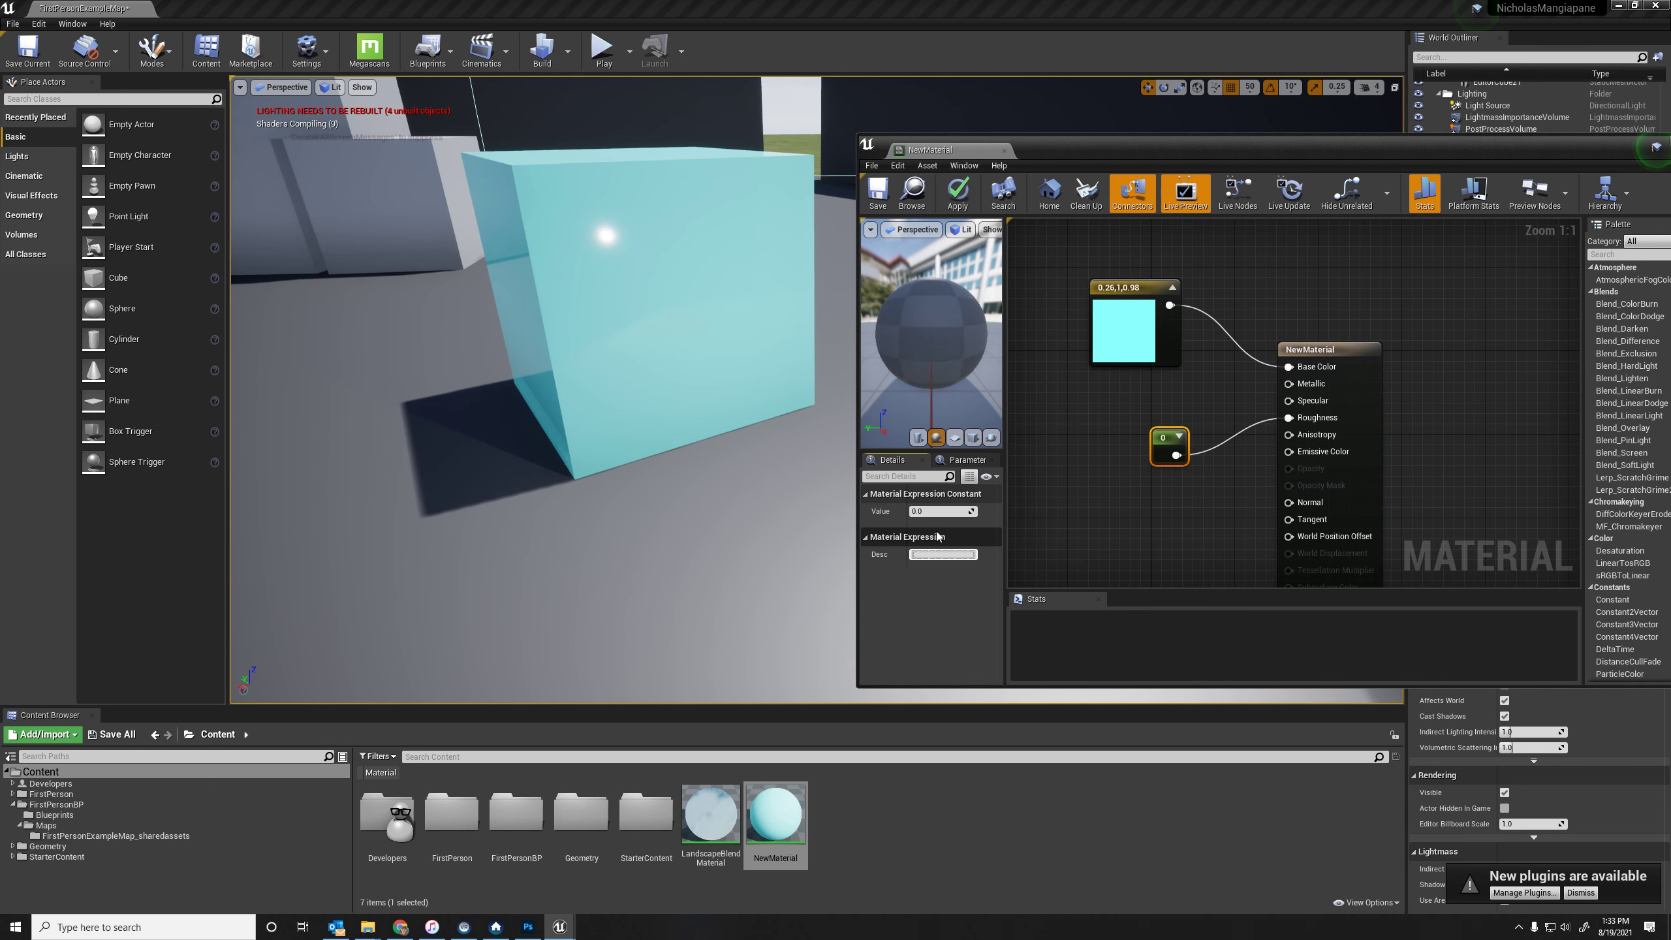
click(877, 193)
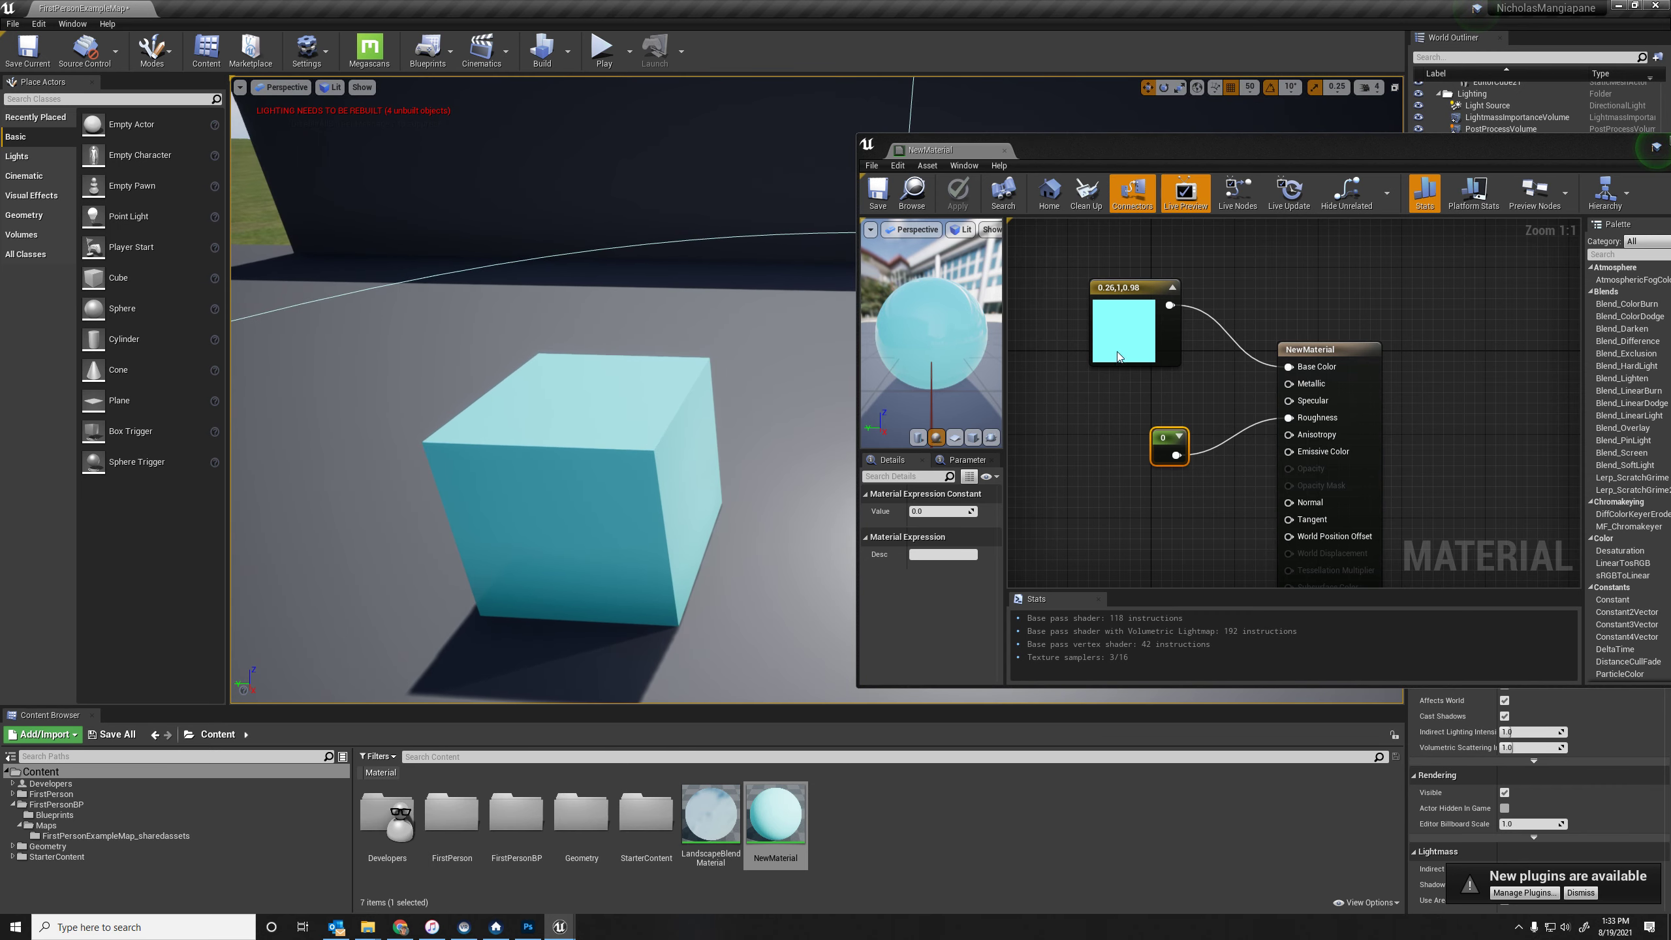
mouse_move(1310, 383)
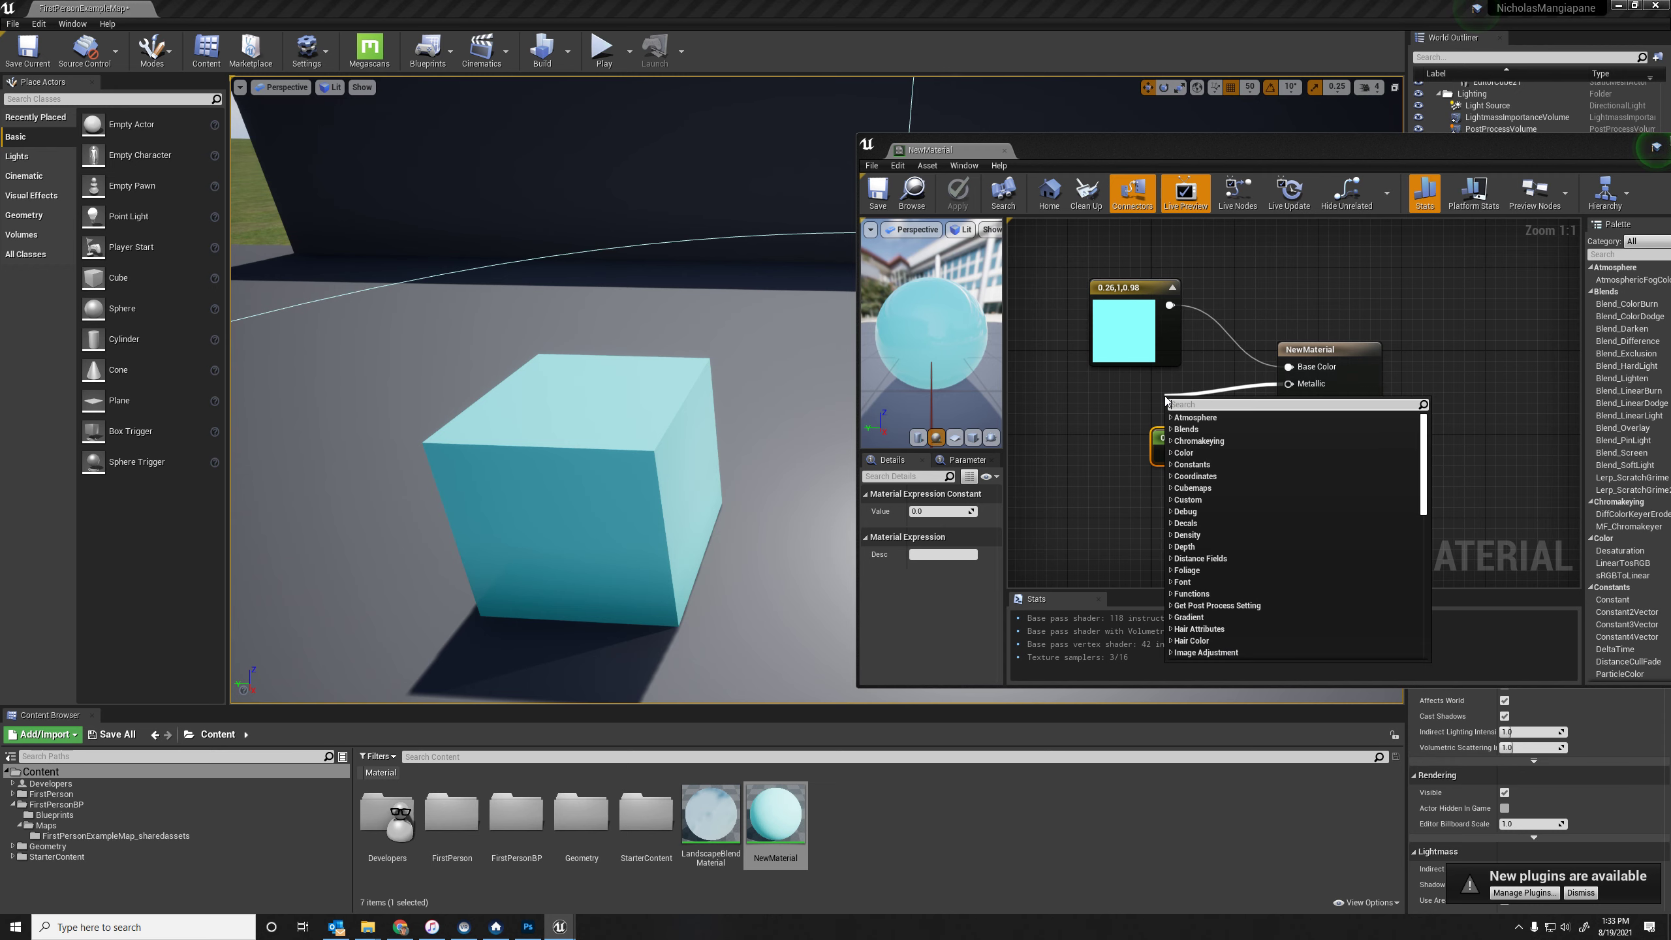
Step: Add a Constant of 0.75 to Metallic and set the Roughness constant to 0.1
text(con)
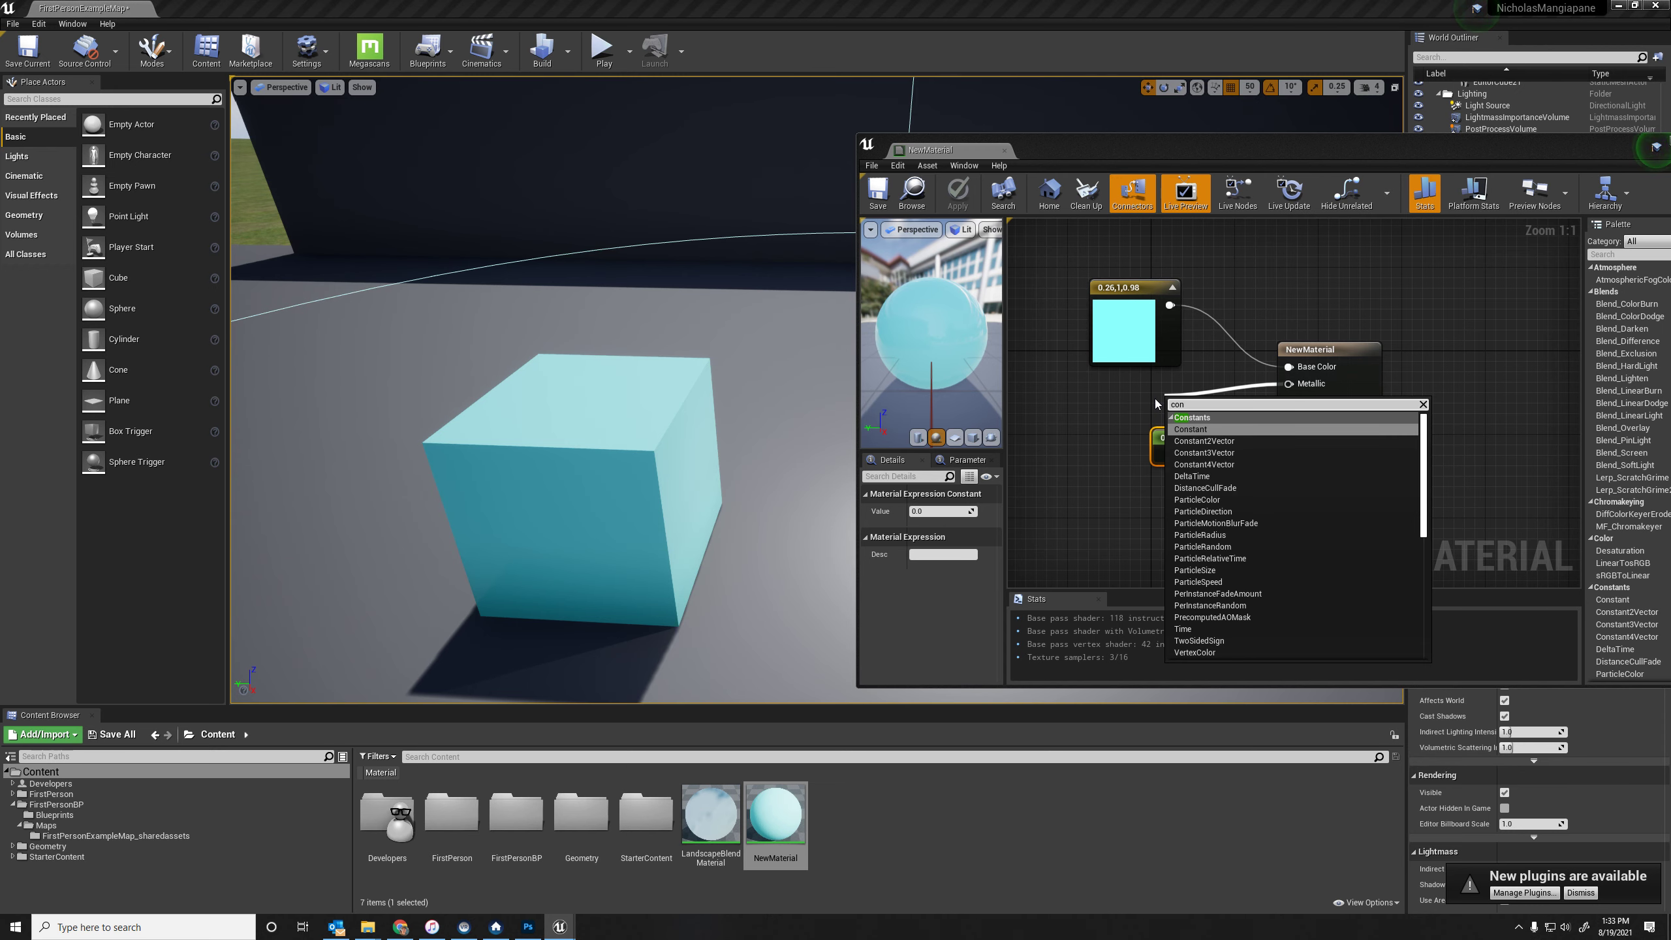
click(1189, 428)
text(1)
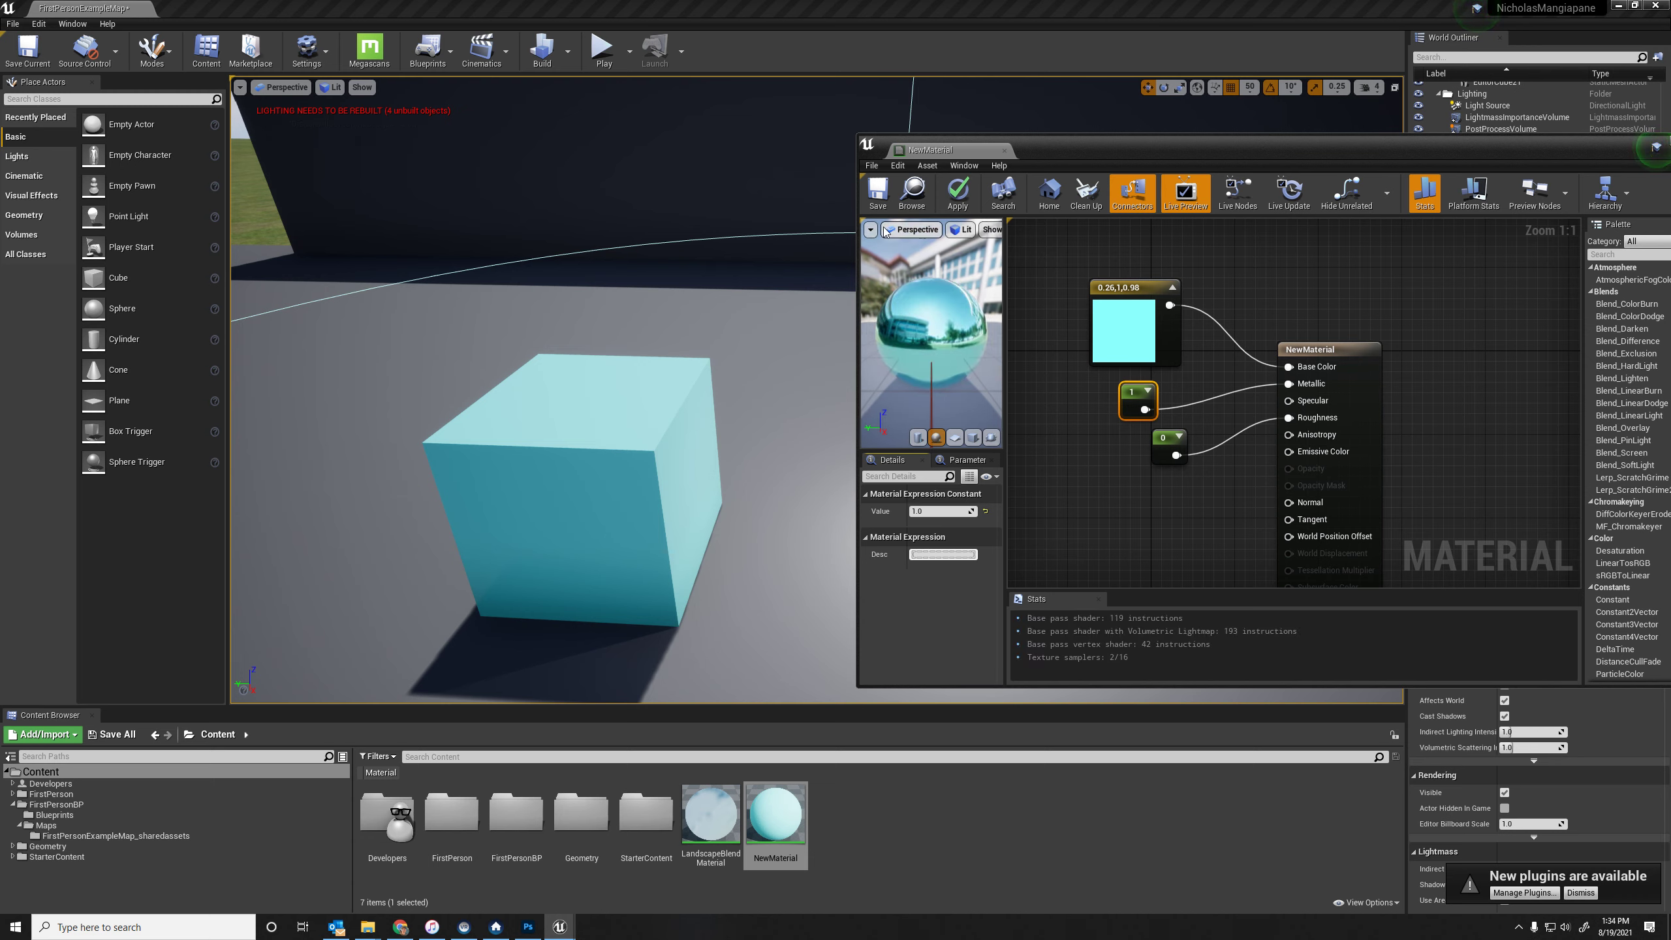
click(877, 190)
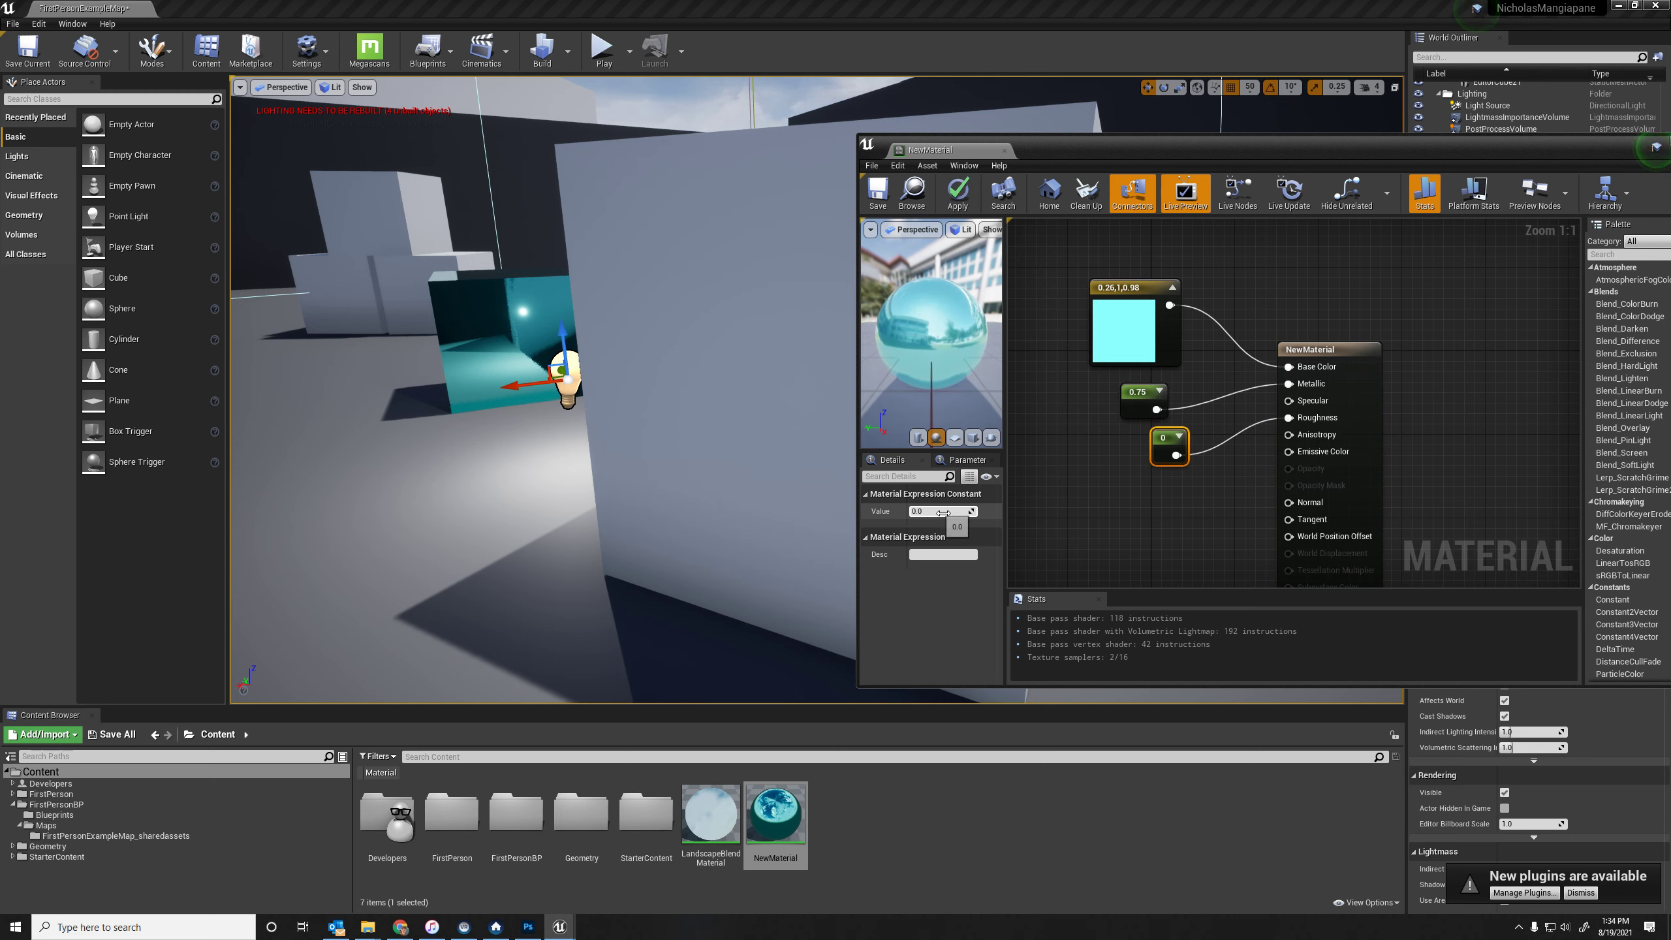
text(0.1)
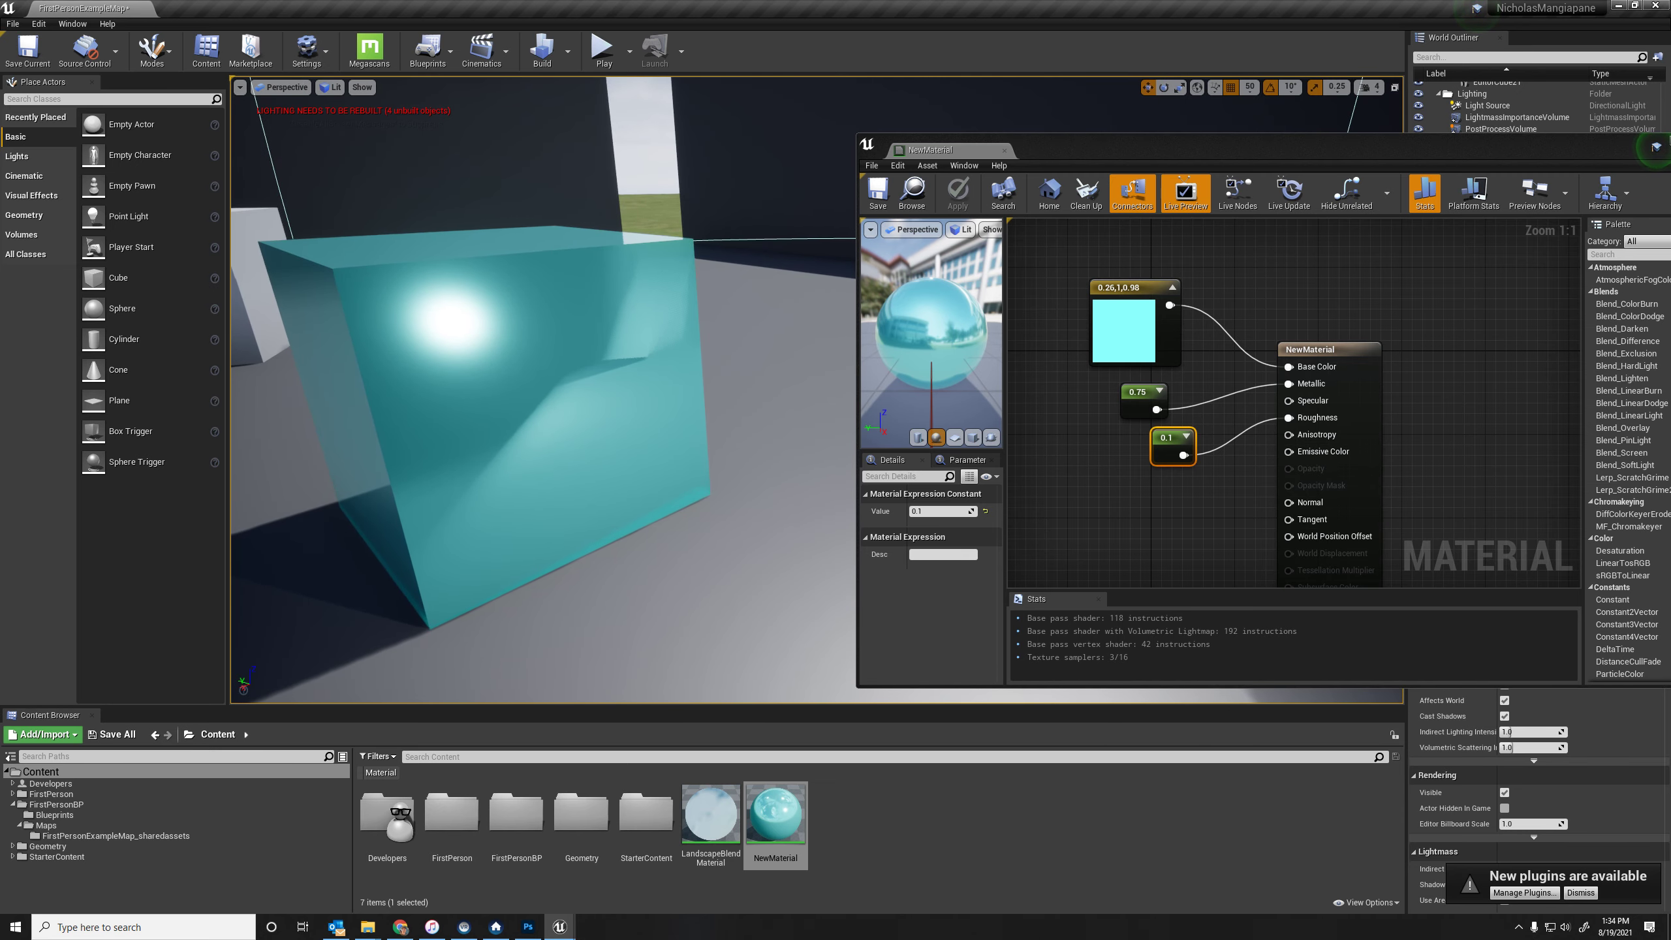
double_click(1124, 332)
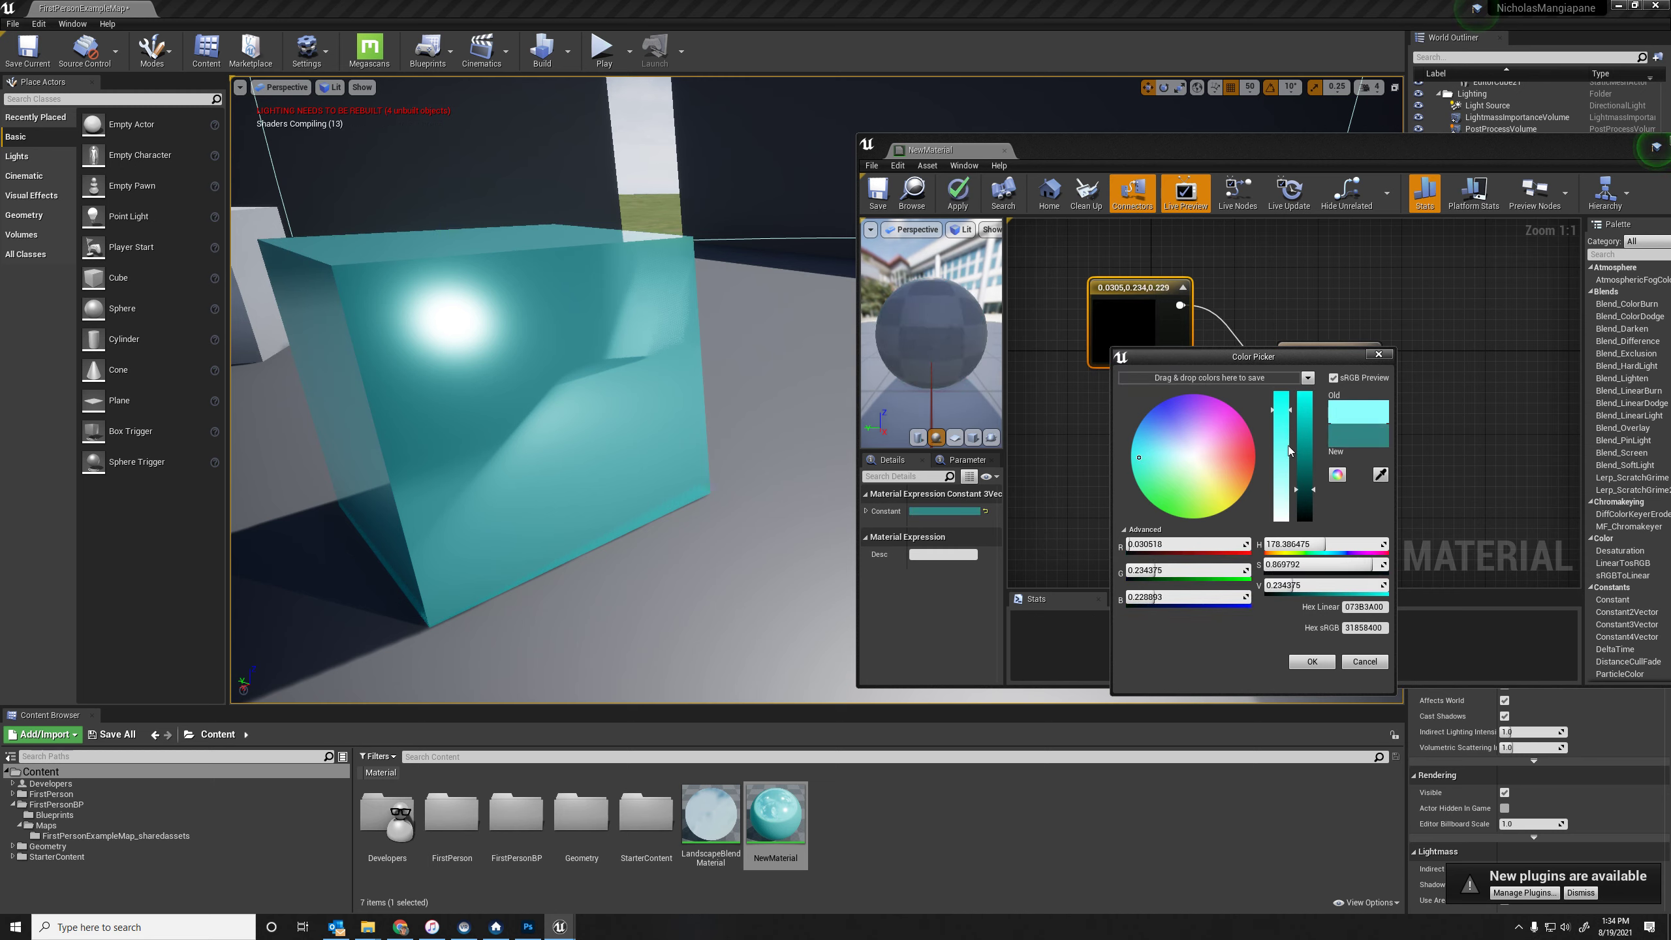
Step: Confirm the darker teal base colour, apply it to the cube and return to the level editor
click(1312, 661)
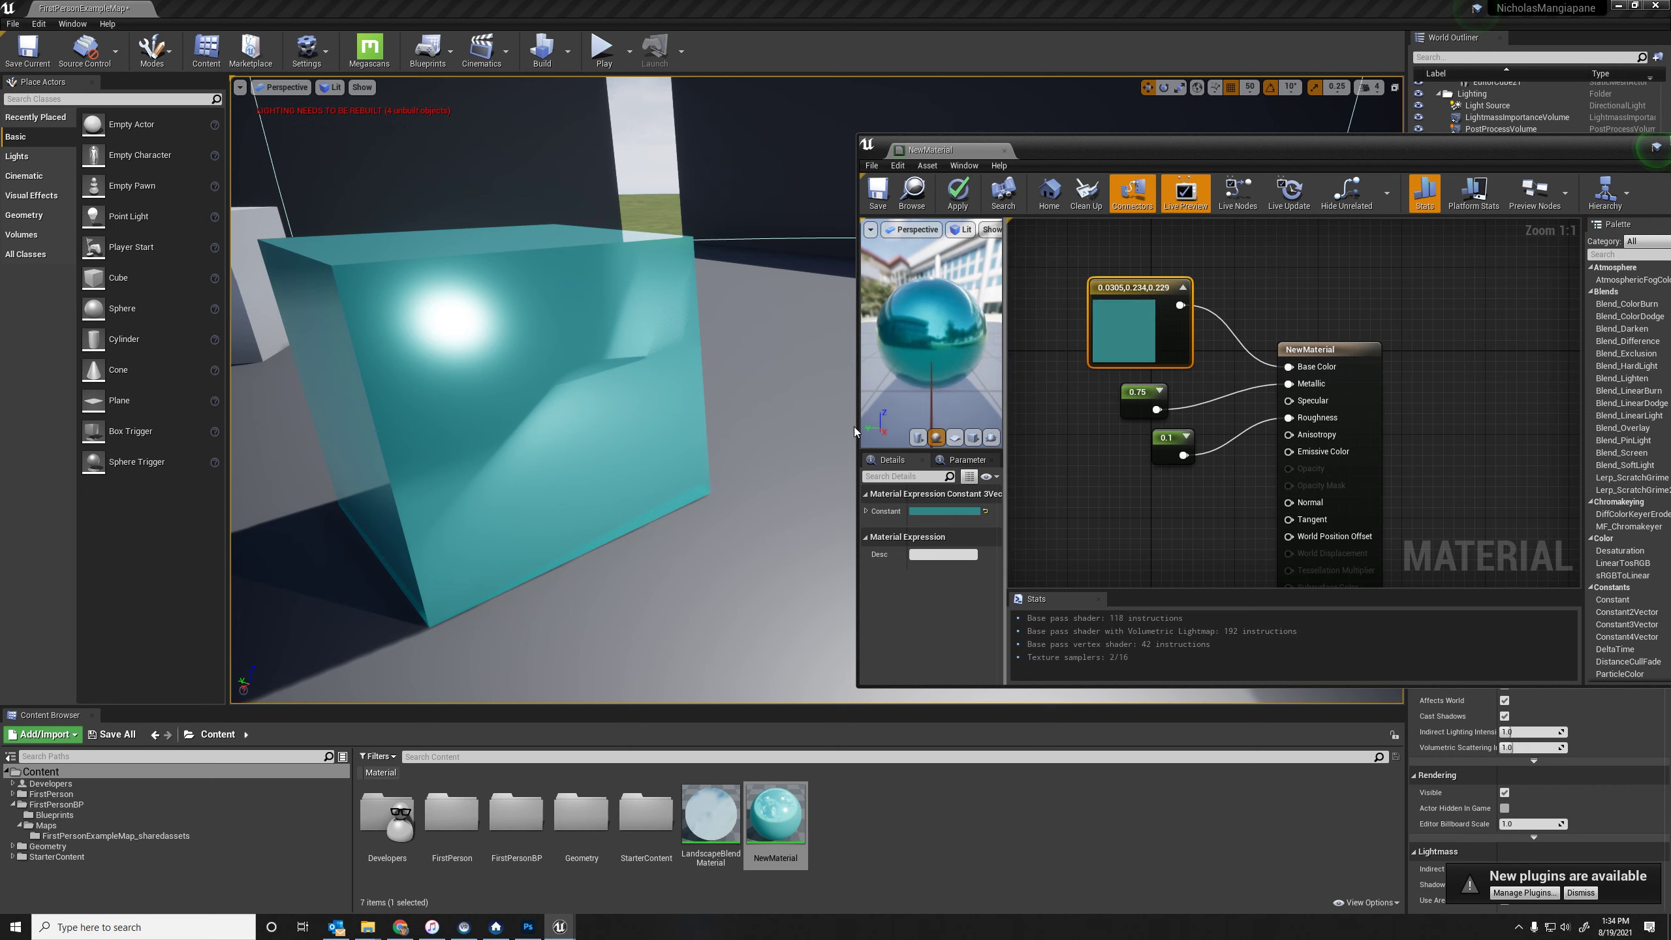
click(877, 190)
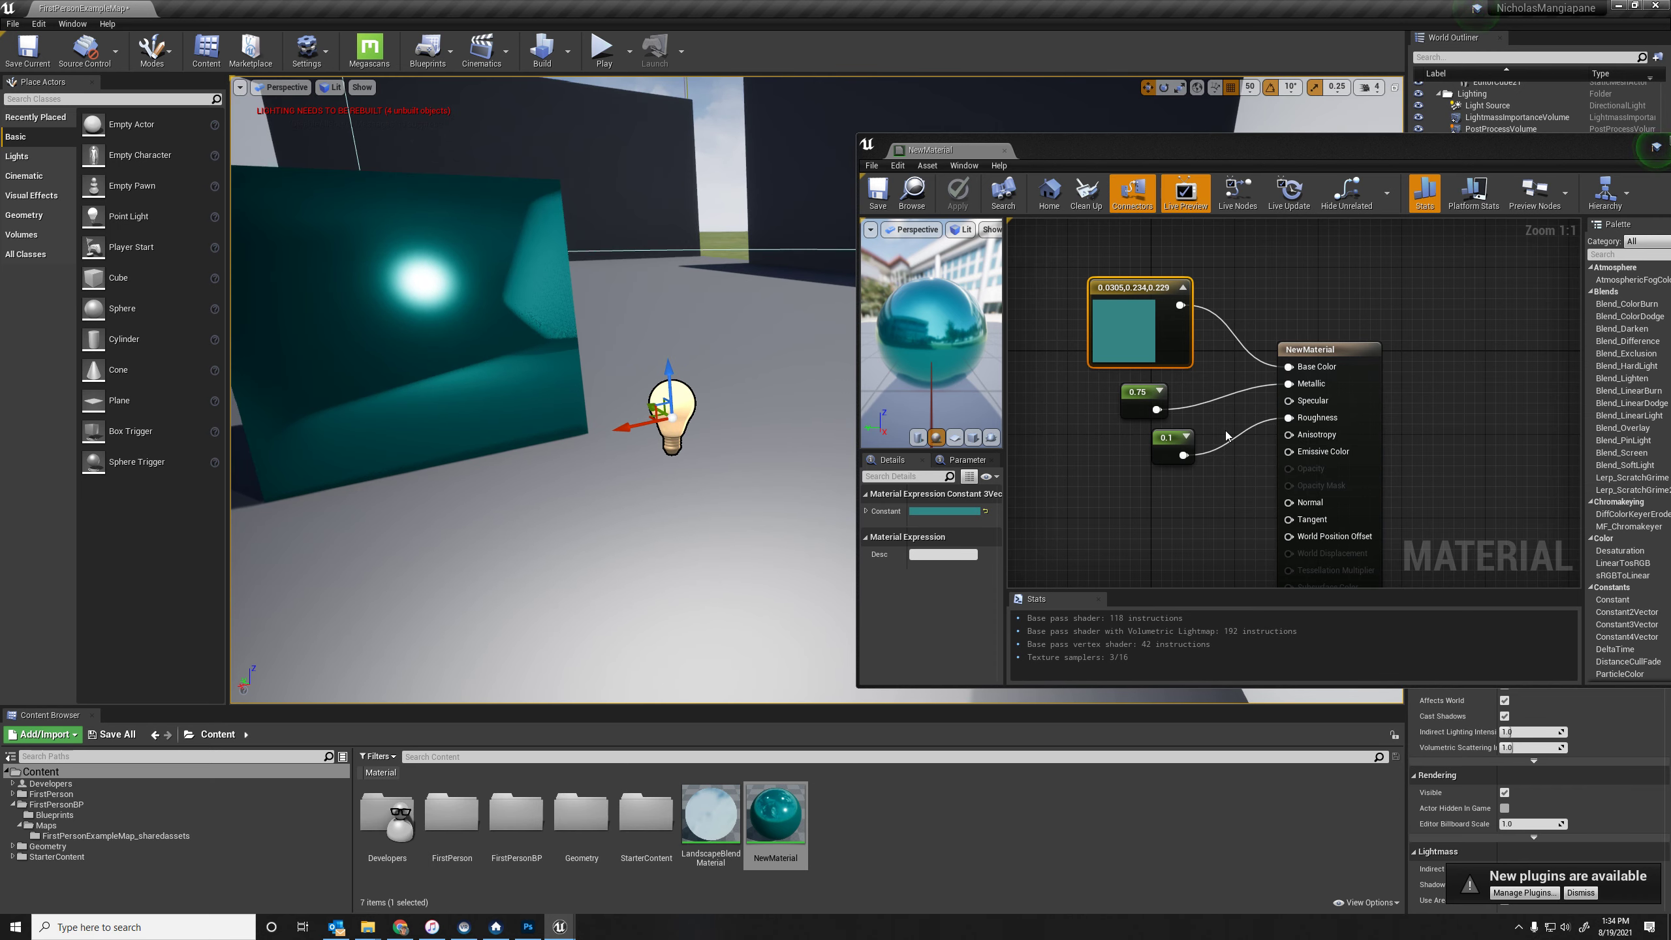
mouse_move(1302, 475)
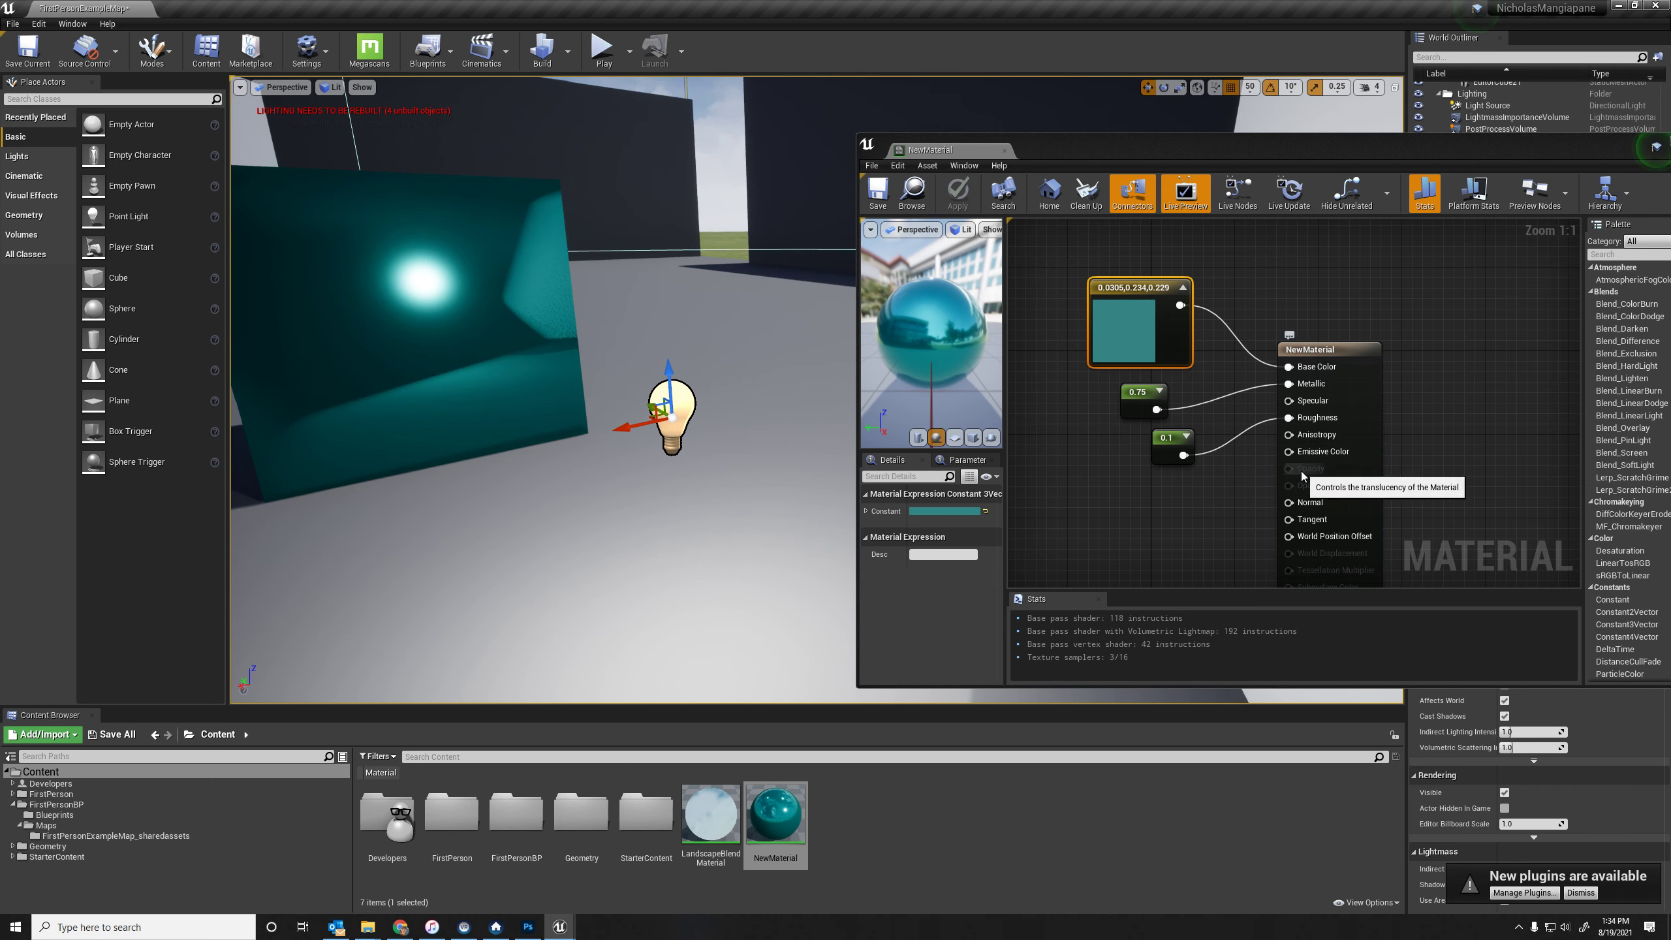
mouse_move(1125, 380)
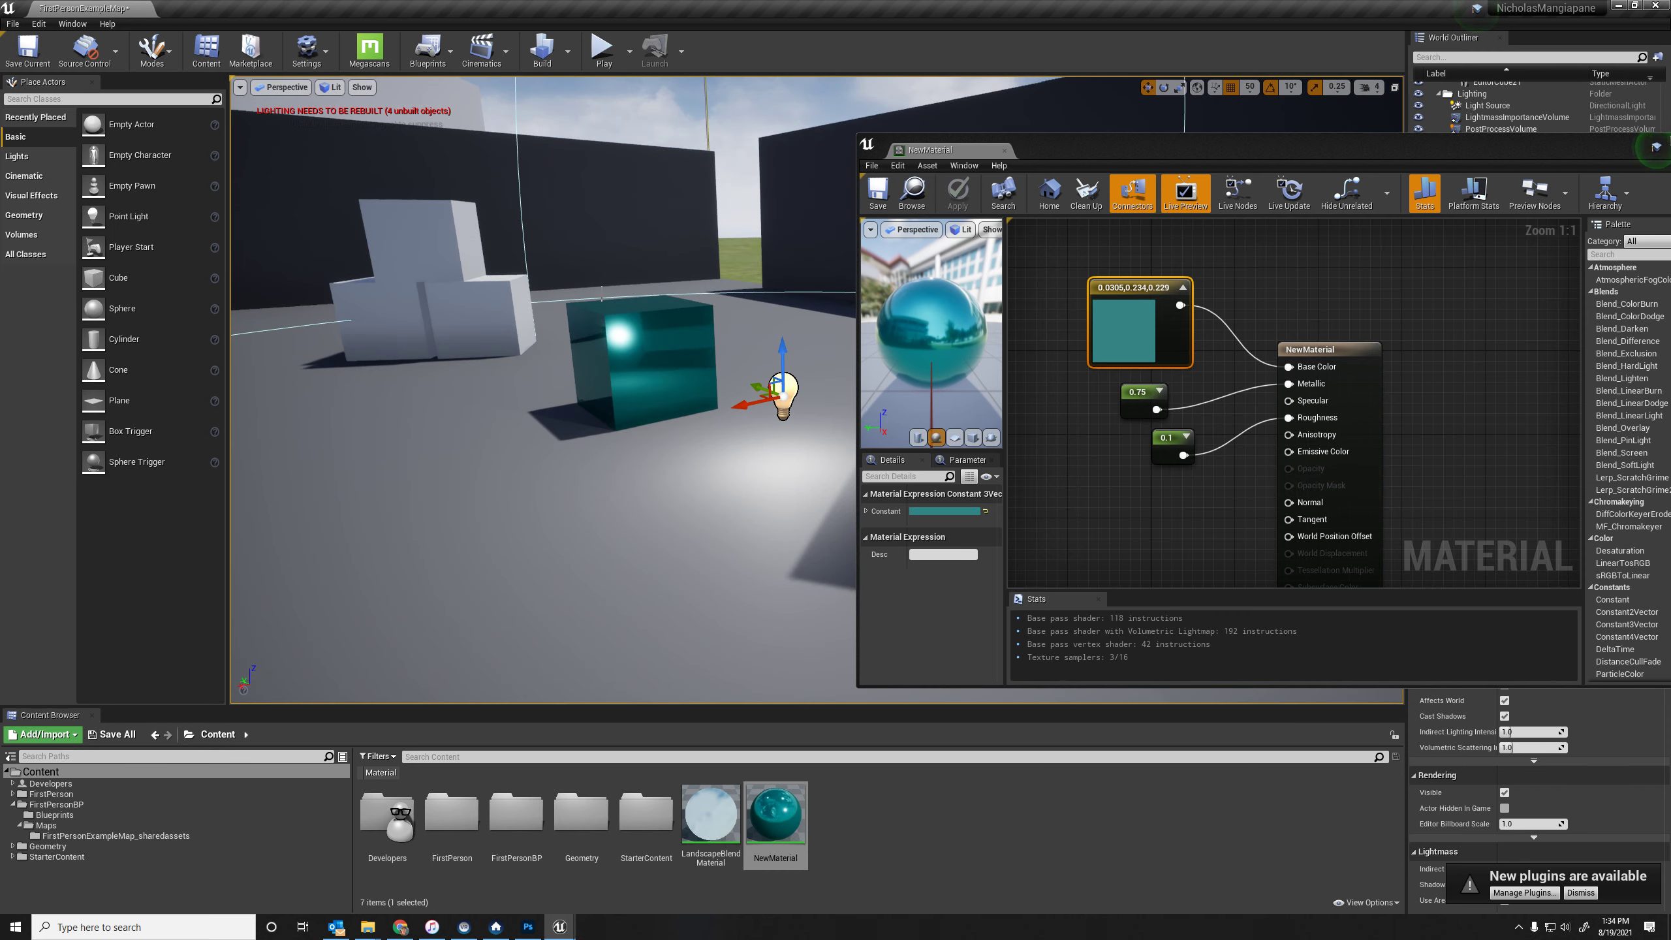
mouse_move(893, 789)
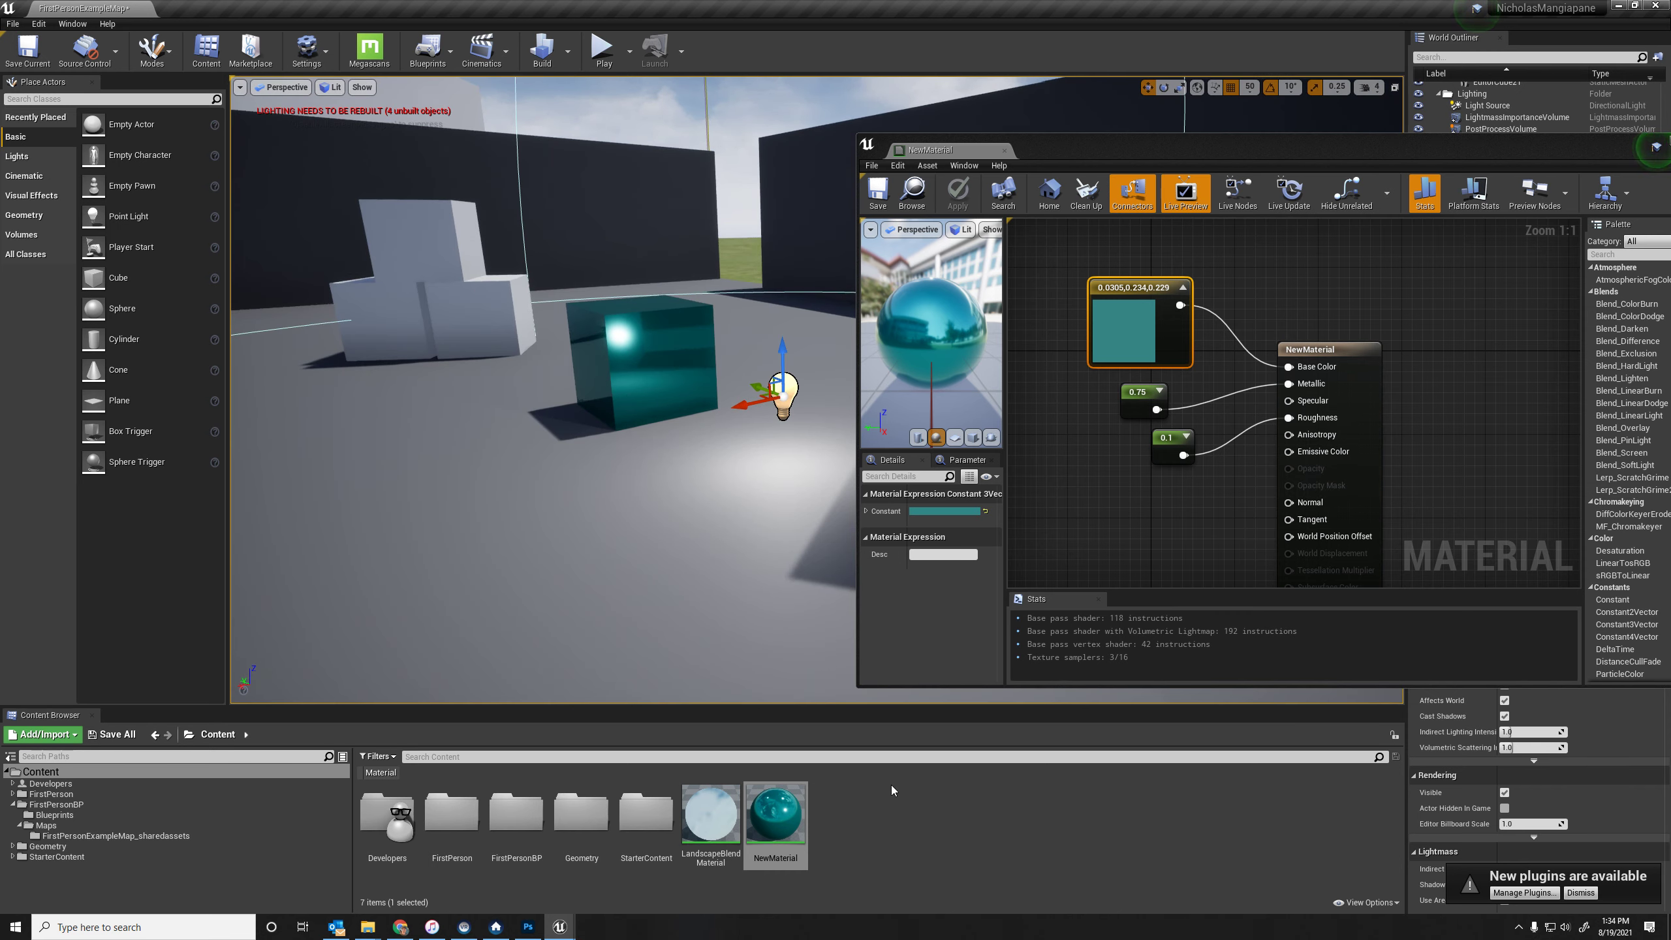
click(776, 813)
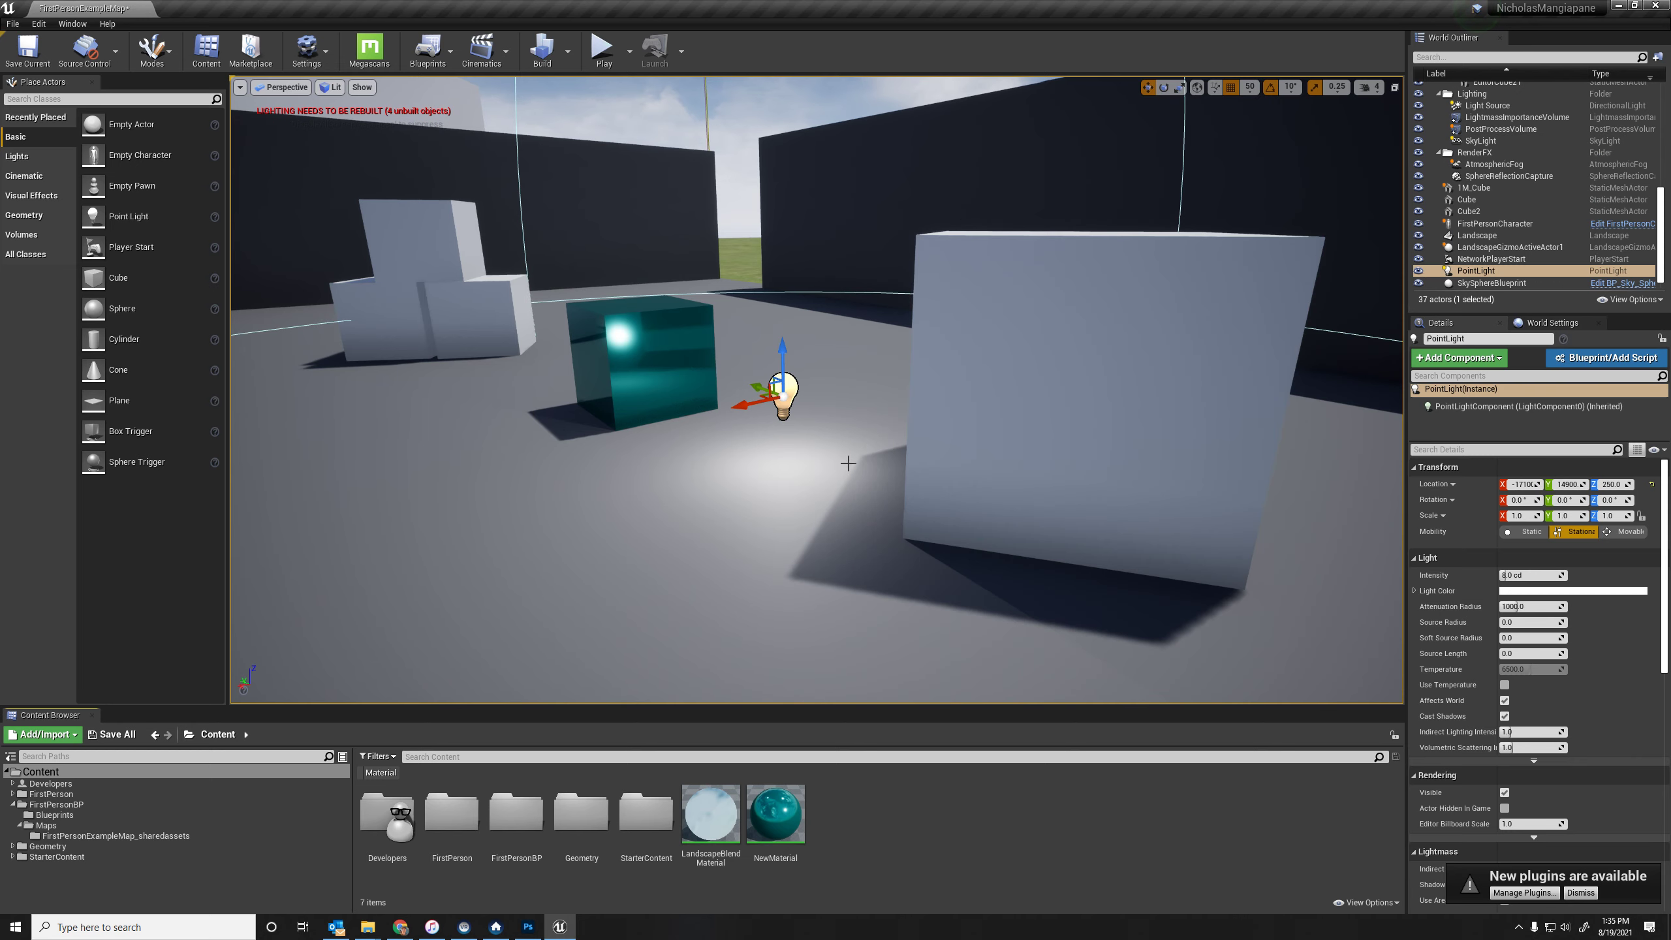
Step: Open LandscapeBlend Material and zoom around its grass, gravel and rock layer-blend graph
double_click(710, 813)
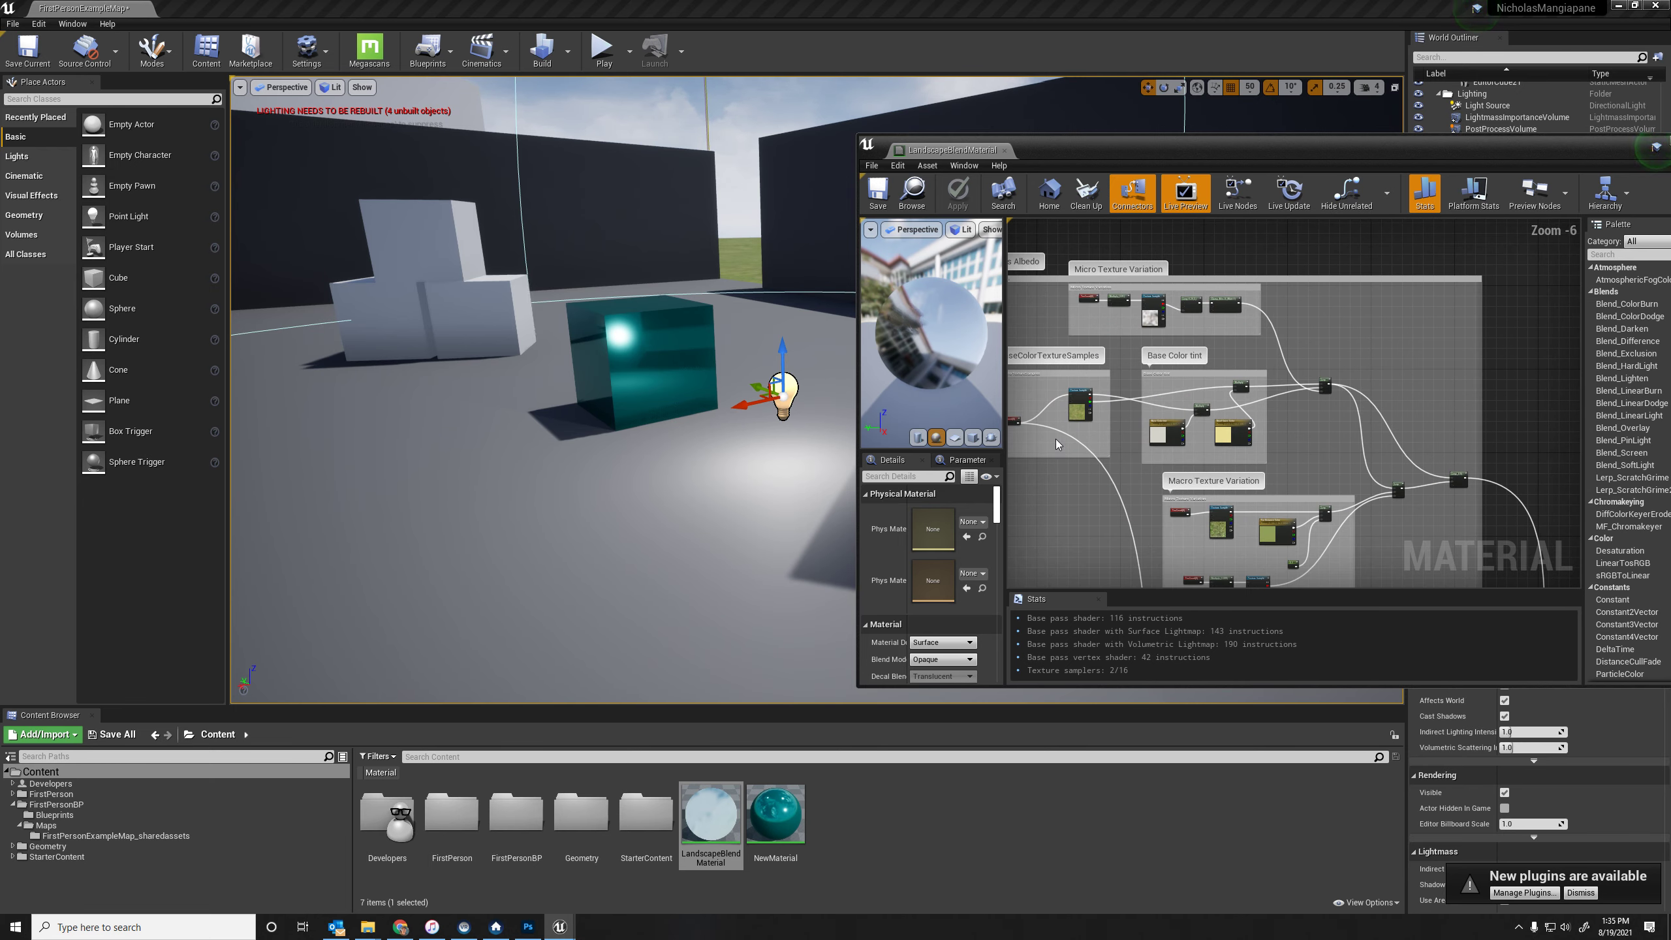
mouse_move(1270, 379)
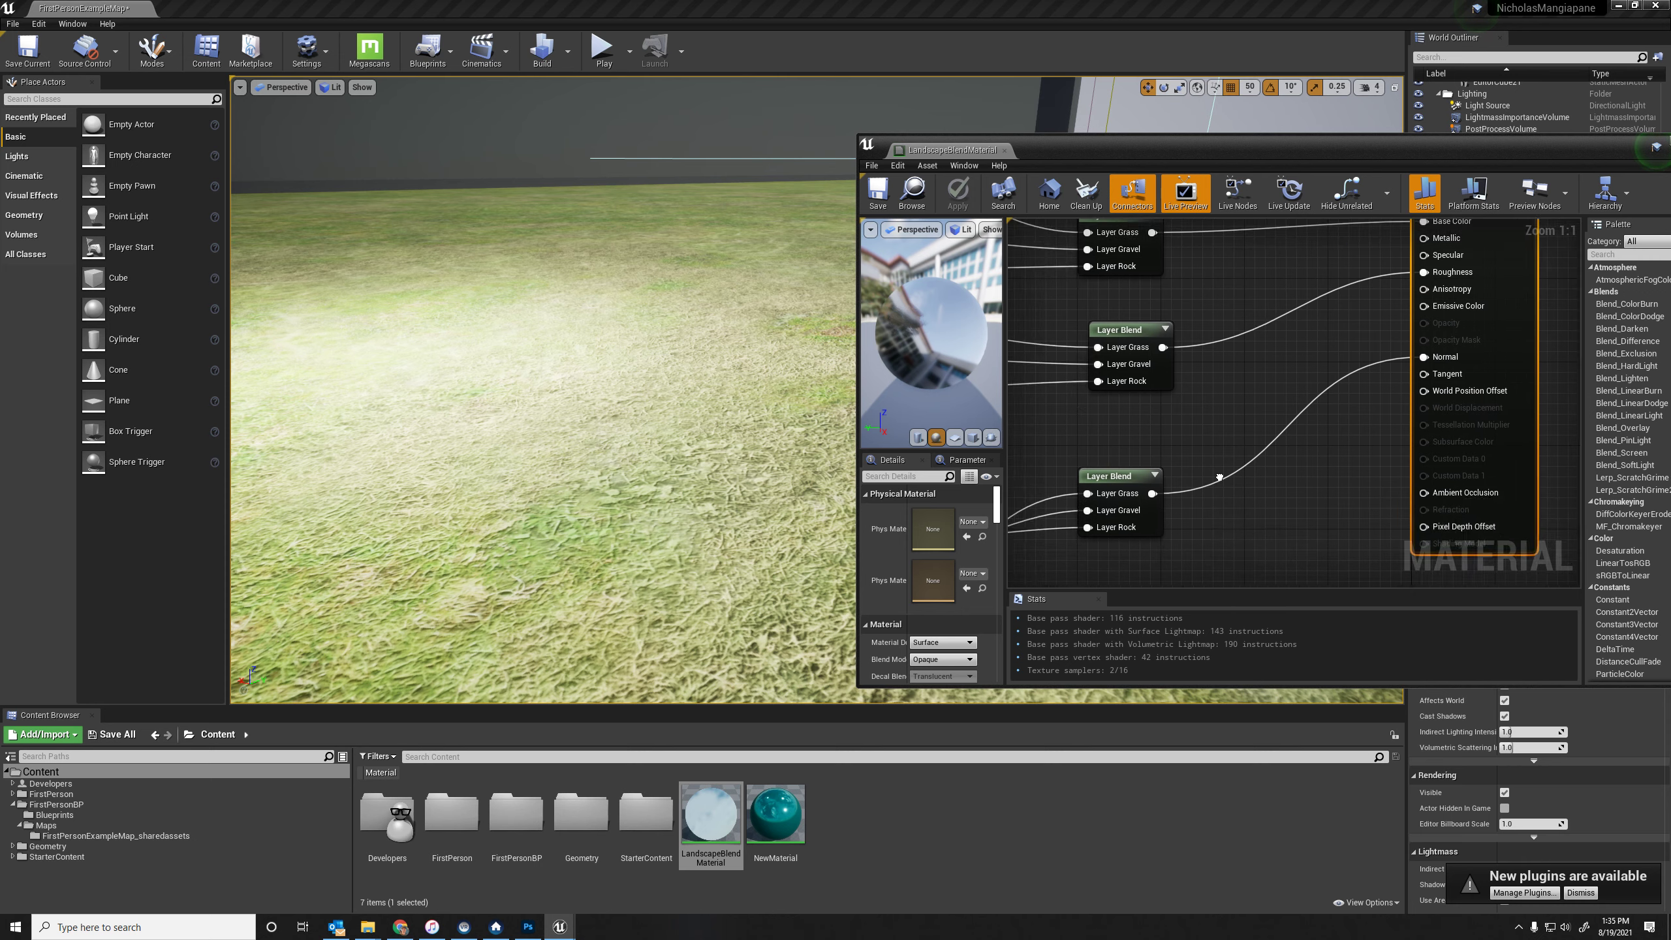
scroll(down, 3)
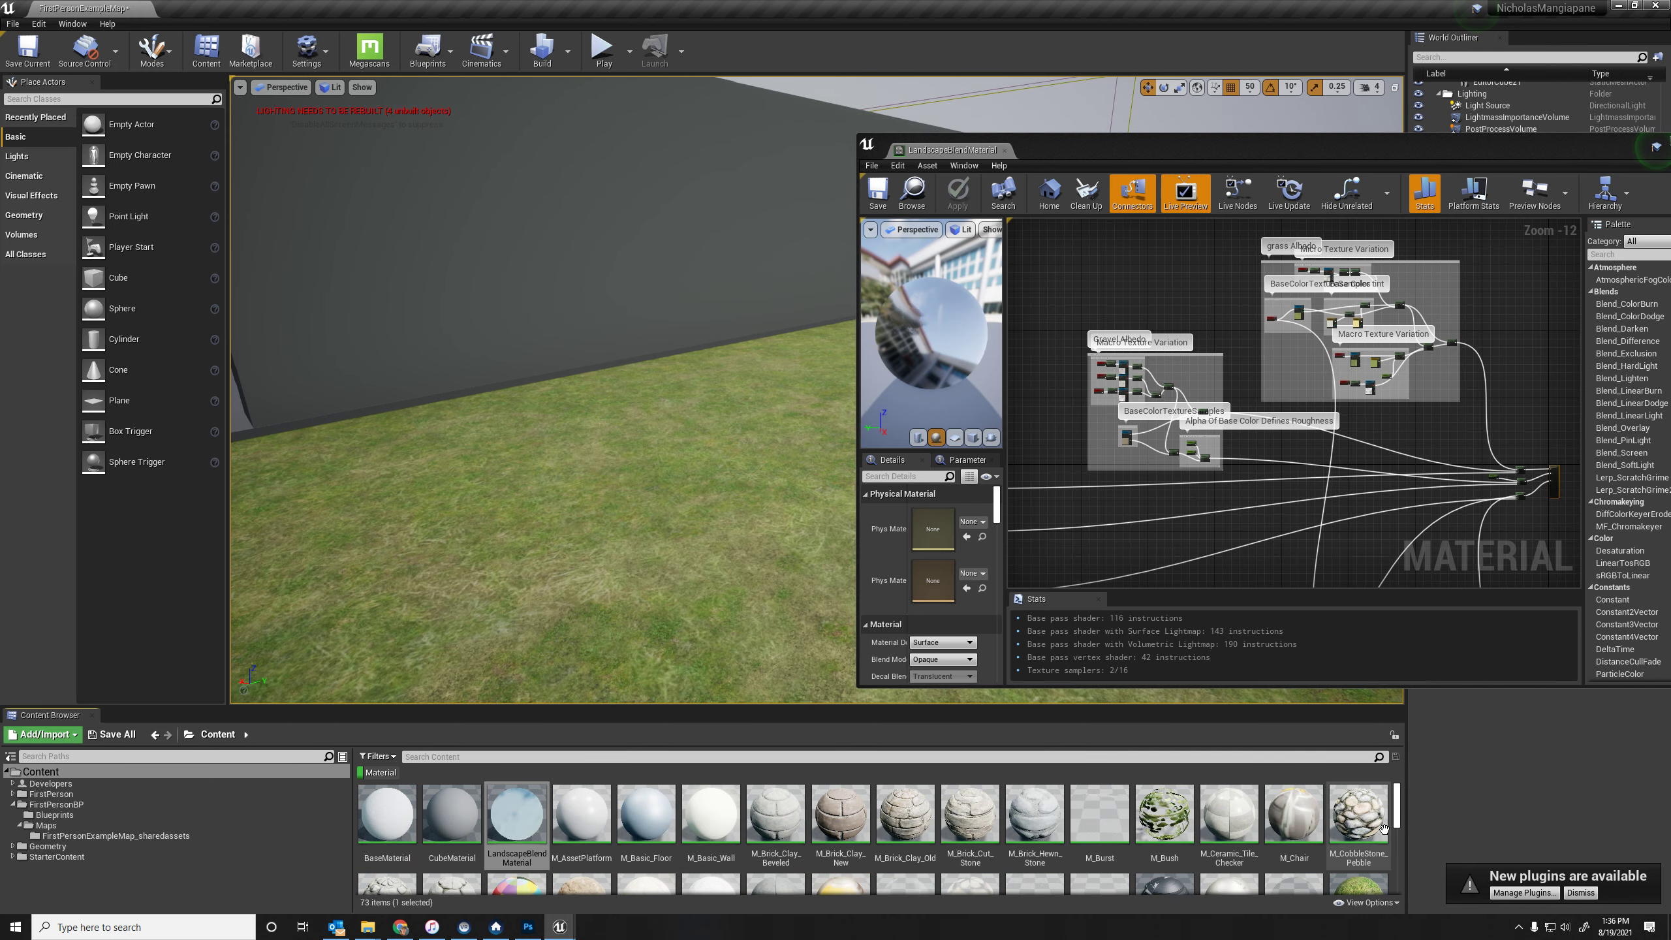
mouse_move(1287, 778)
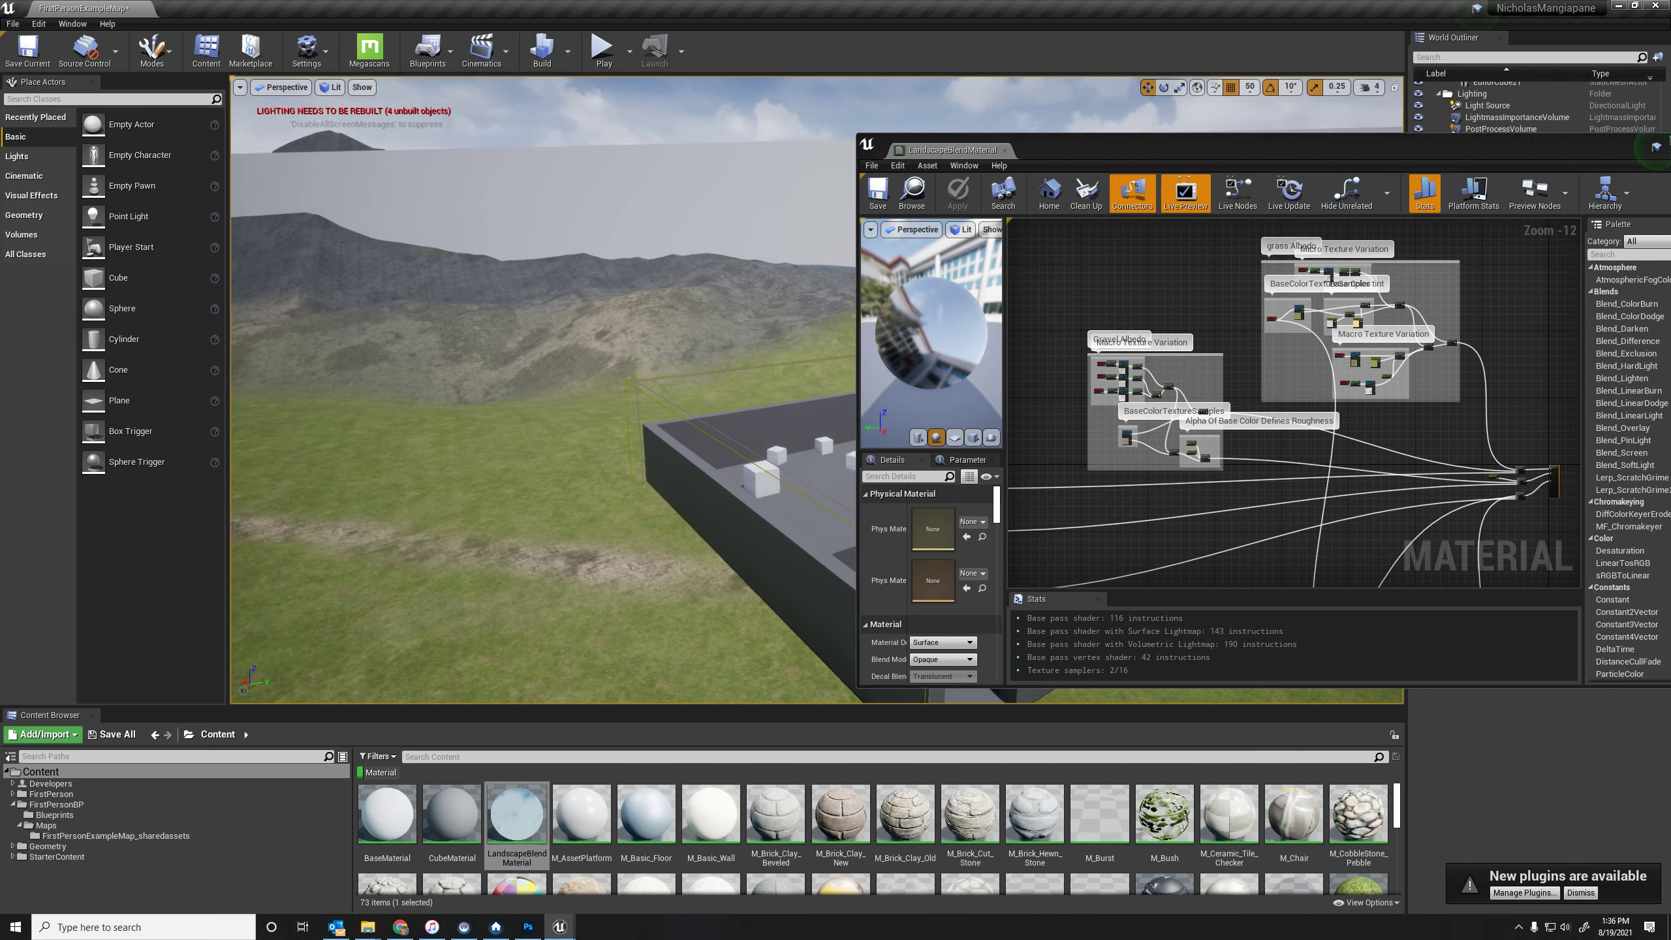
Step: Open M_CobbleStone_Pebble, then close the material editor to reveal the arena level
double_click(1357, 814)
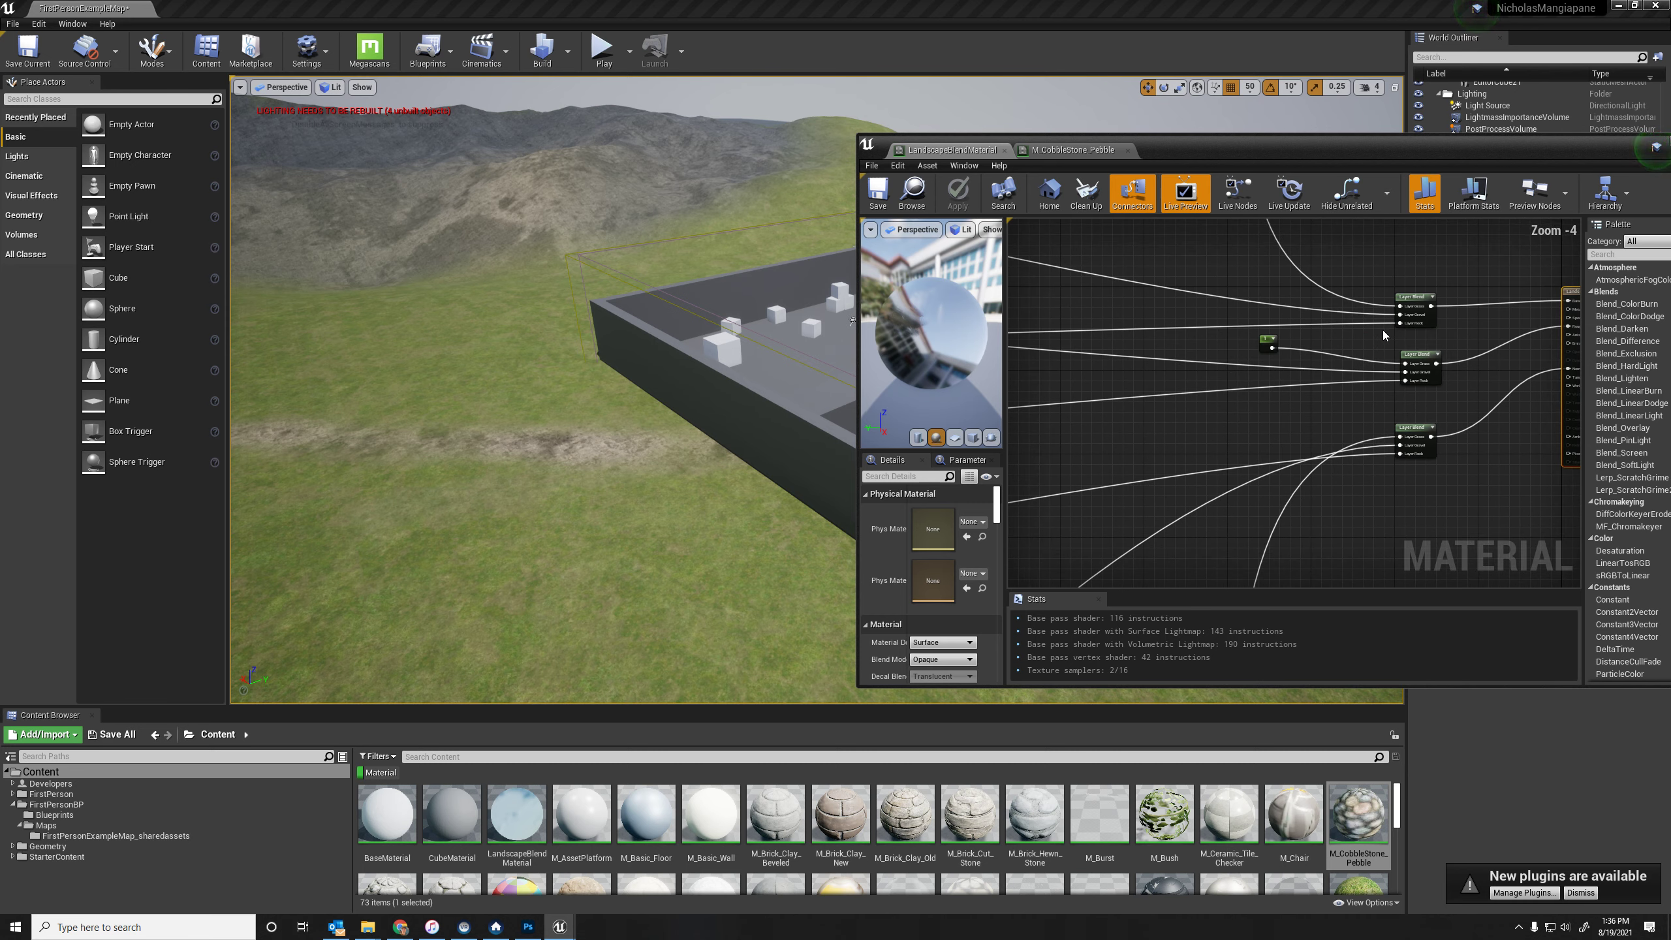
mouse_move(1251, 478)
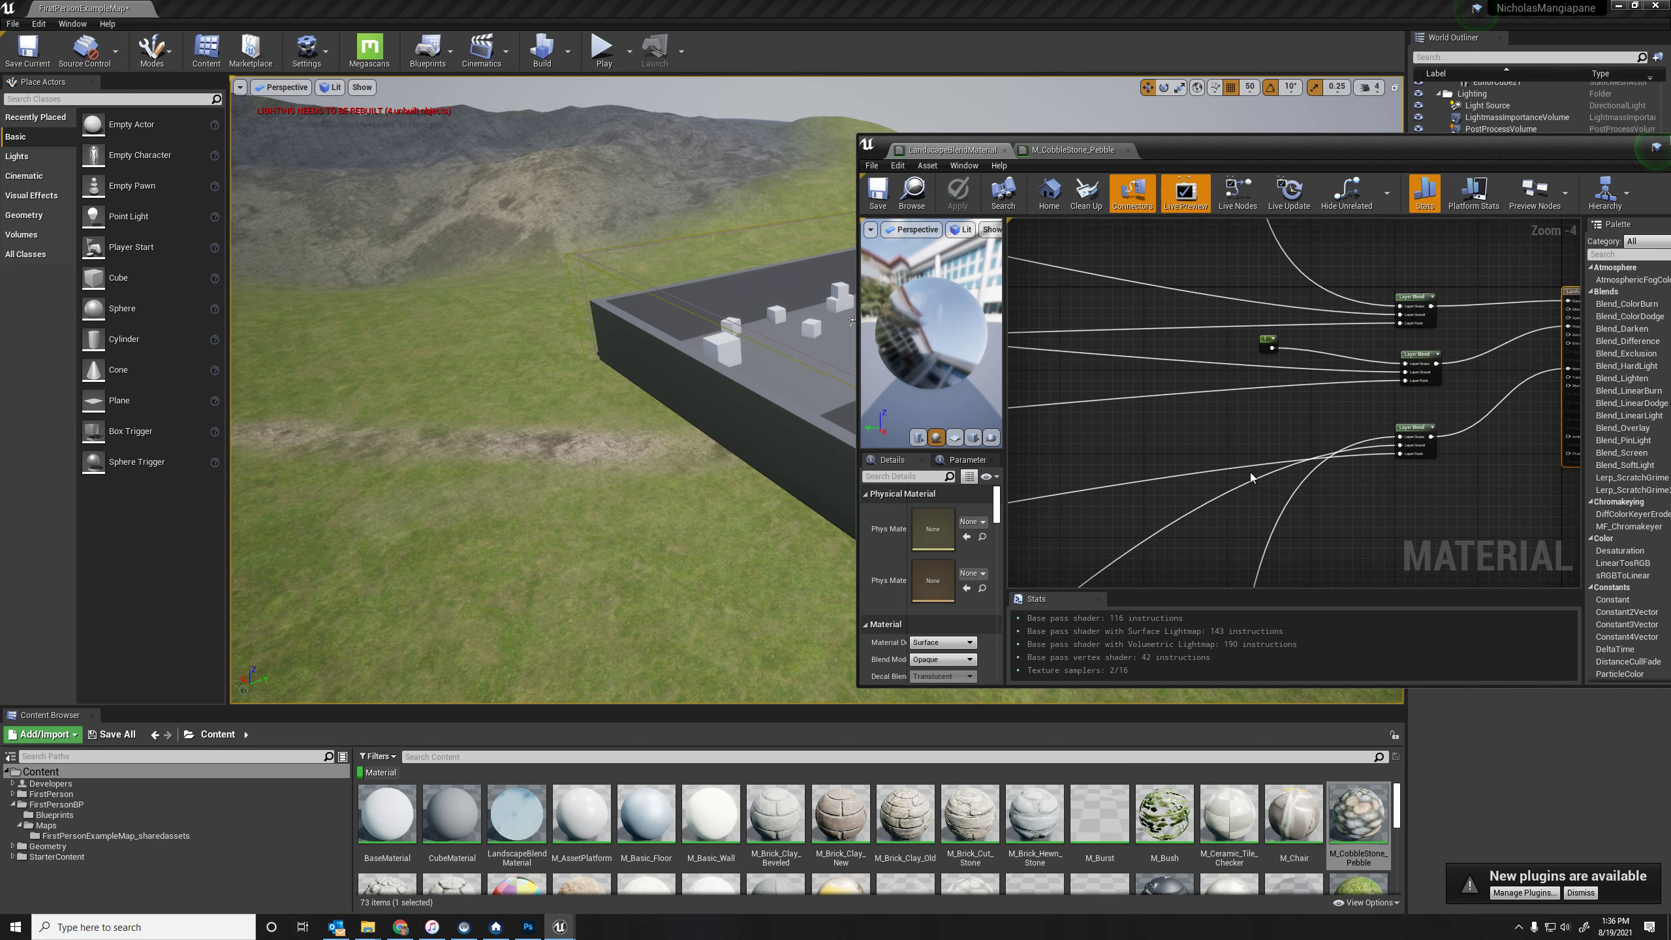
mouse_move(948, 202)
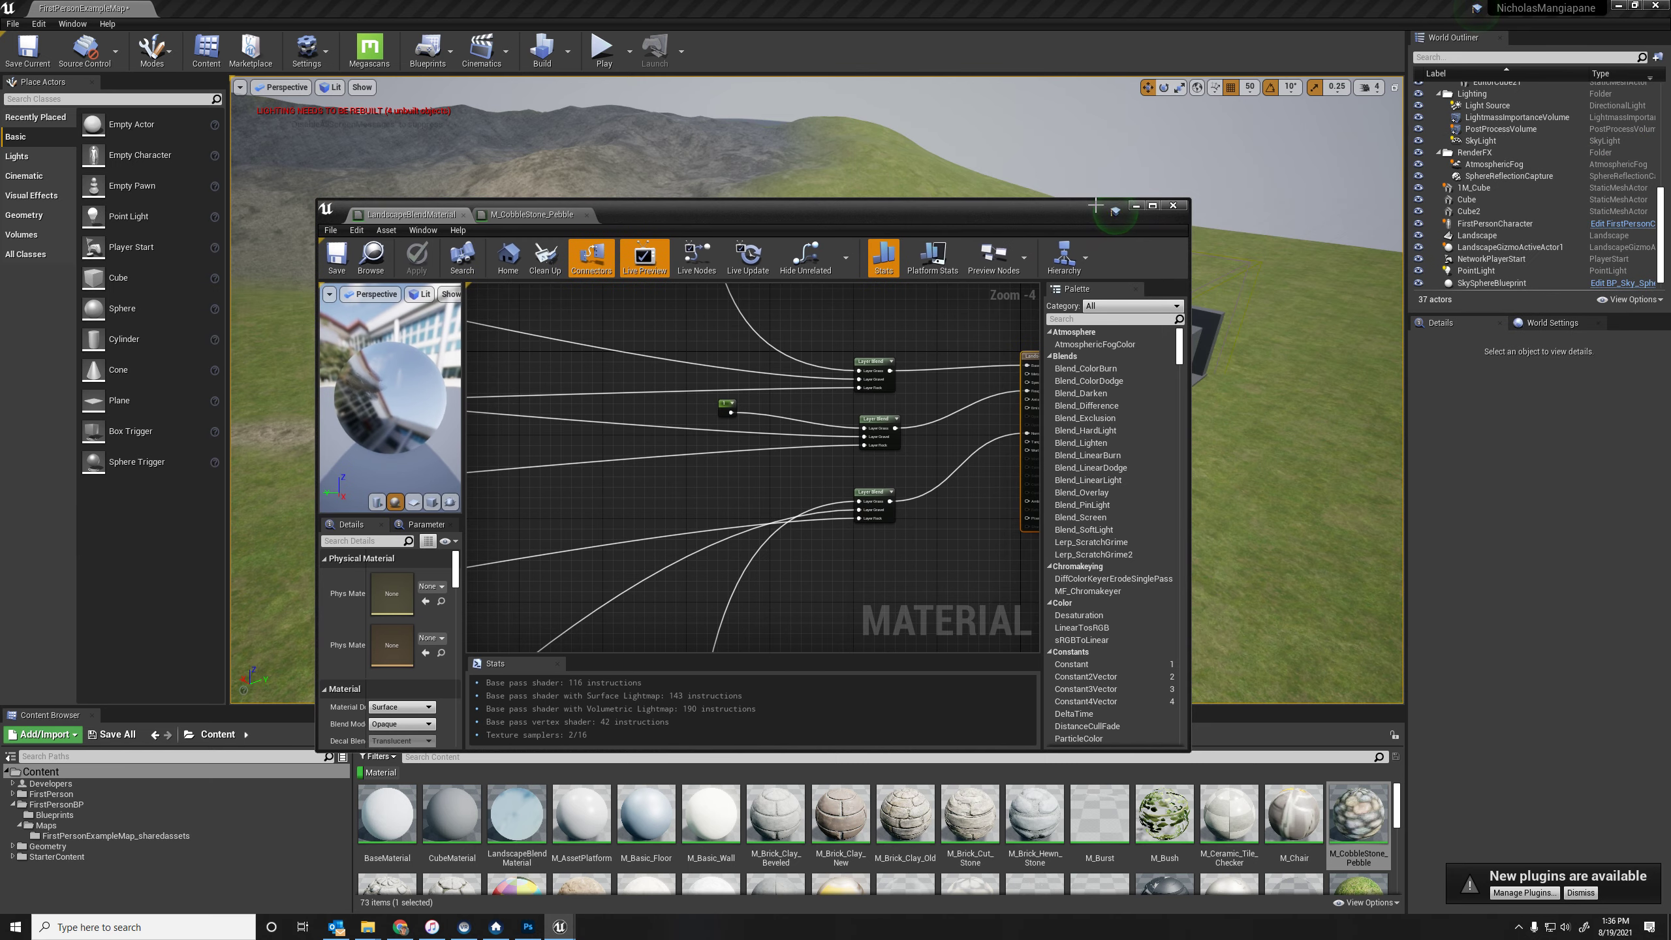
click(1172, 205)
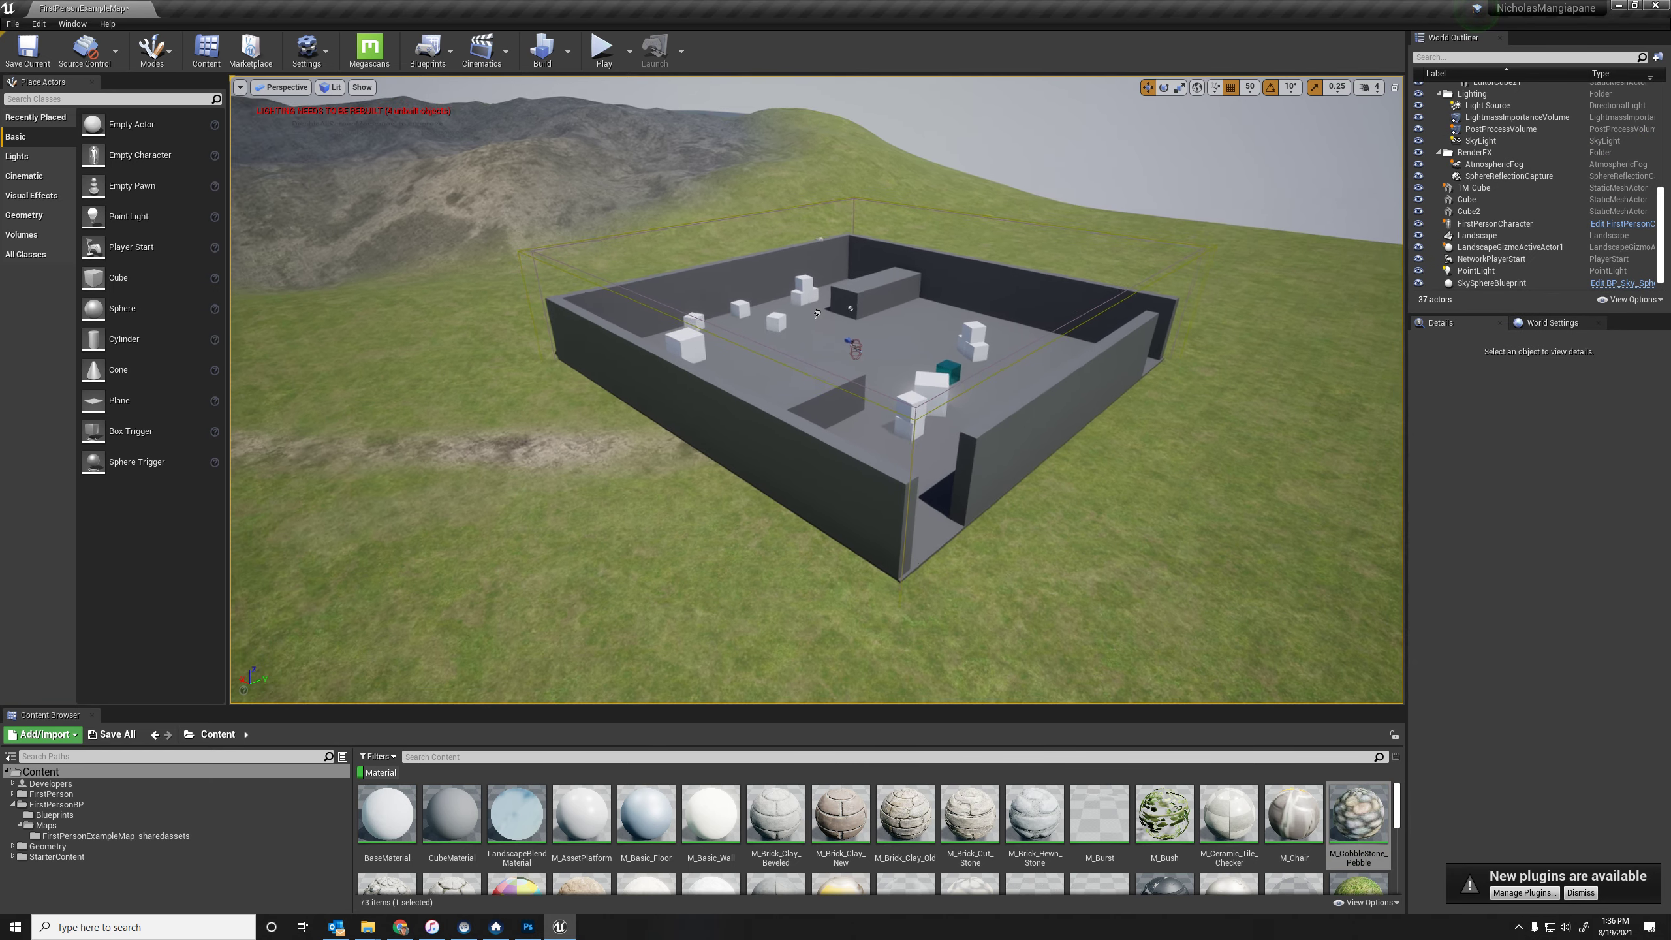